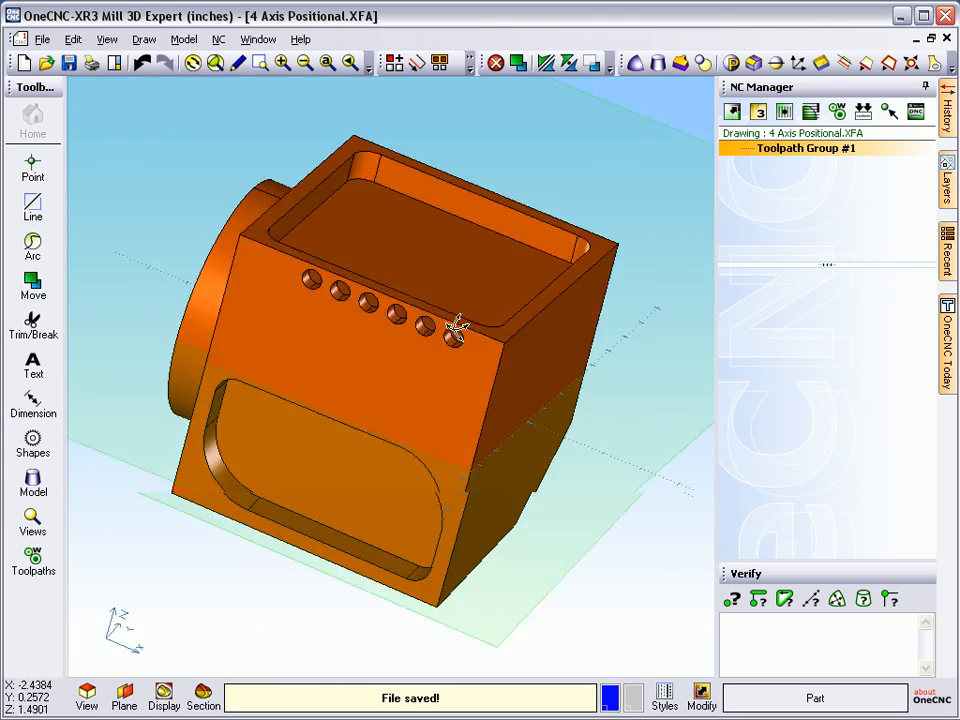
Step: Orbit the part to inspect its faces, hole row and opposite side
drag(455, 330, 490, 400)
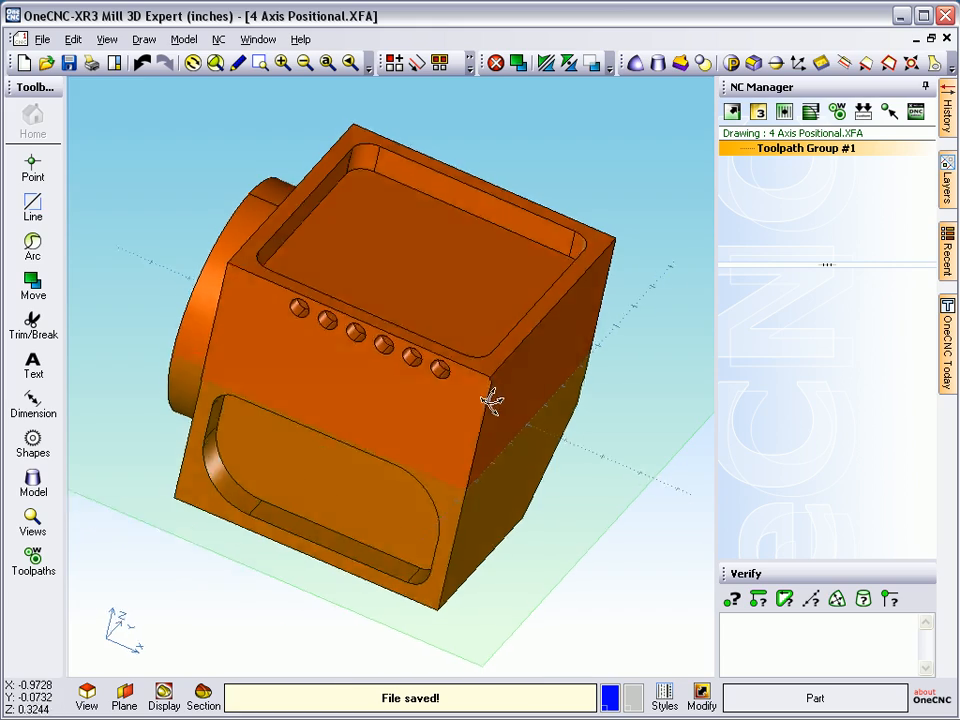
drag(490, 400, 510, 440)
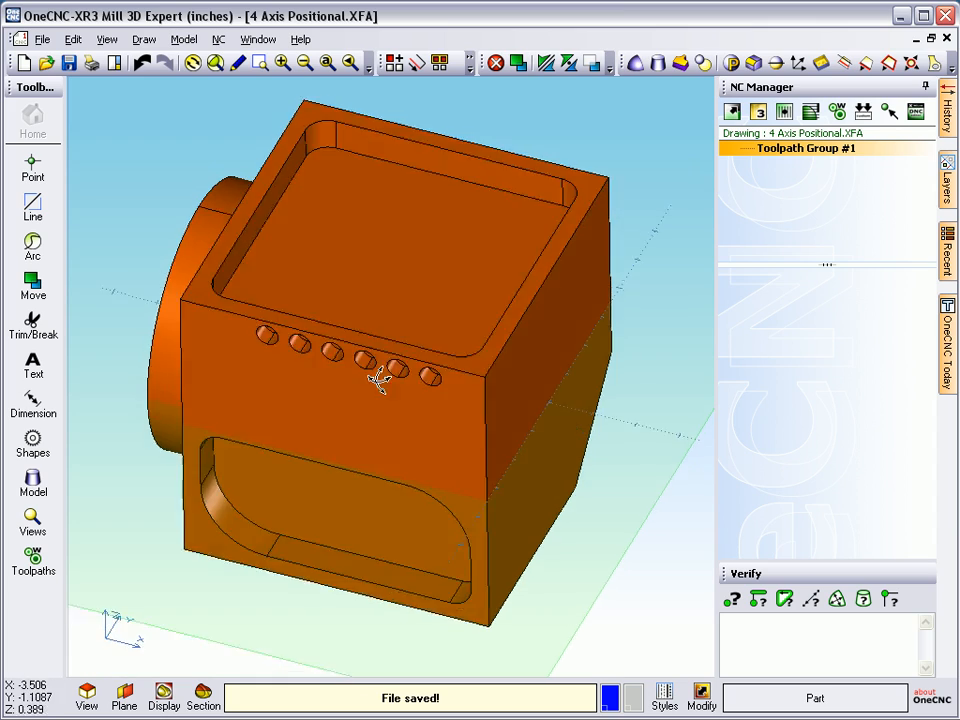
drag(380, 390, 385, 415)
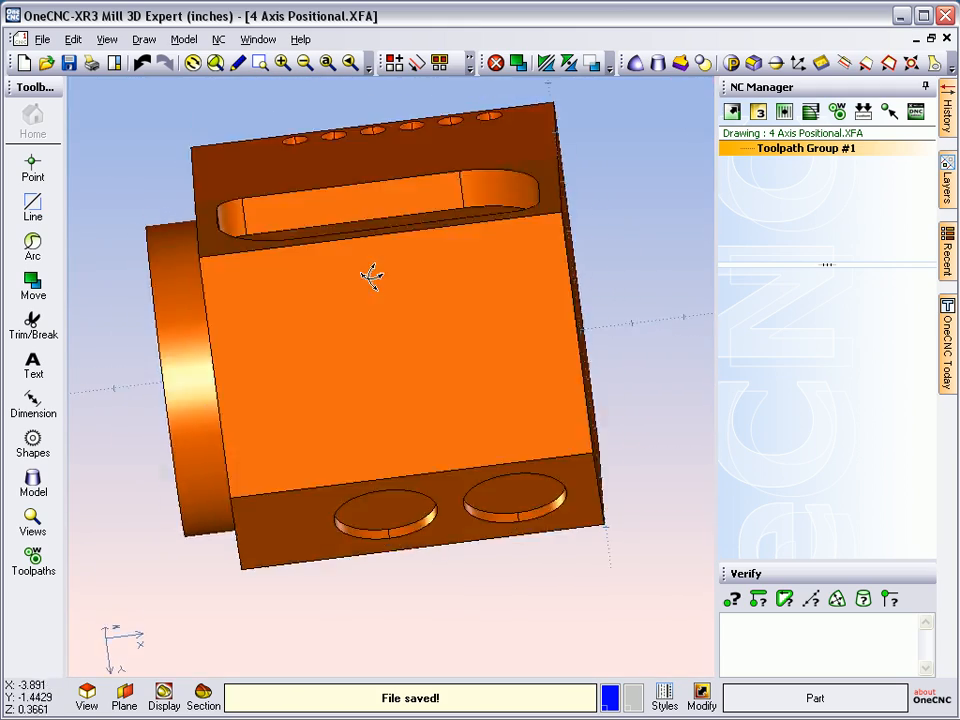
drag(372, 276, 276, 411)
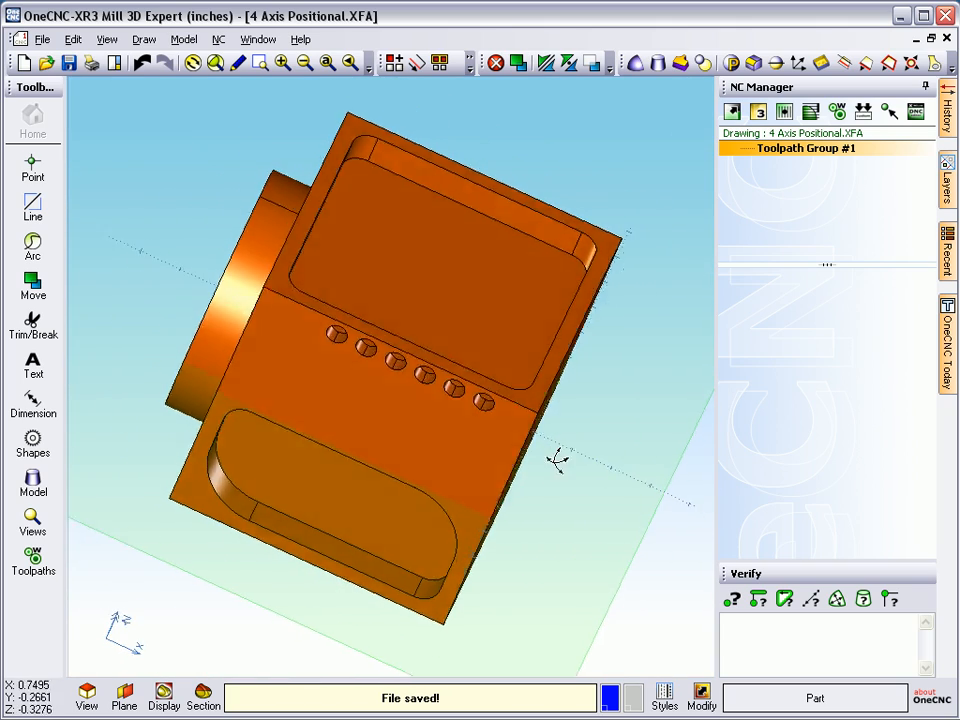
Step: Return to the pocketed face and start a new plane from points
drag(555, 460, 440, 410)
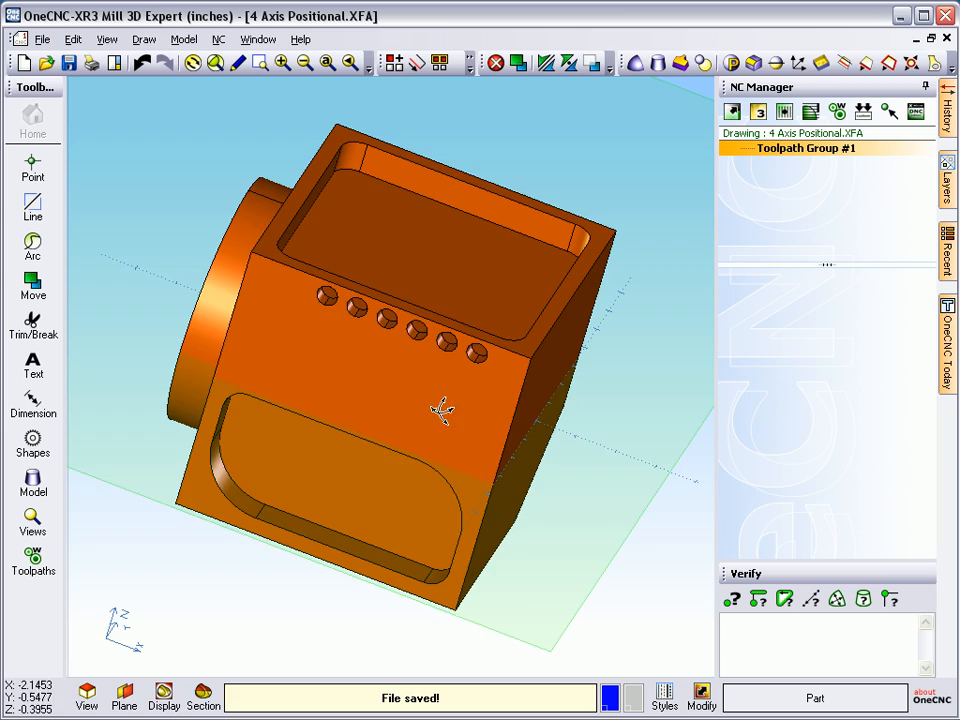
drag(443, 412, 427, 397)
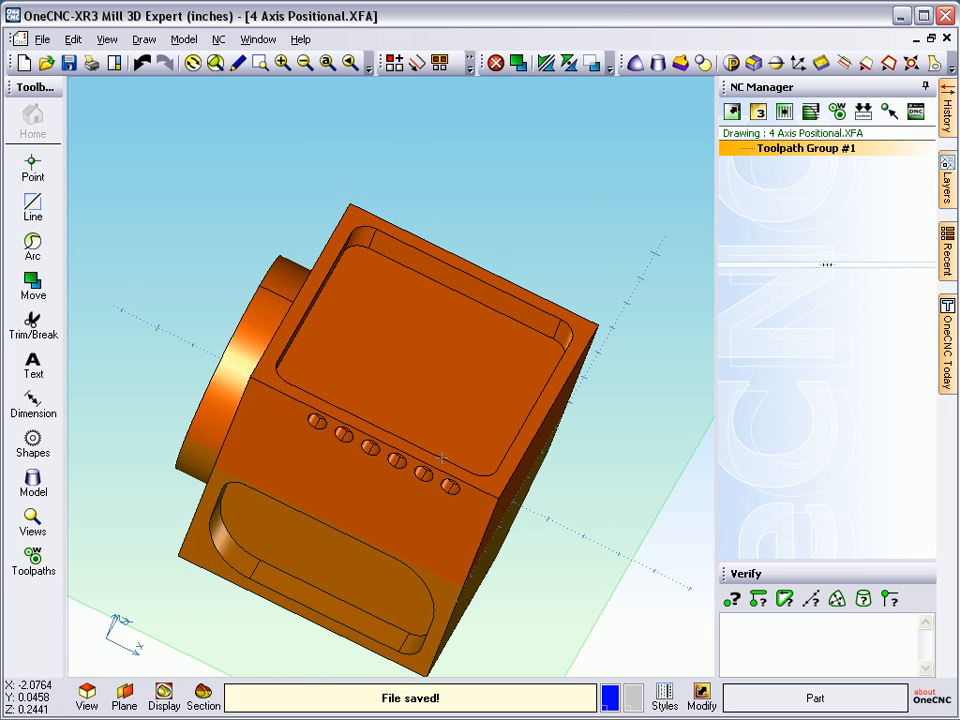
click(124, 697)
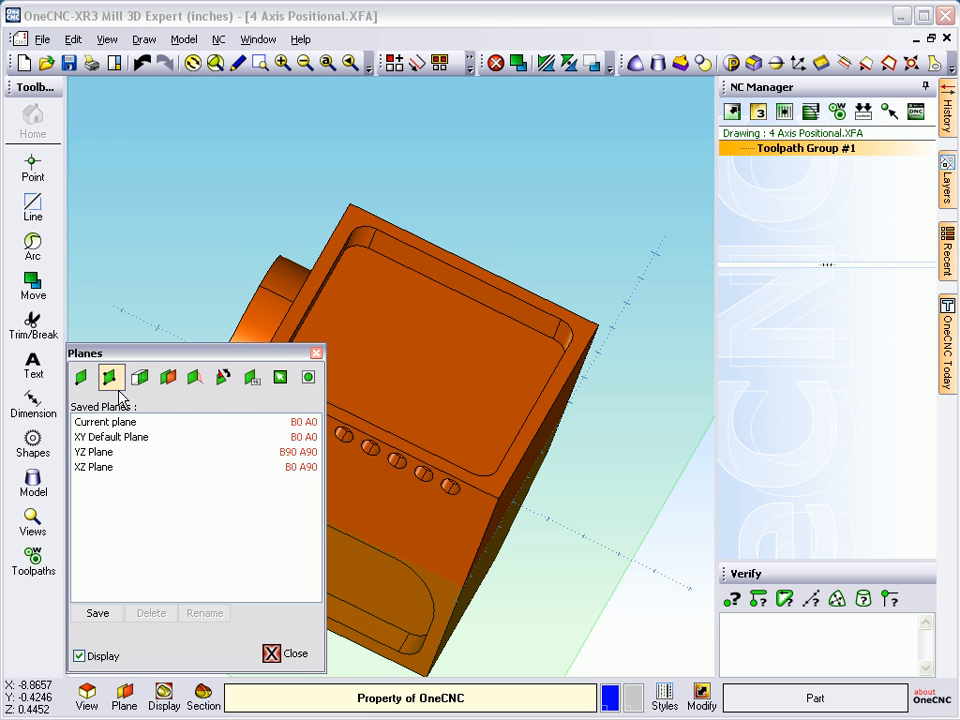
mouse_move(110, 377)
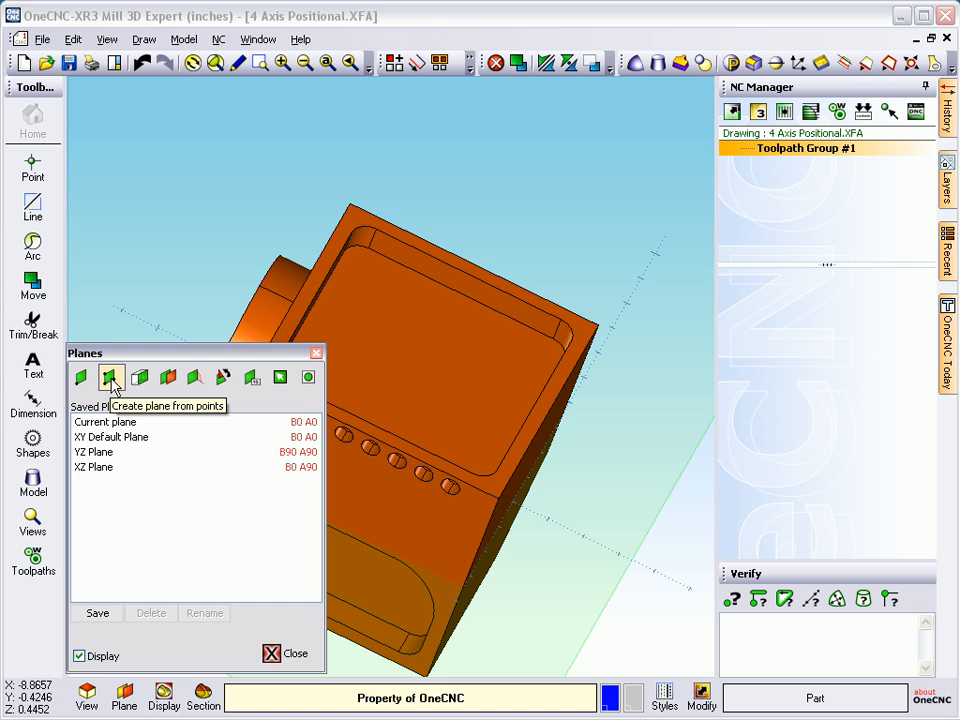
click(110, 377)
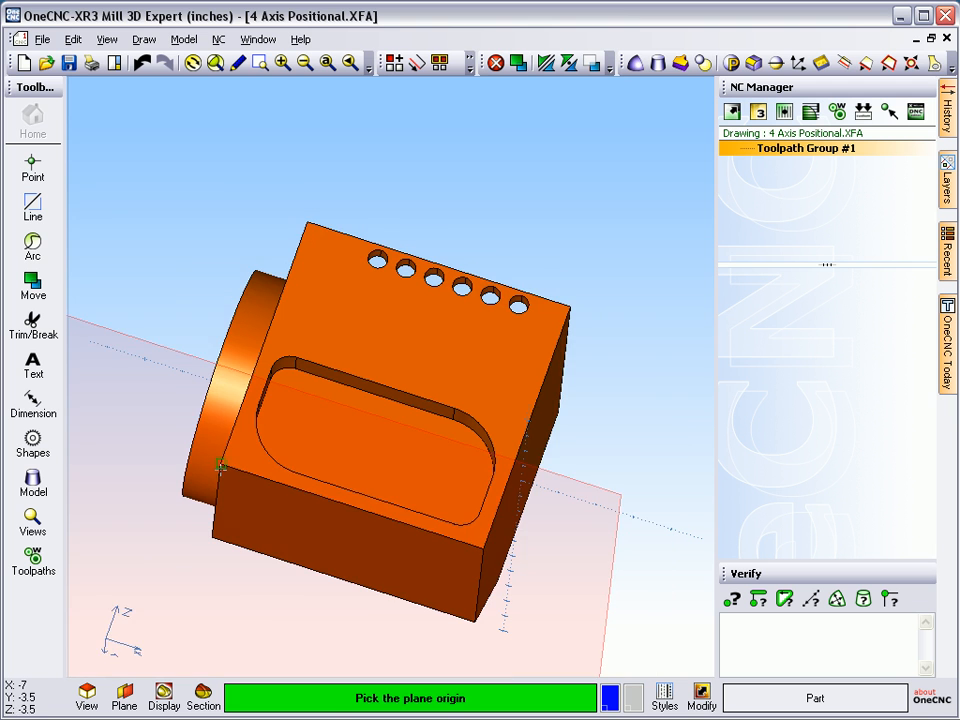
Step: Pick the slotted-face plane origin and save the plane as 'Face 2'
click(307, 223)
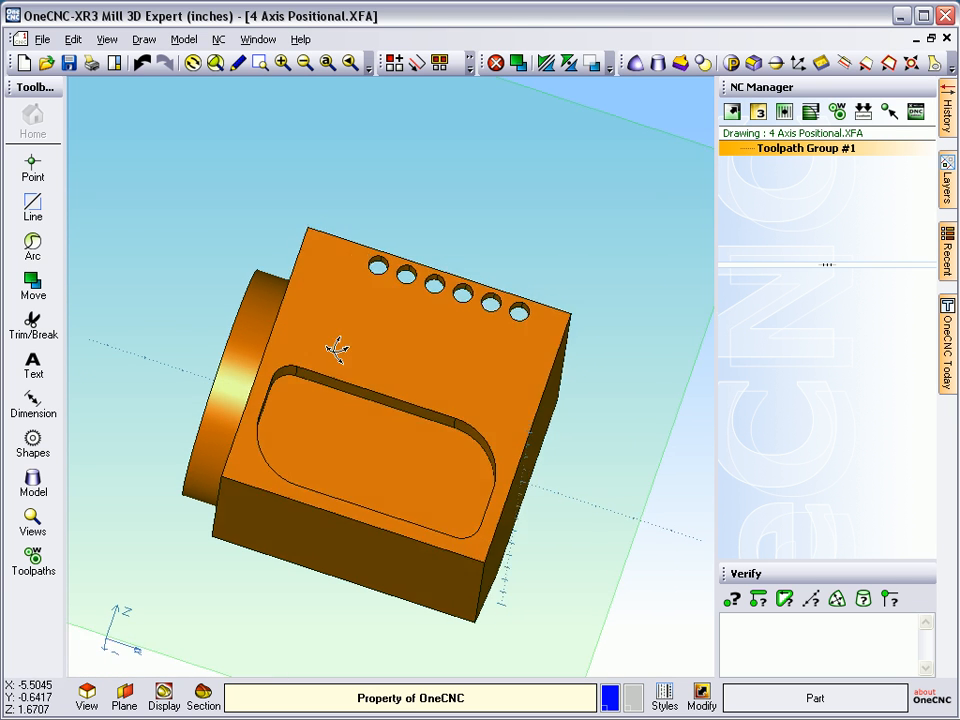
click(124, 697)
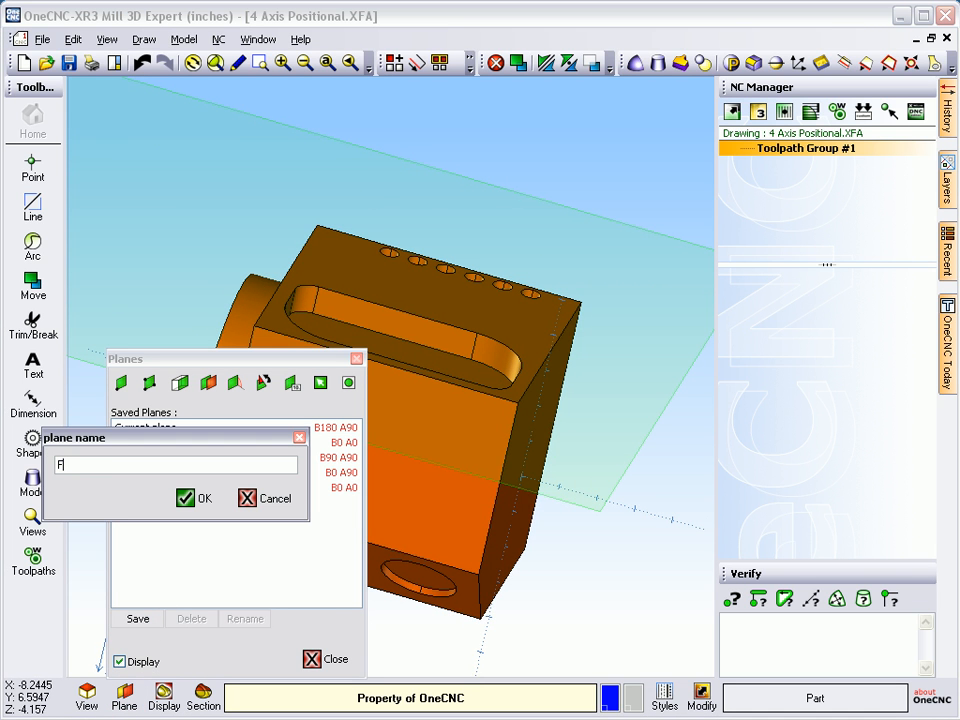
text(Face 2)
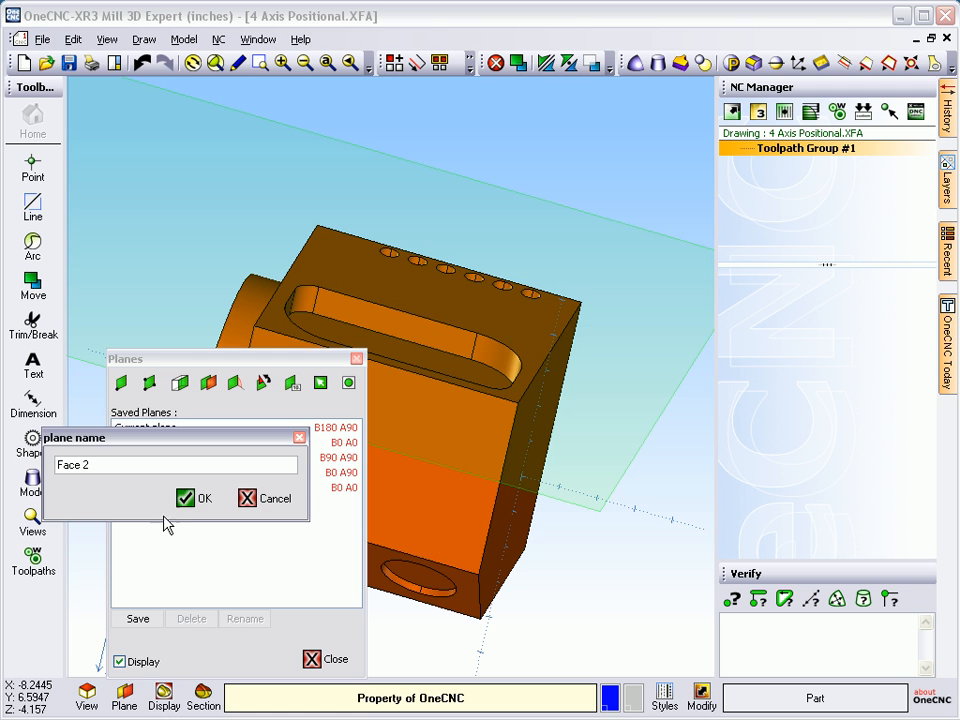
click(195, 498)
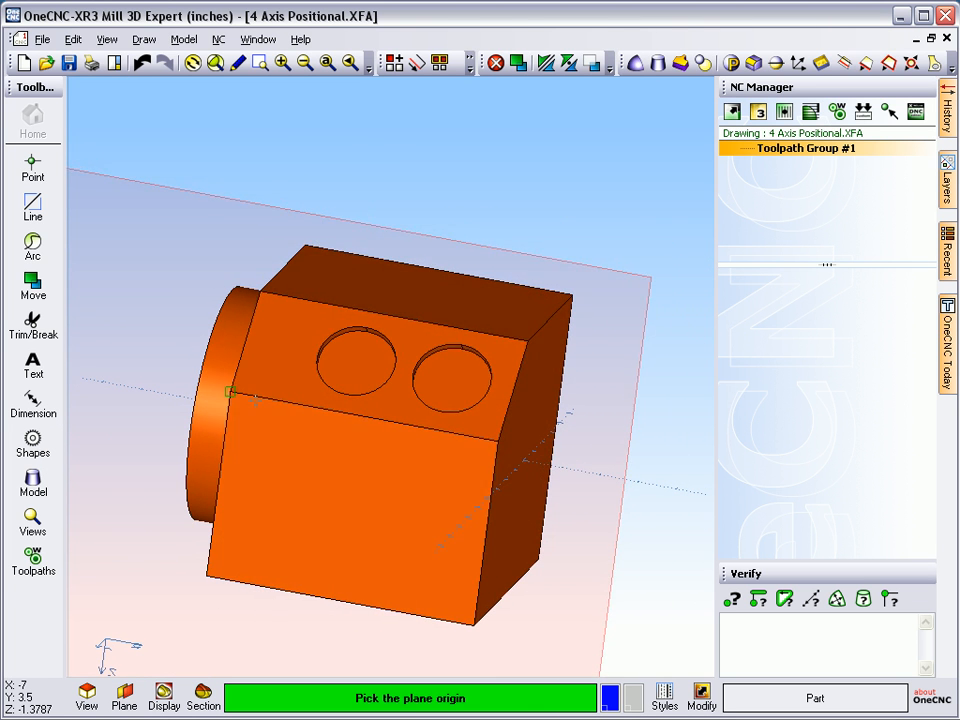
Step: Define the two-hole face plane by origin and X edge, save as 'Face 3', close Planes
click(230, 392)
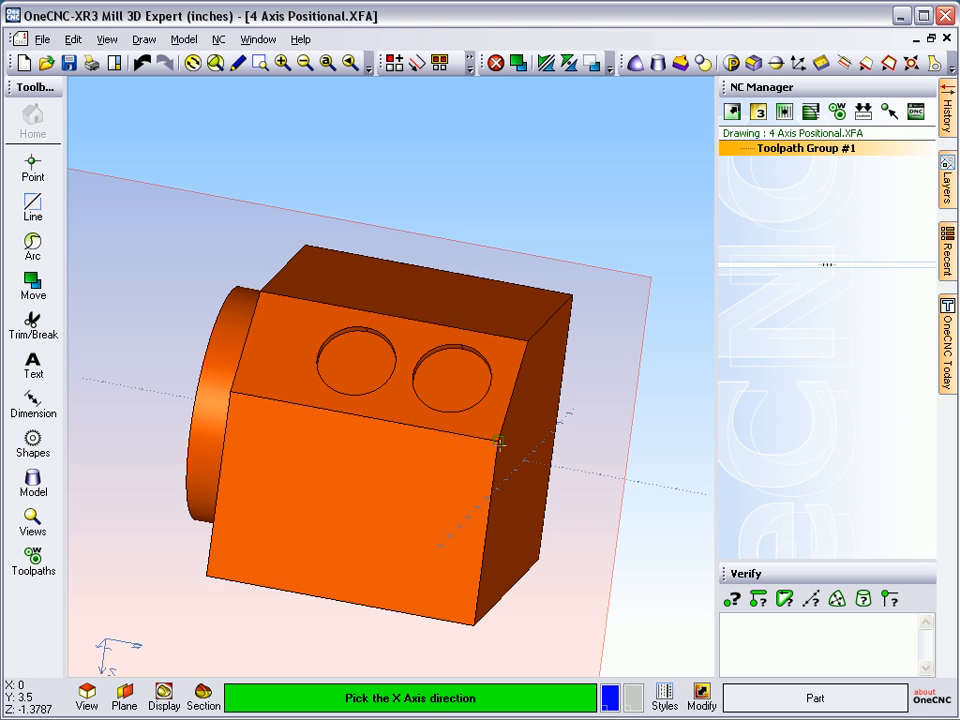
click(500, 443)
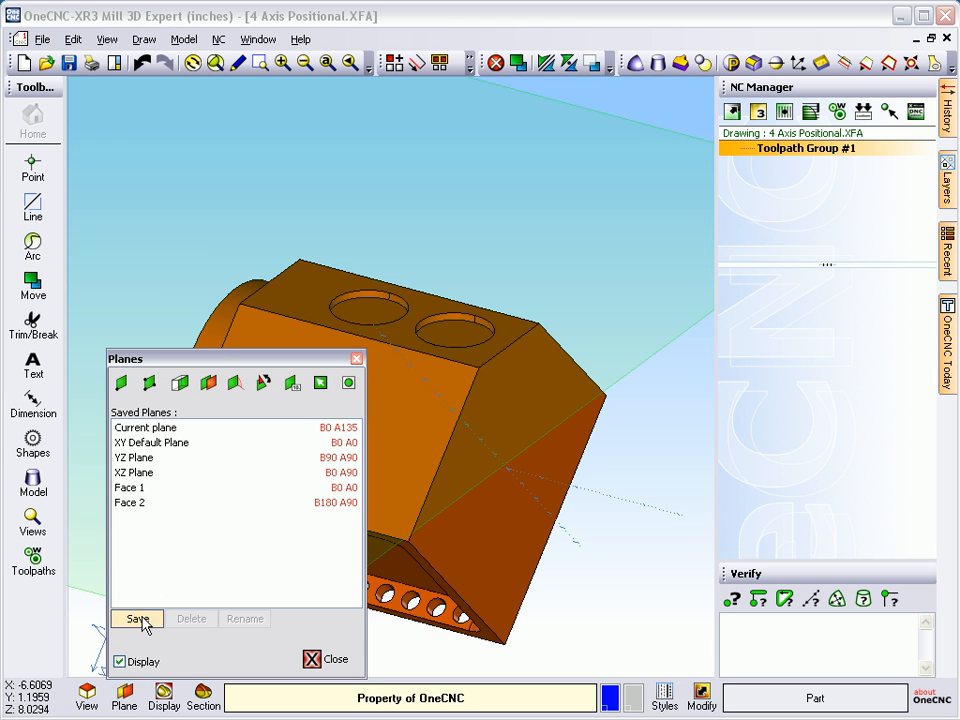
click(137, 618)
text(Face)
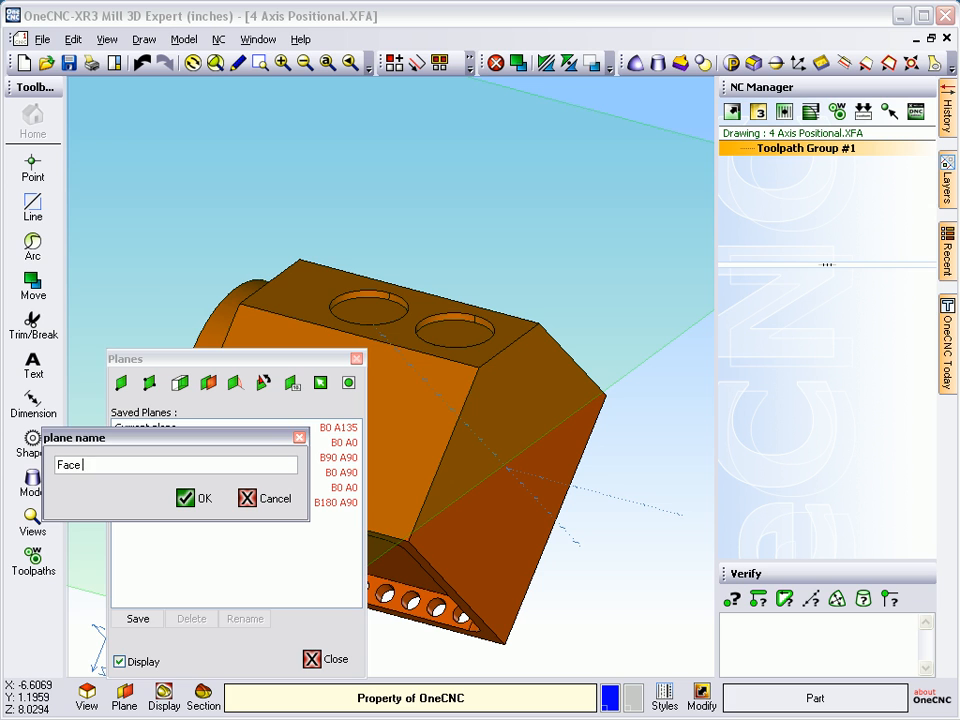
click(196, 498)
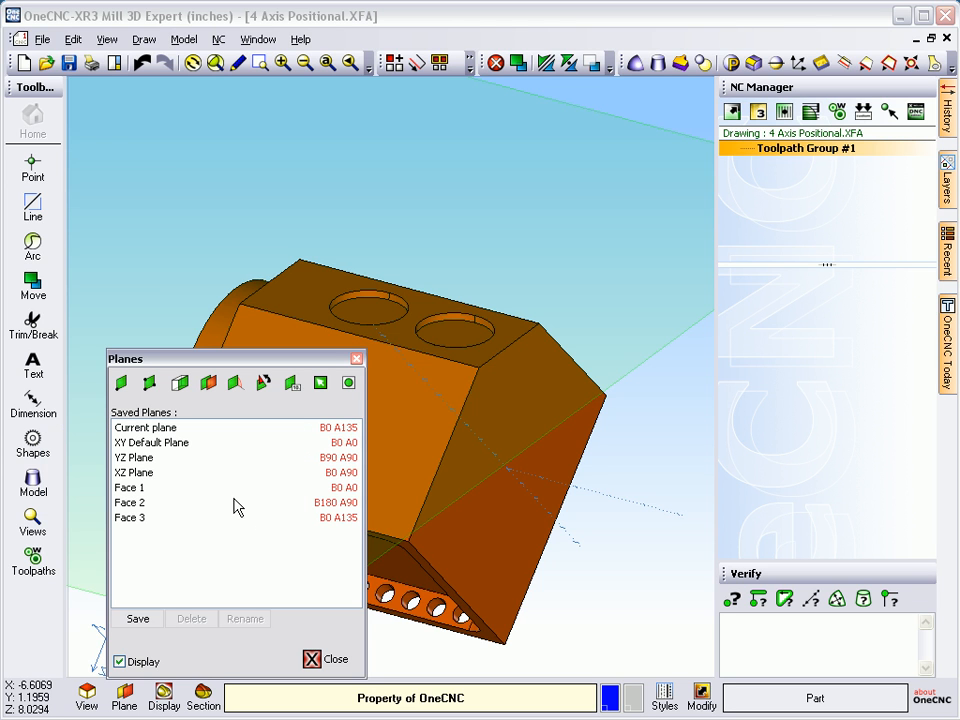
mouse_move(150, 523)
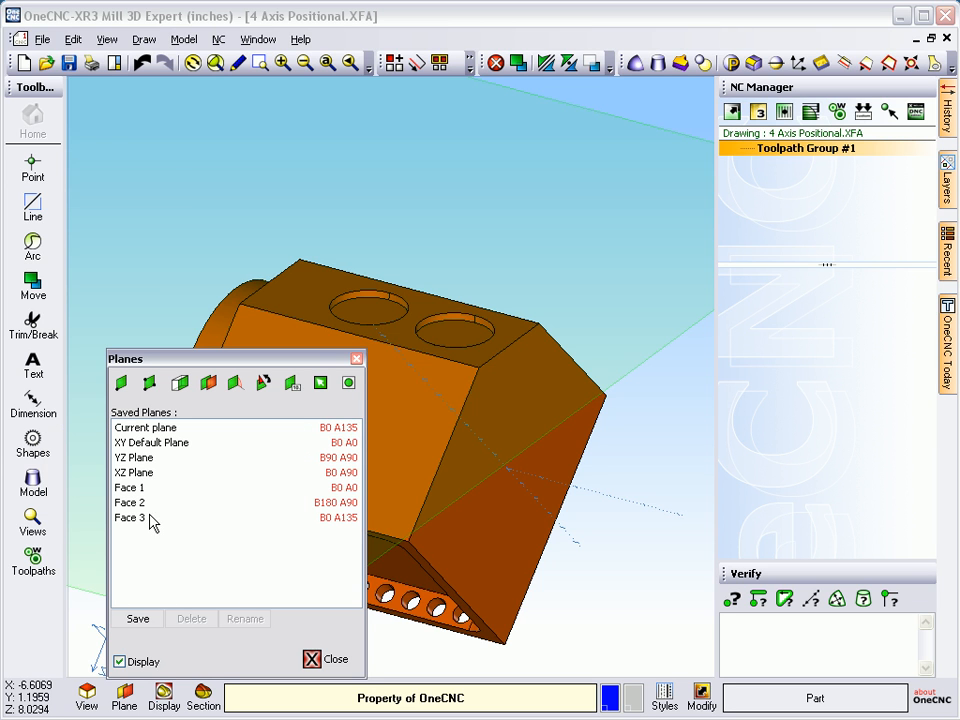
mouse_move(133, 502)
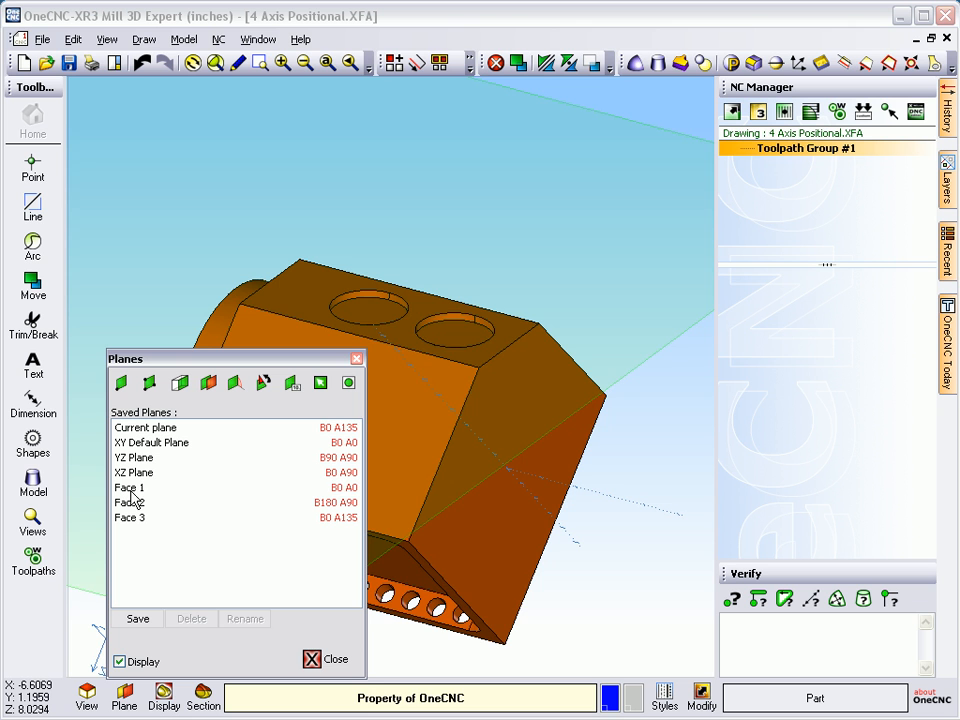
click(145, 487)
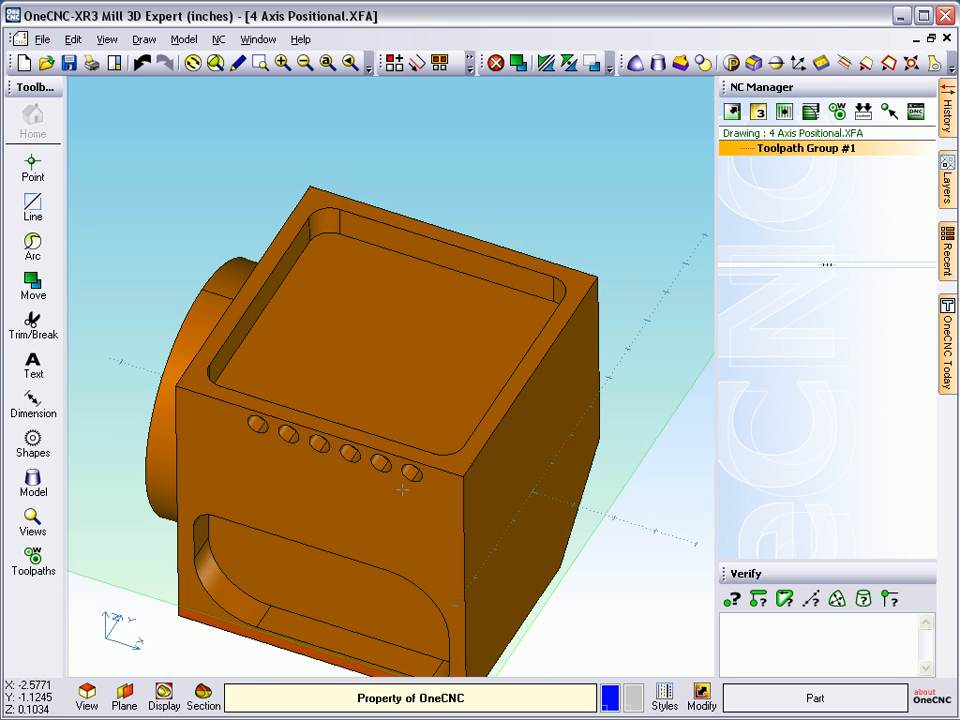
mouse_move(434, 376)
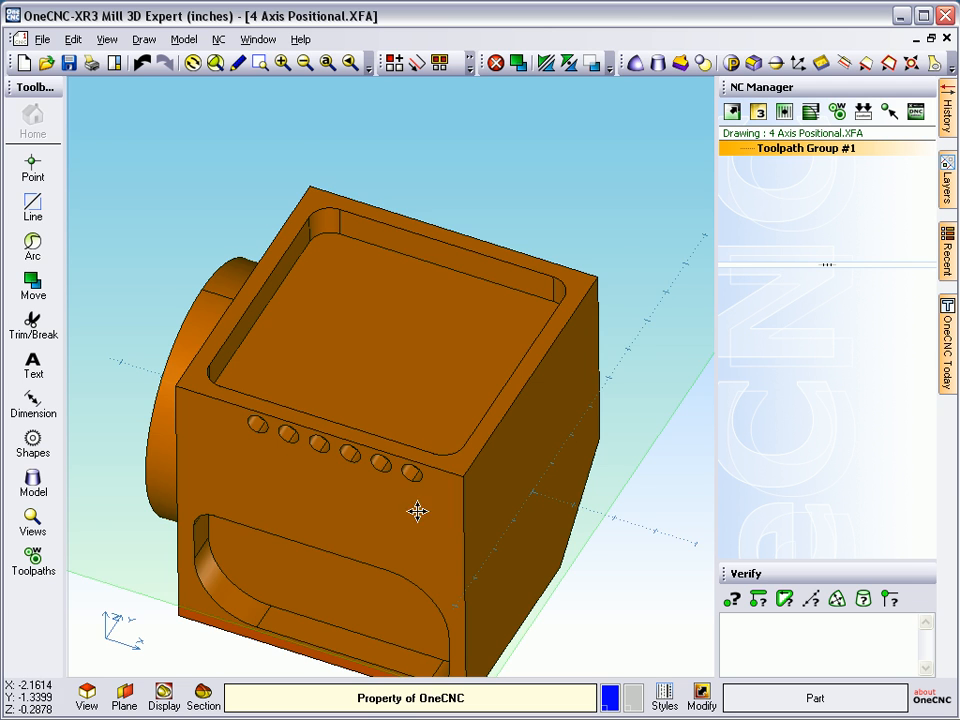
Step: Extract all surface edges from the part and orbit to inspect the wireframe outline
drag(418, 511, 405, 423)
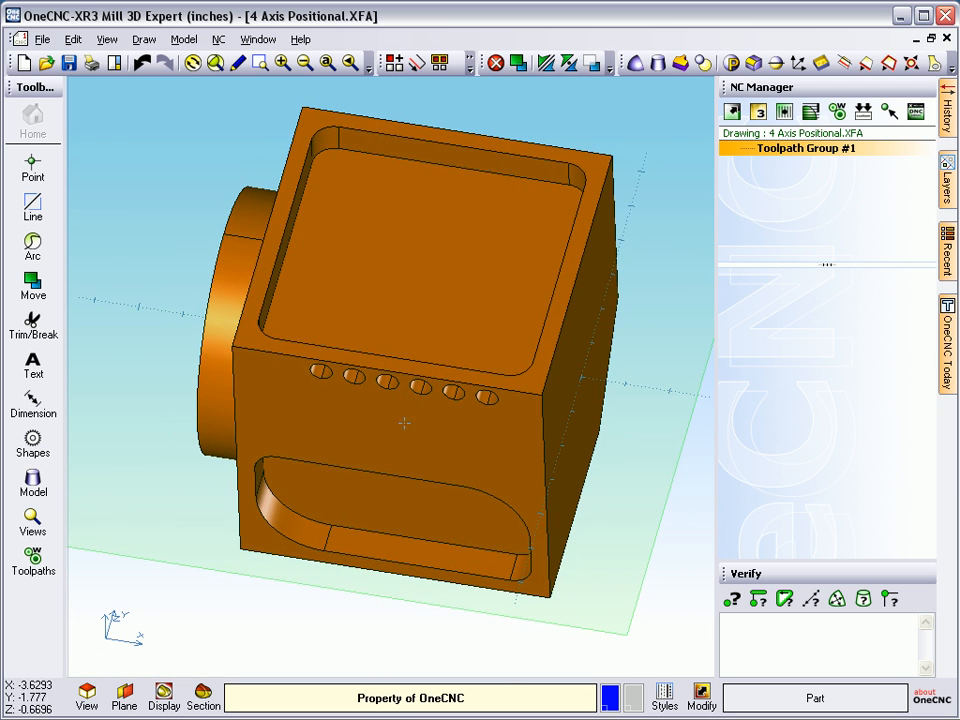
drag(405, 425, 455, 470)
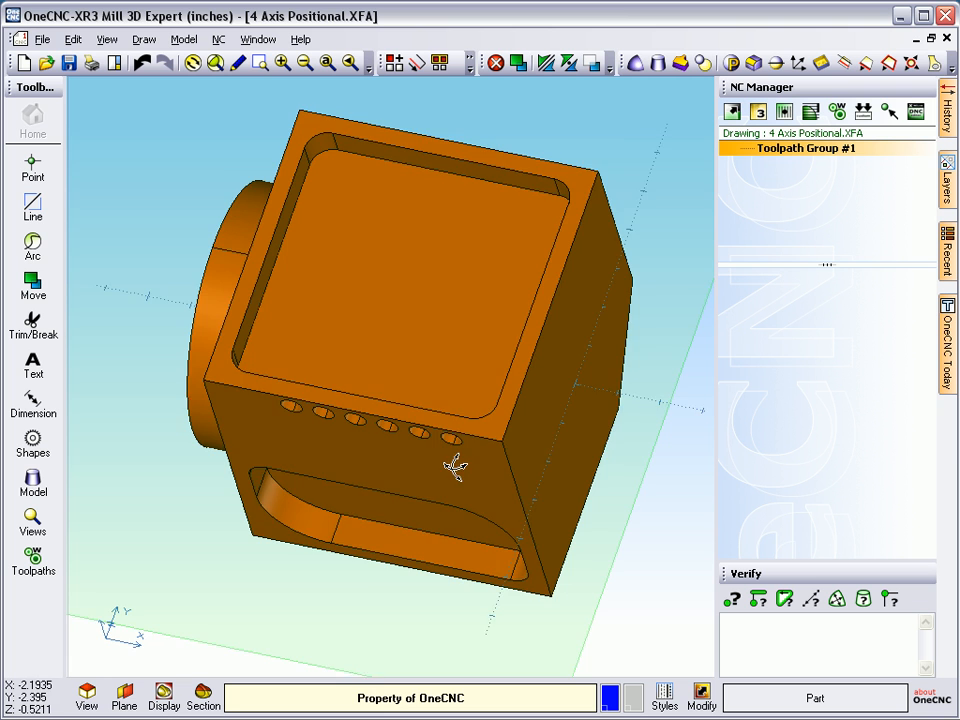
click(843, 63)
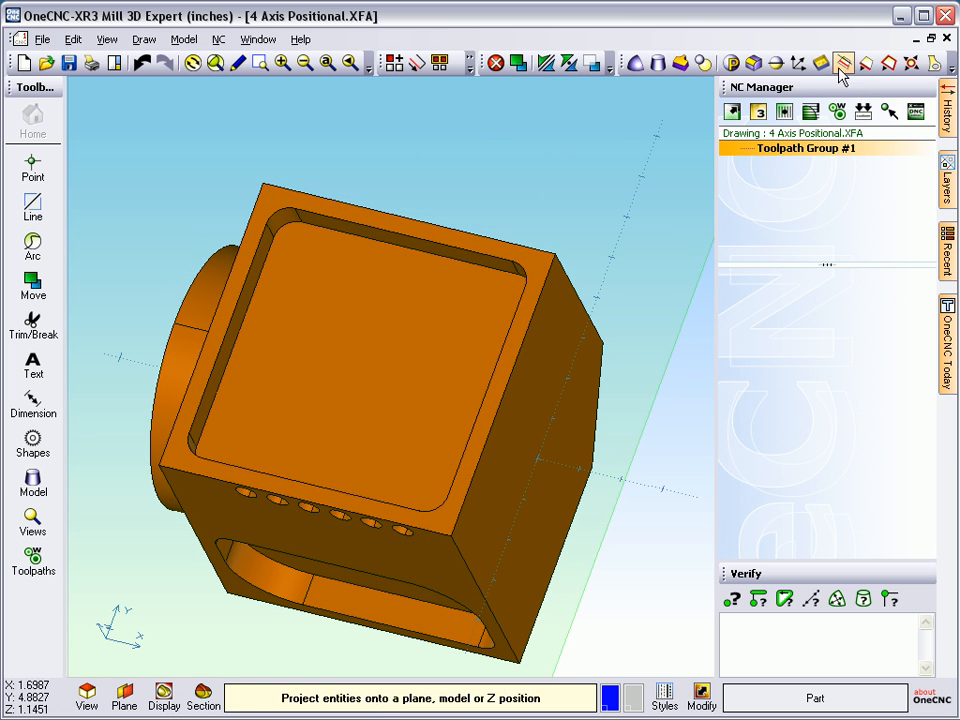
mouse_move(885, 63)
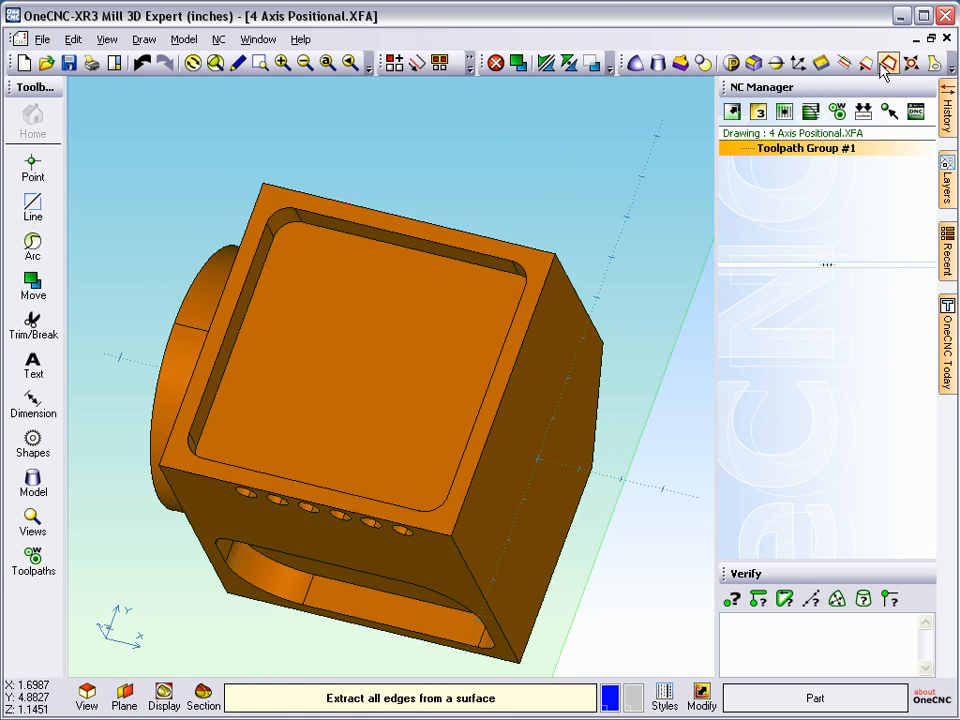
mouse_move(884, 62)
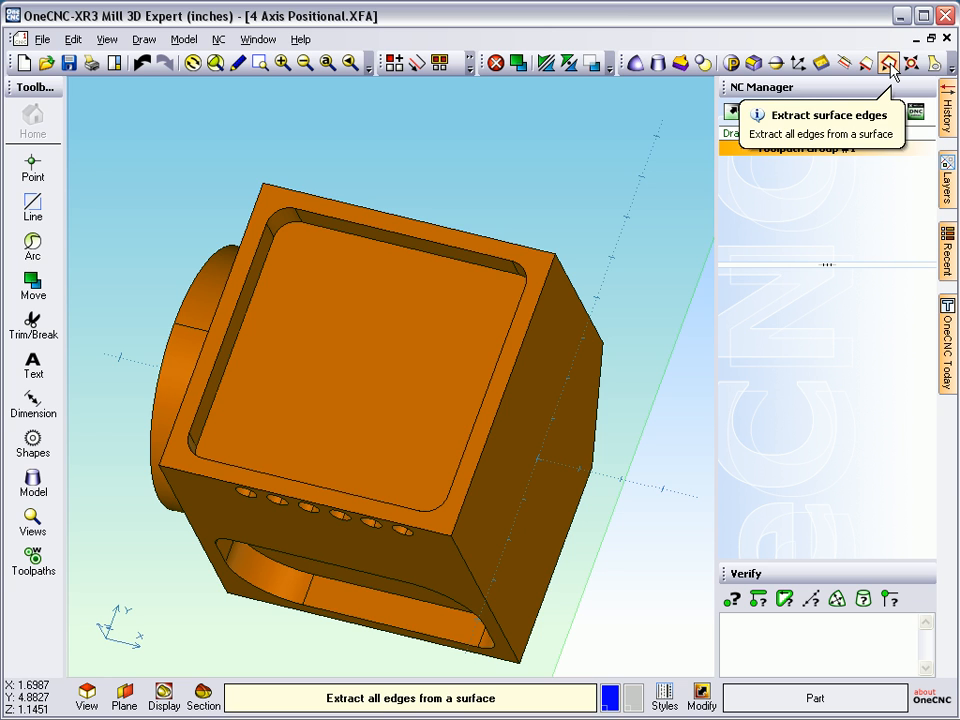
click(887, 63)
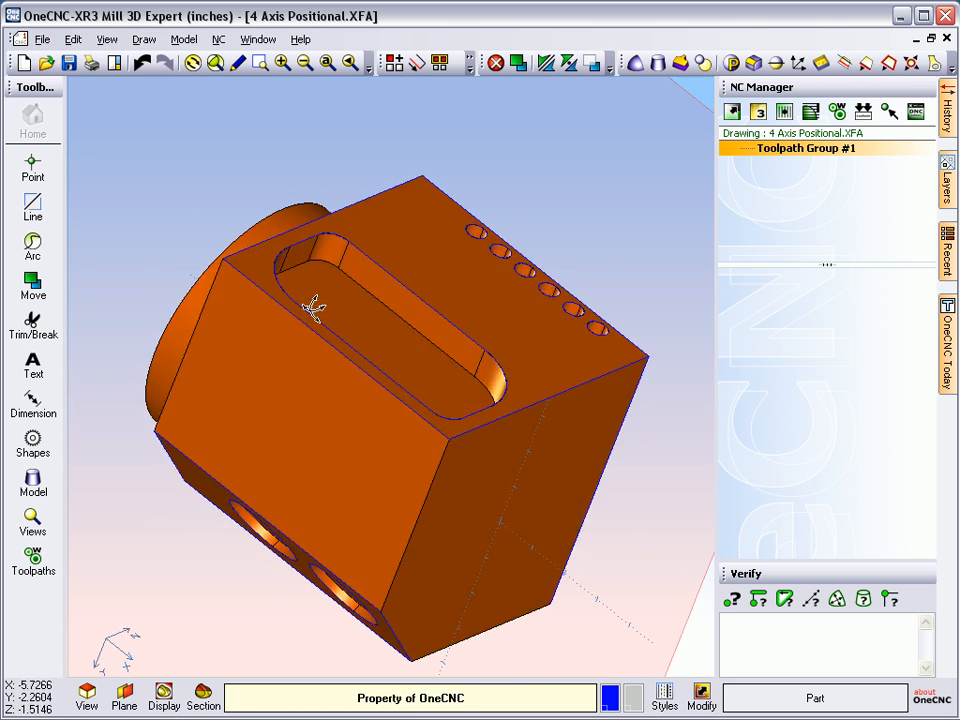
drag(315, 305, 378, 408)
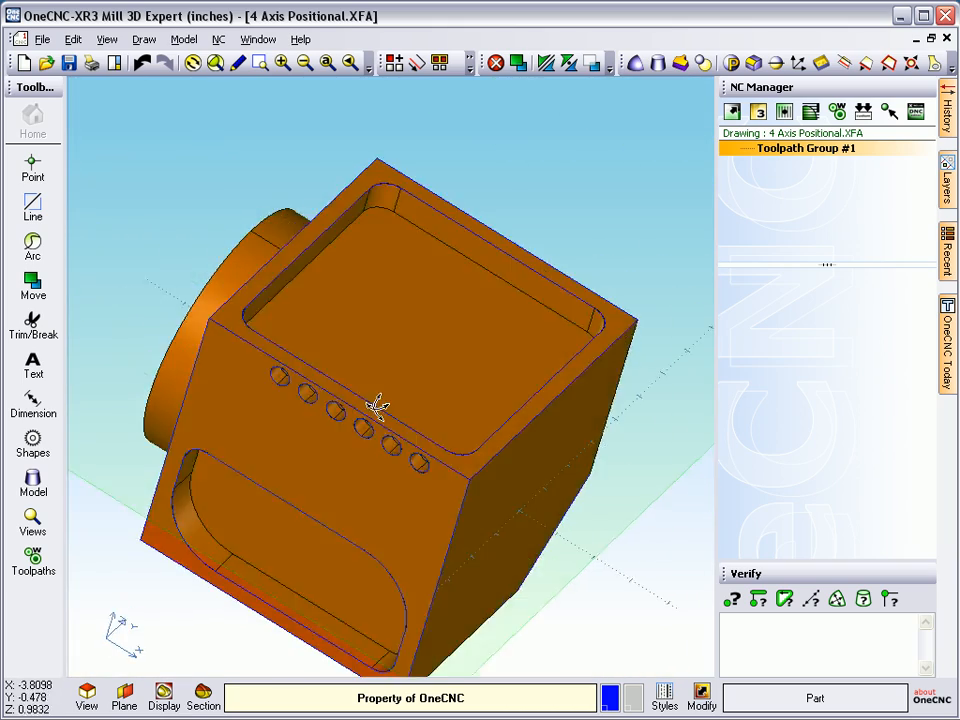
drag(380, 405, 515, 385)
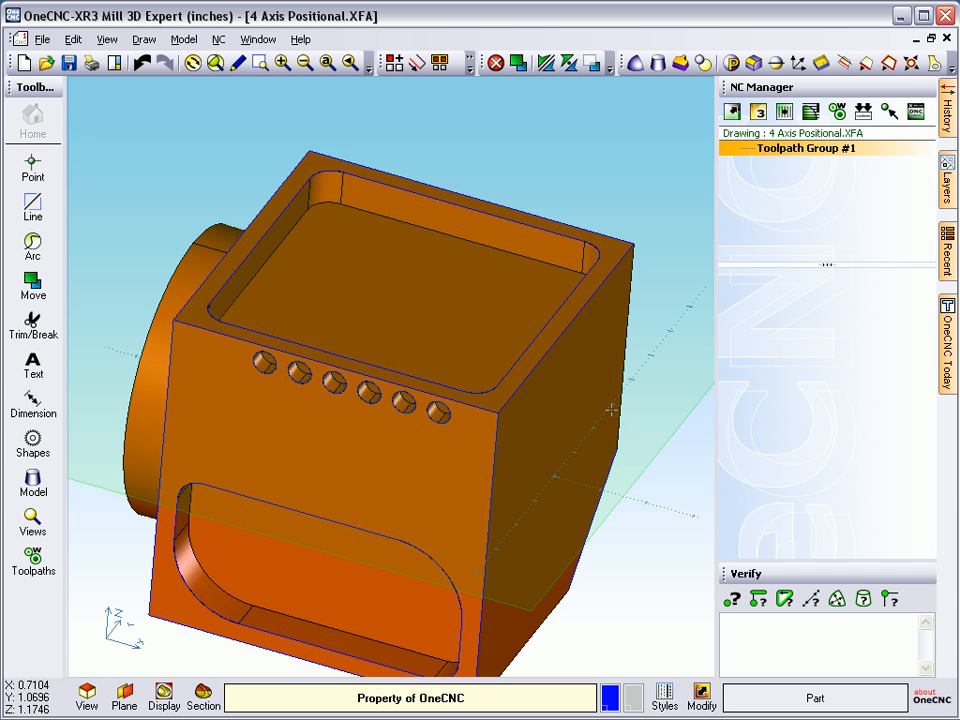
mouse_move(370, 187)
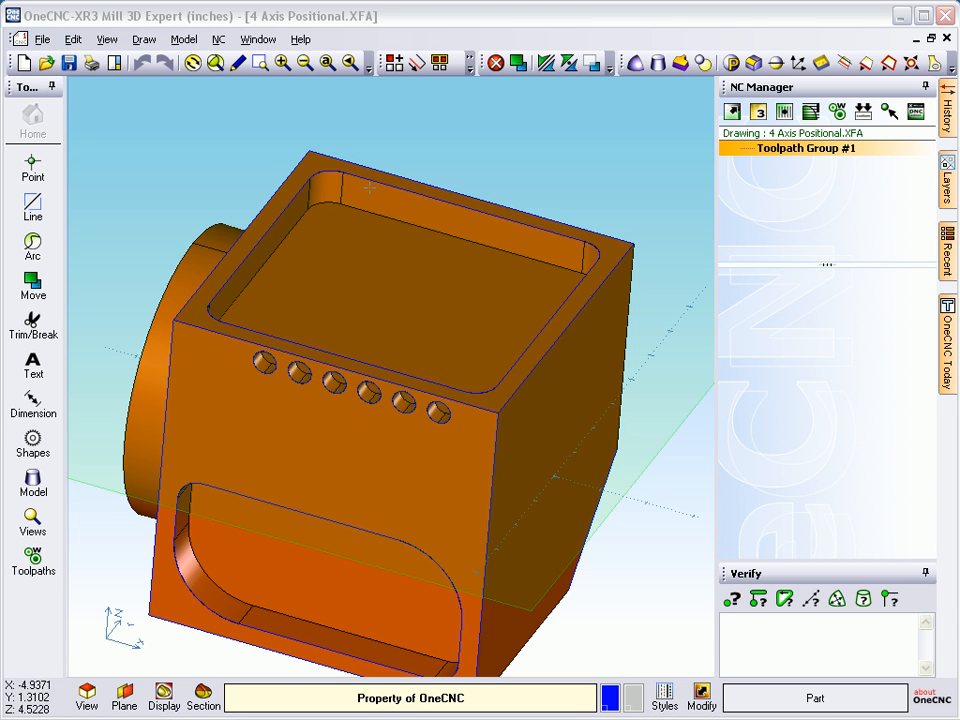
mouse_move(755, 203)
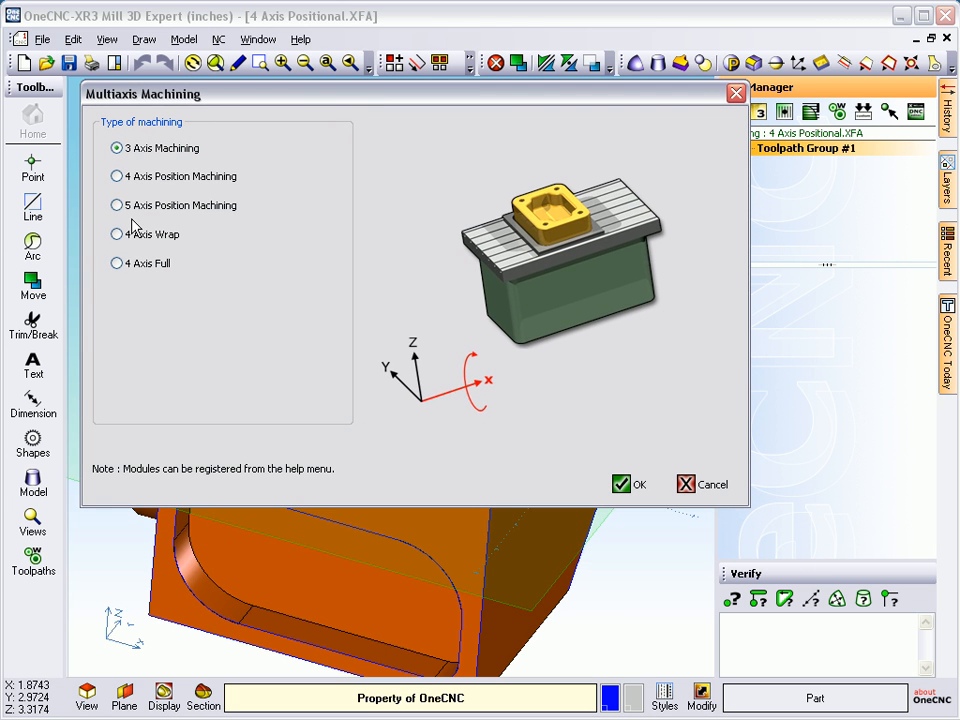
Step: Enable 4-axis position machining and start a Pocket toolpath picked by boundaries
click(117, 176)
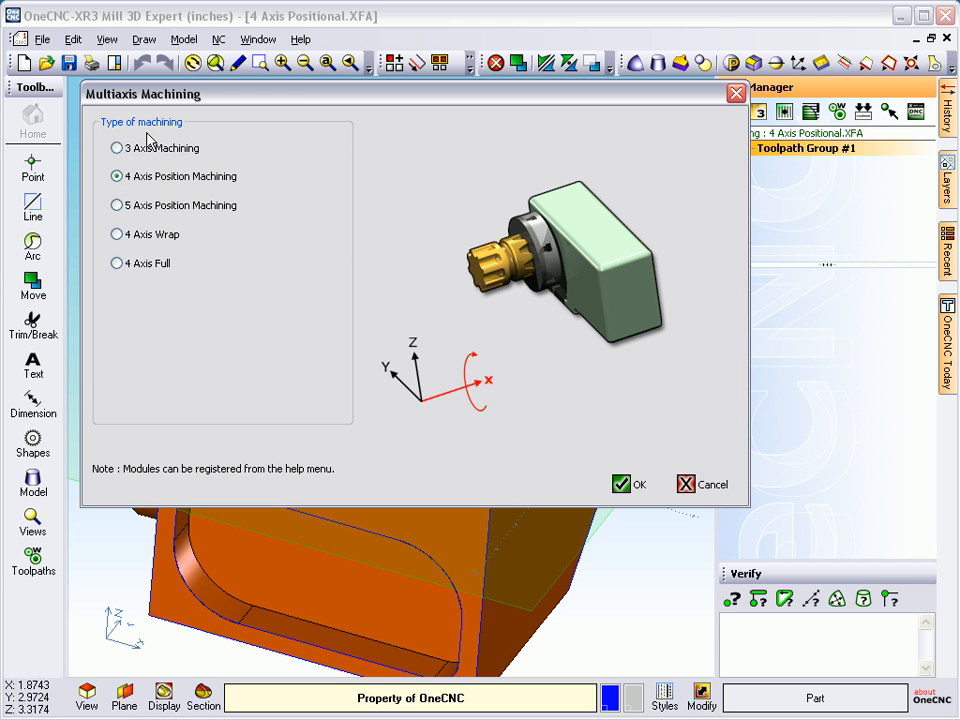
mouse_move(379, 382)
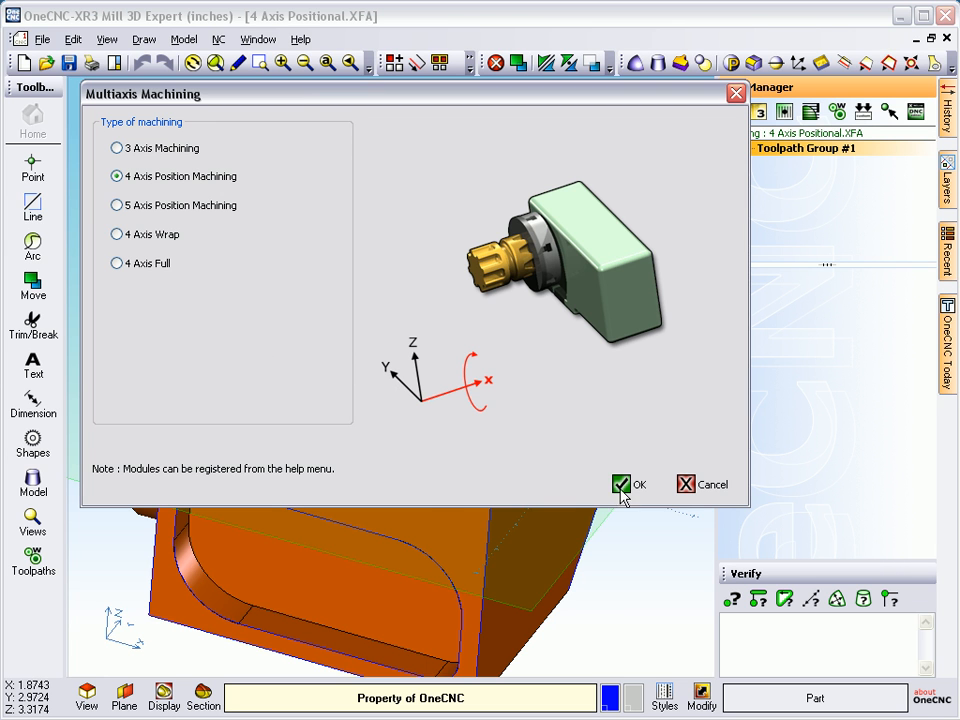
click(621, 484)
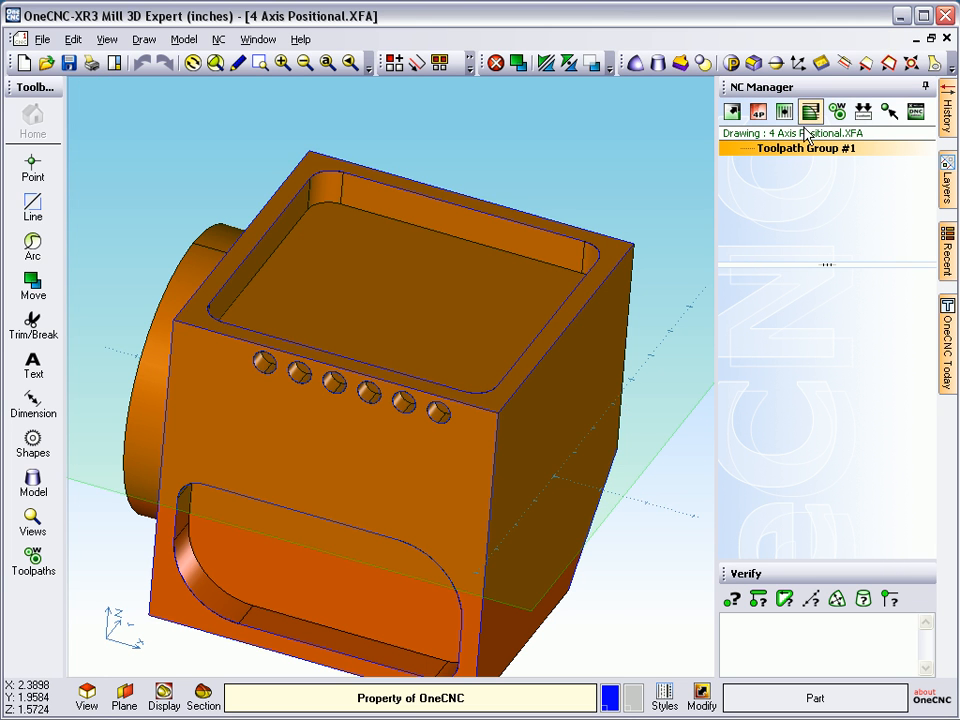
click(810, 111)
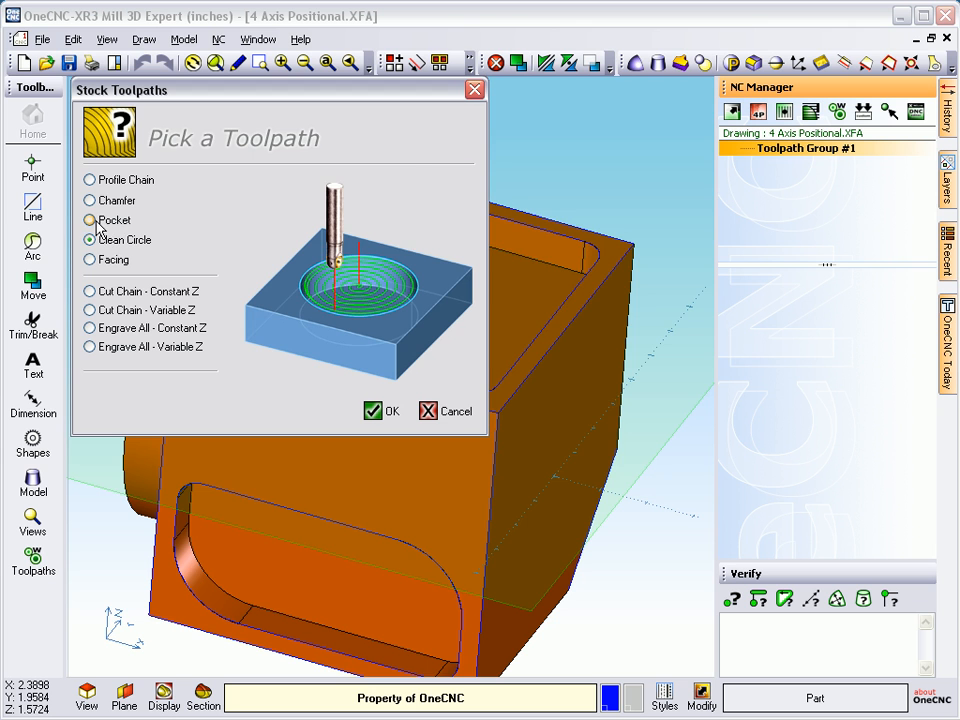
click(372, 410)
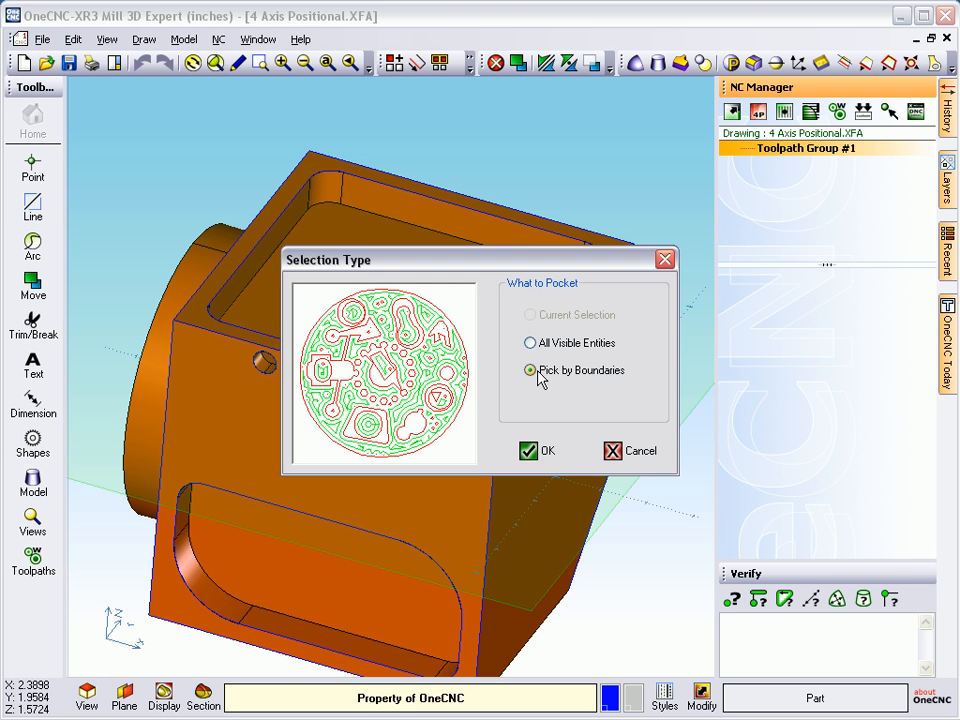
click(536, 451)
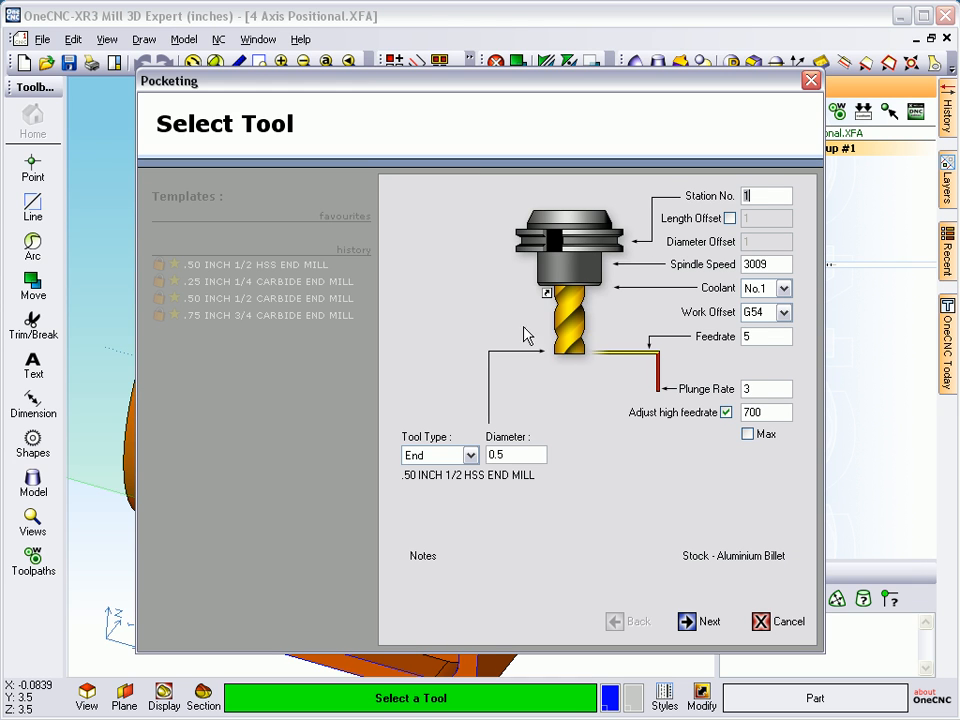
mouse_move(560, 345)
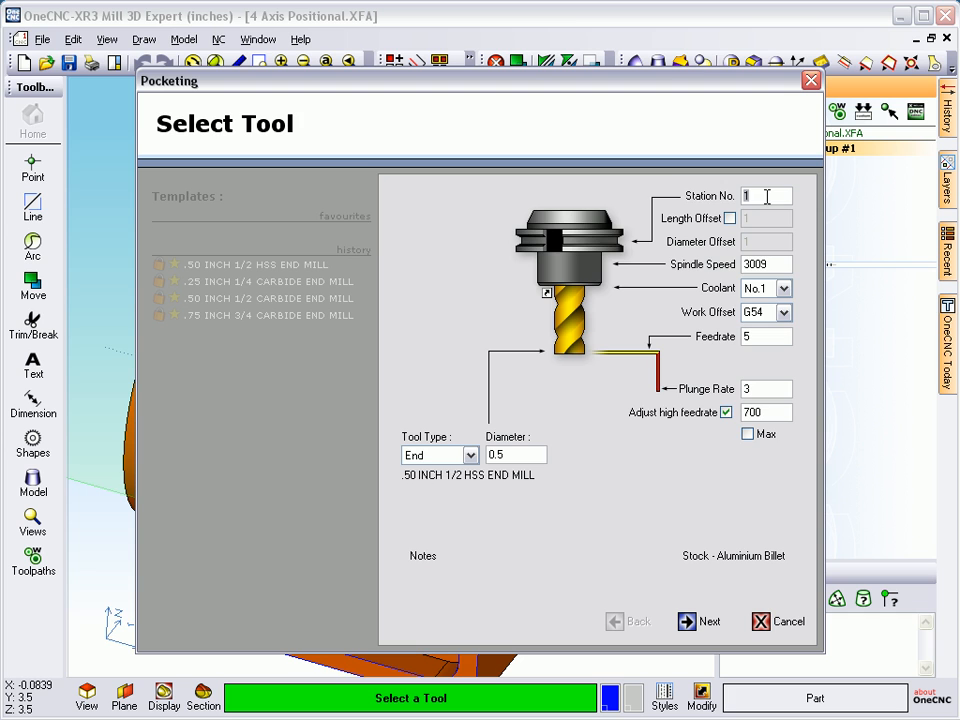
Step: Build a traditional helix-ramp pocket with the .50 HSS end mill through to finish settings
click(699, 621)
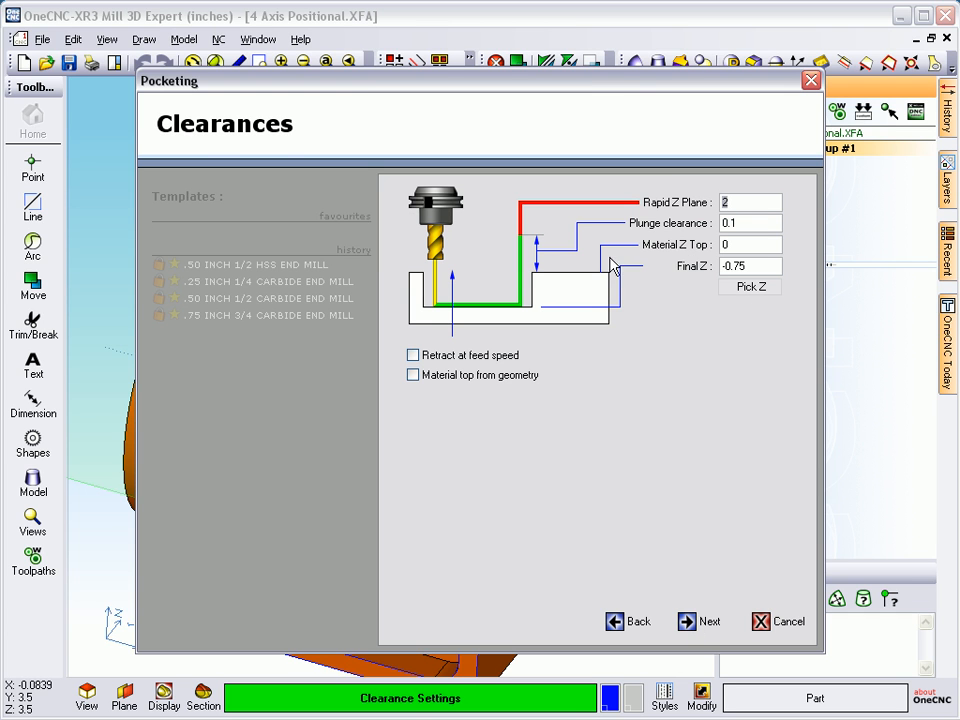
click(751, 202)
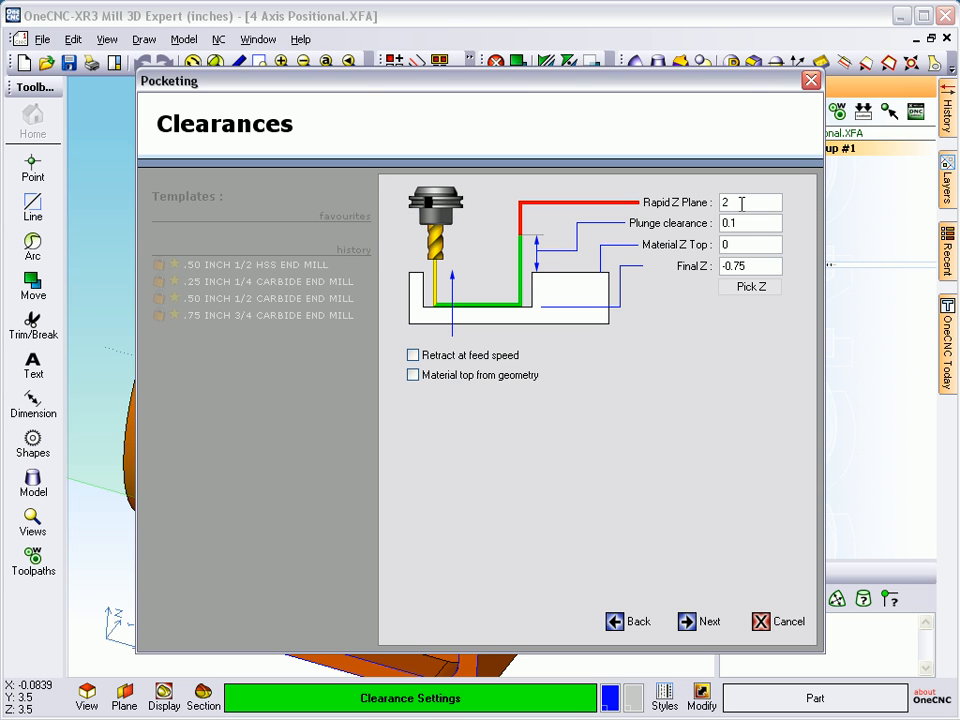
mouse_move(700, 480)
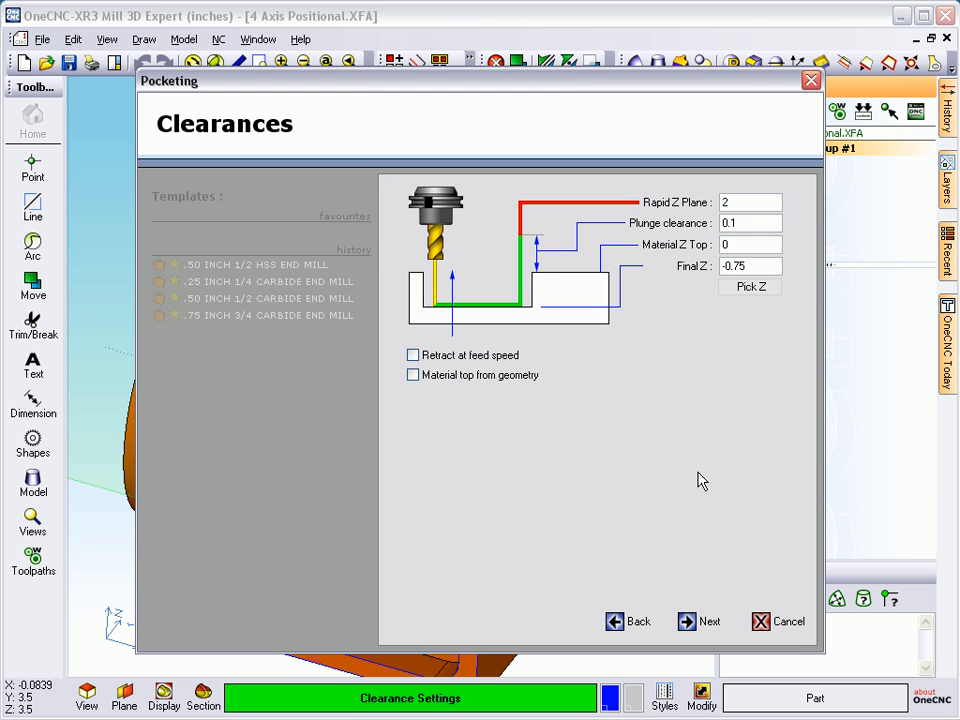
click(699, 621)
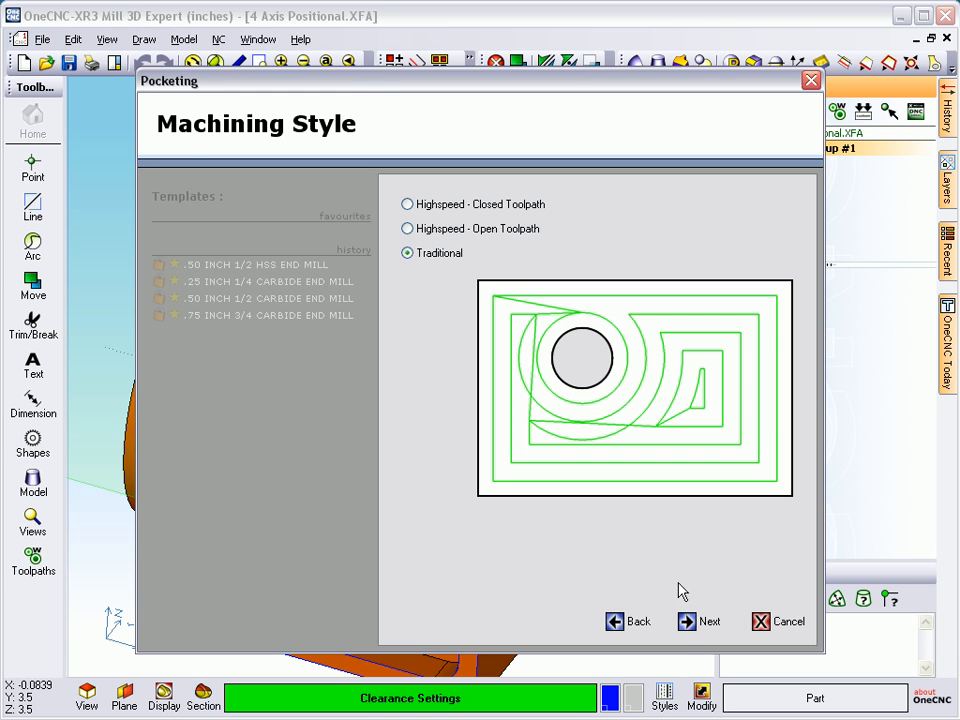
mouse_move(685, 622)
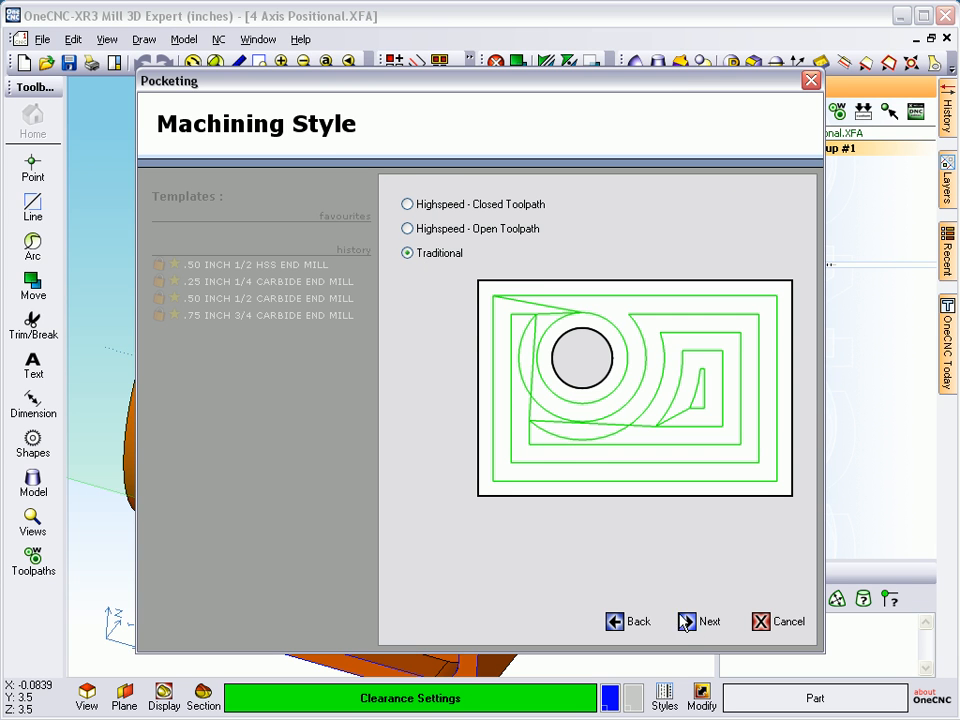
click(709, 621)
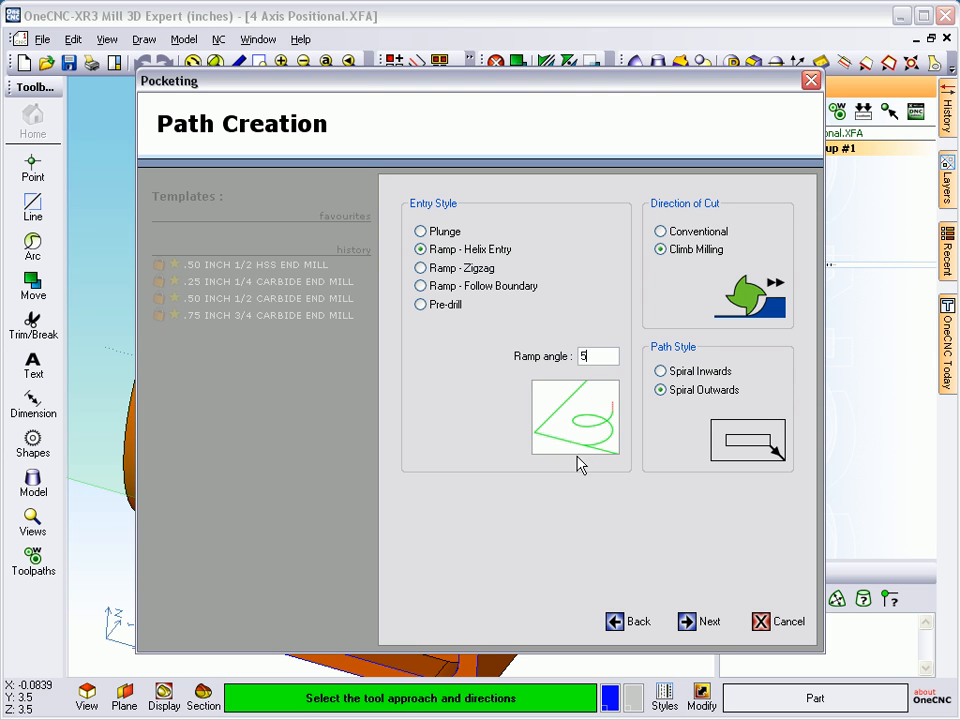
mouse_move(688, 327)
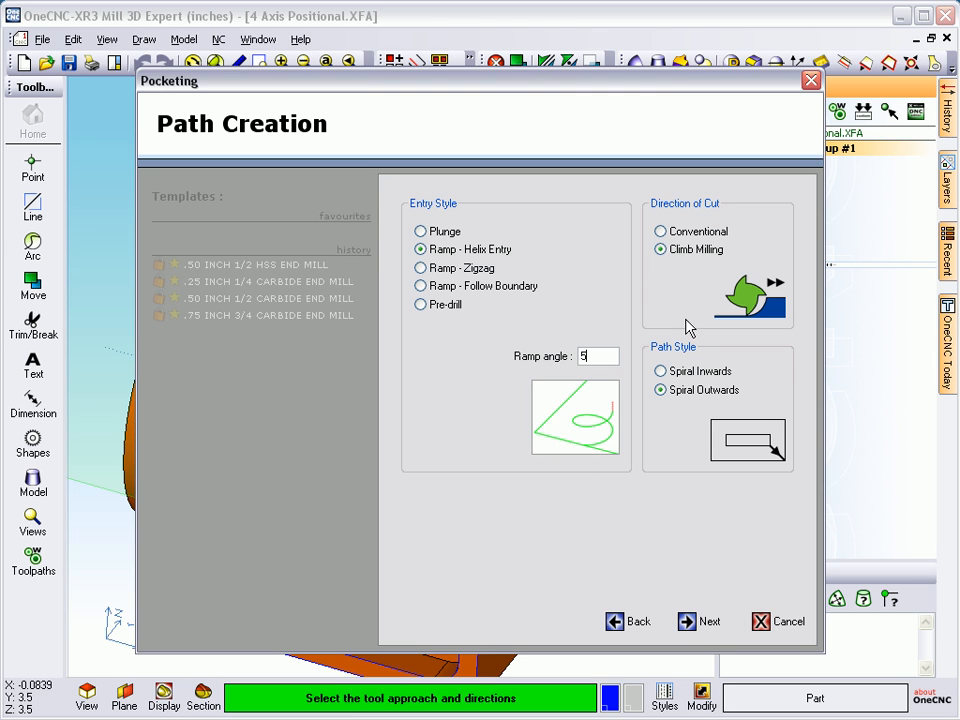
mouse_move(623, 433)
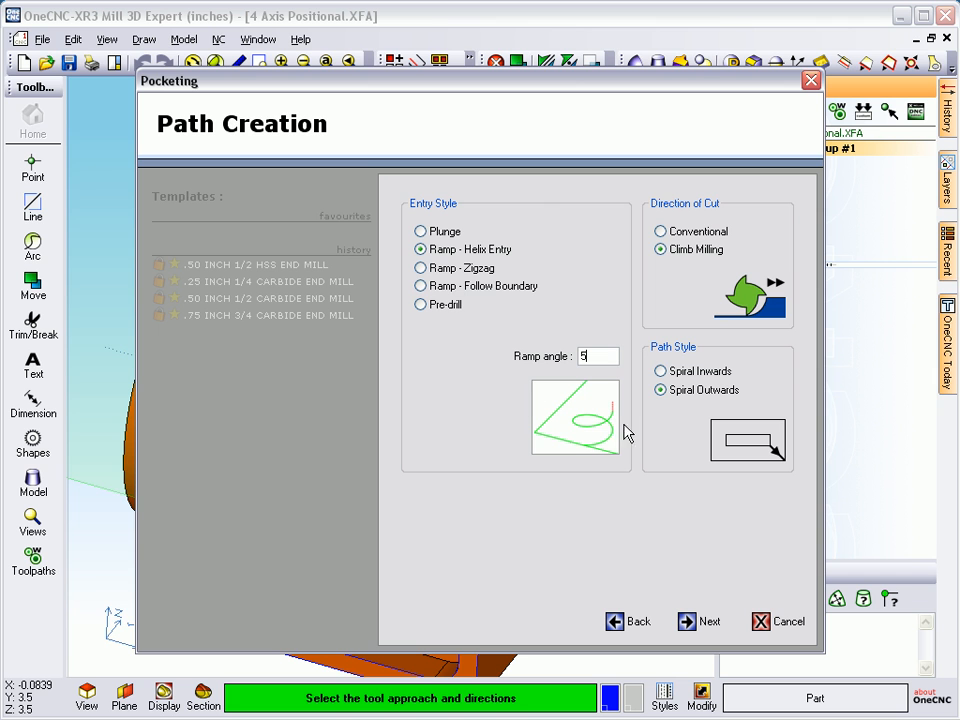
click(699, 621)
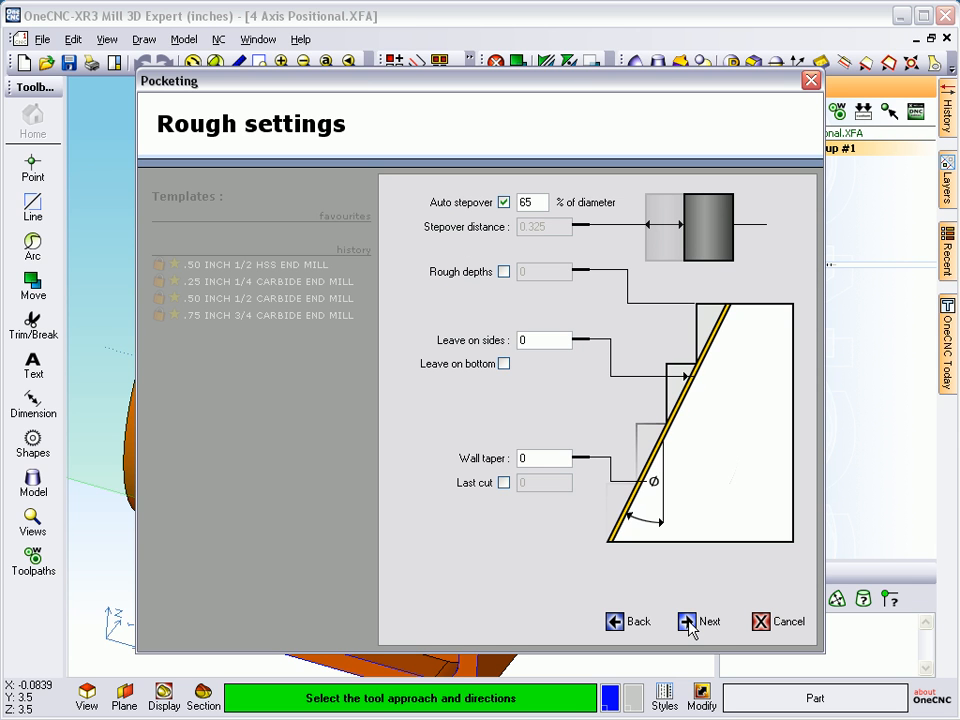
click(709, 621)
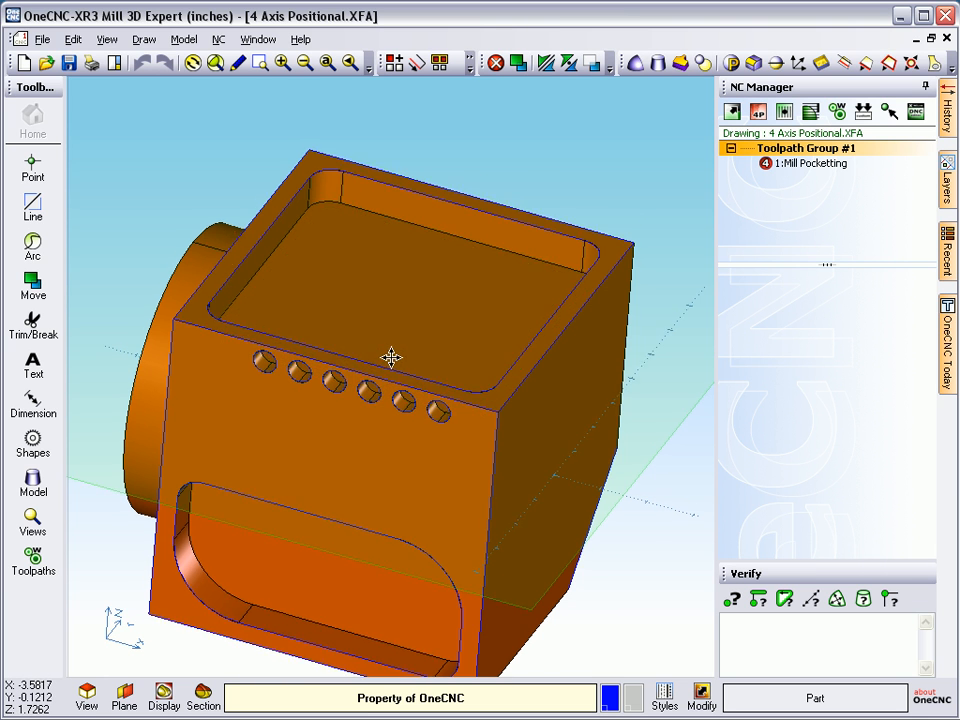
Step: Add a second Pocket toolpath on another face using the same end mill
drag(391, 357, 204, 624)
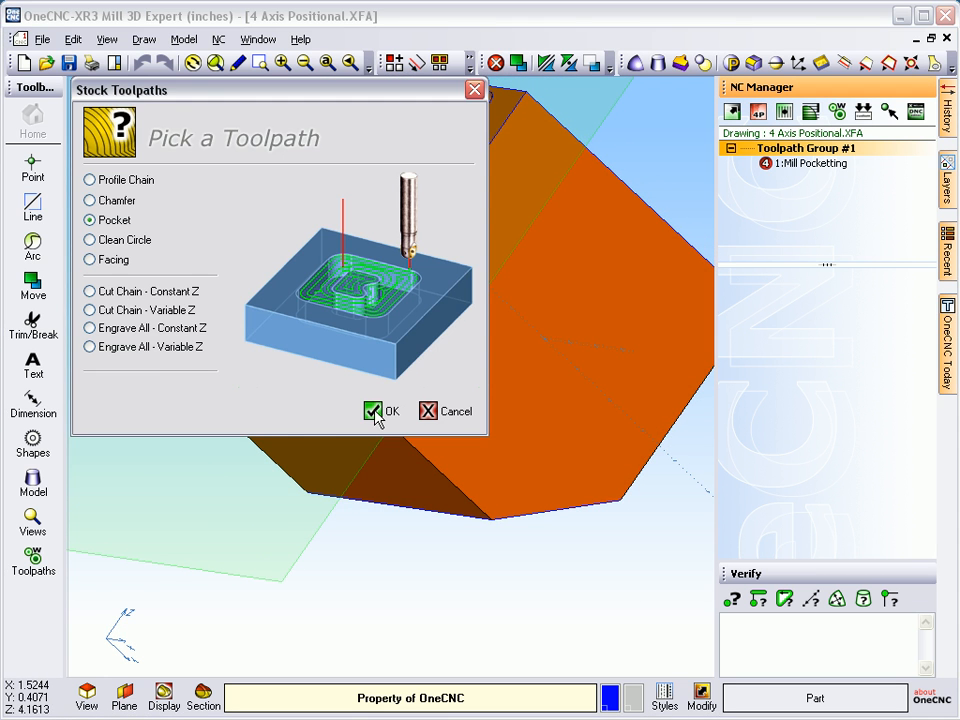
click(373, 410)
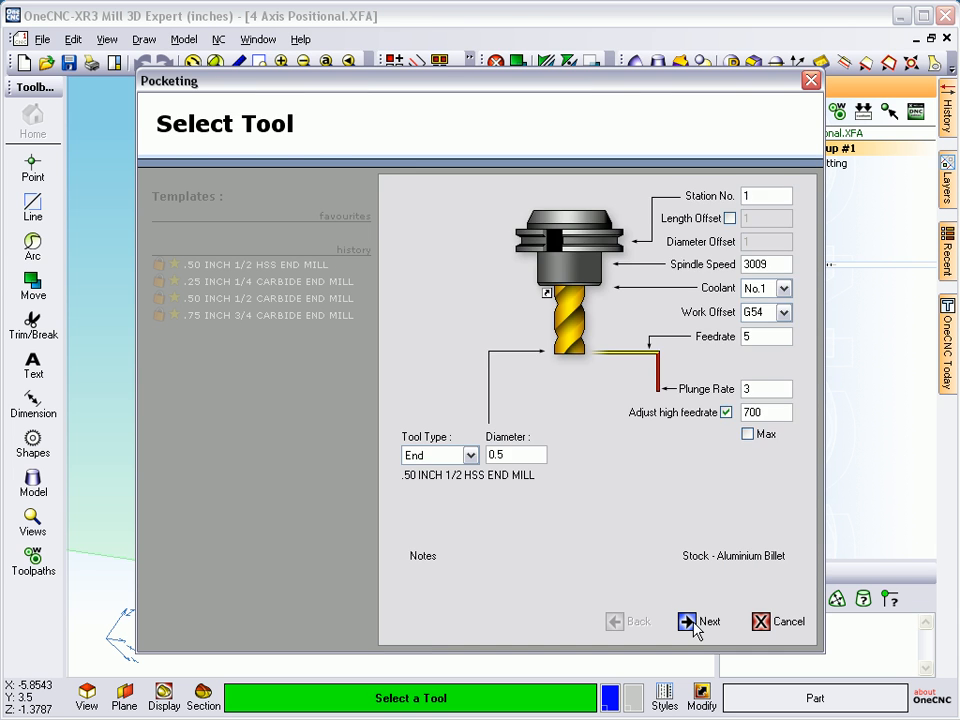
click(709, 621)
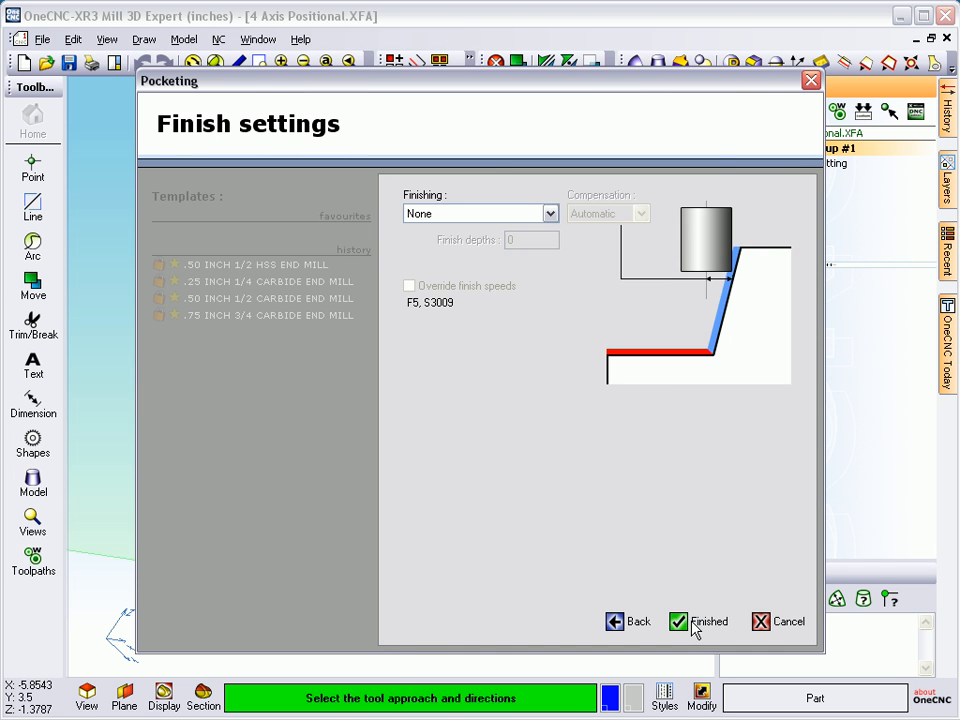
click(700, 621)
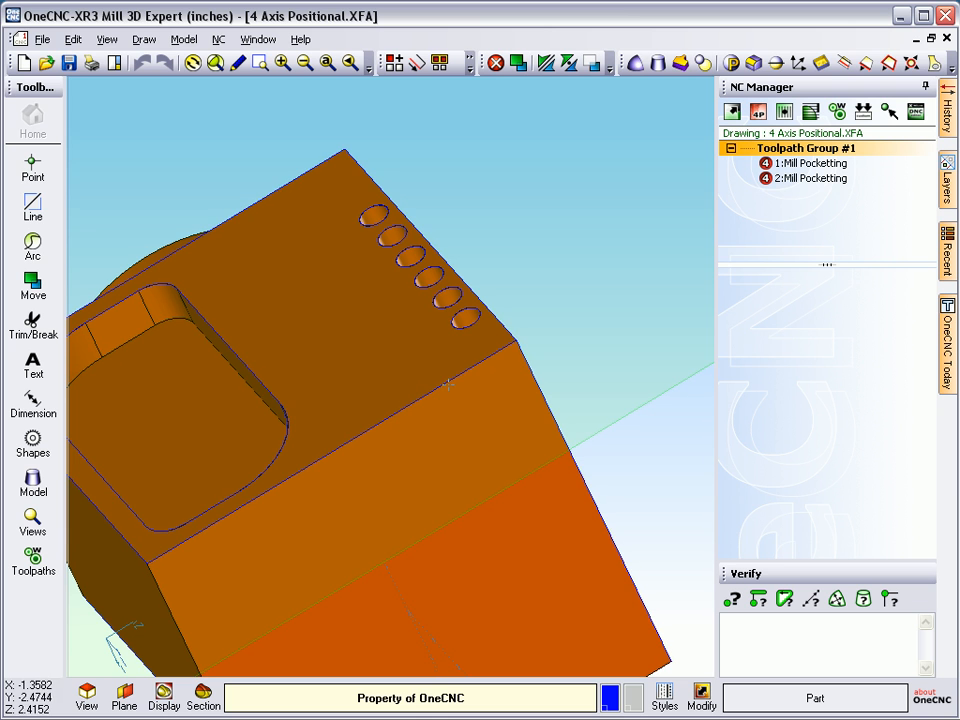
mouse_move(838, 111)
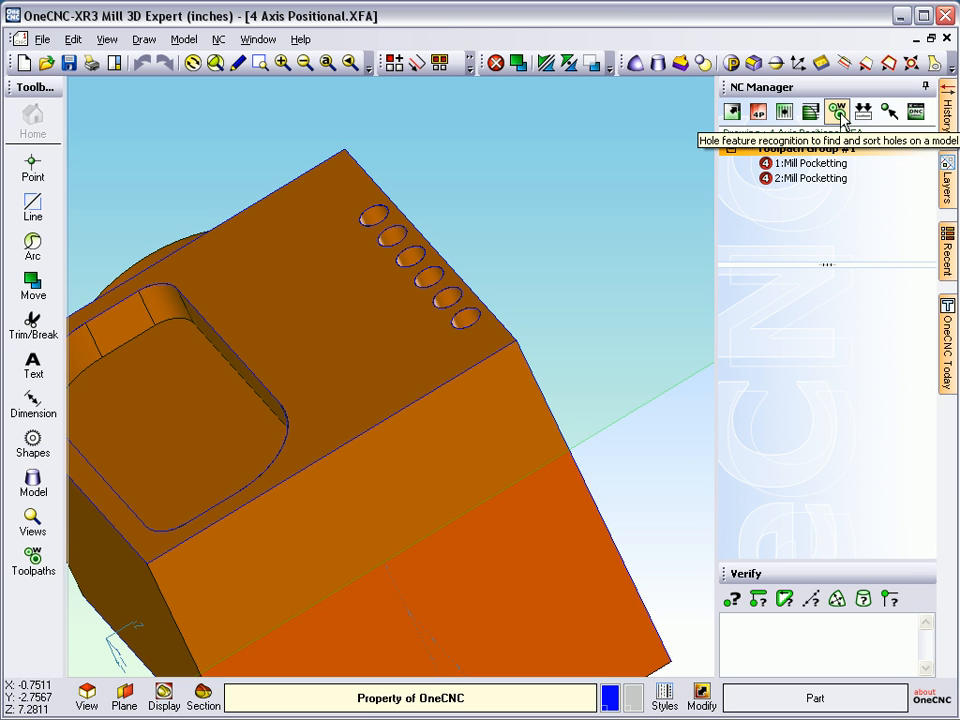
Step: Recognise the six tapered simple holes and add center drill and drill operations
click(838, 111)
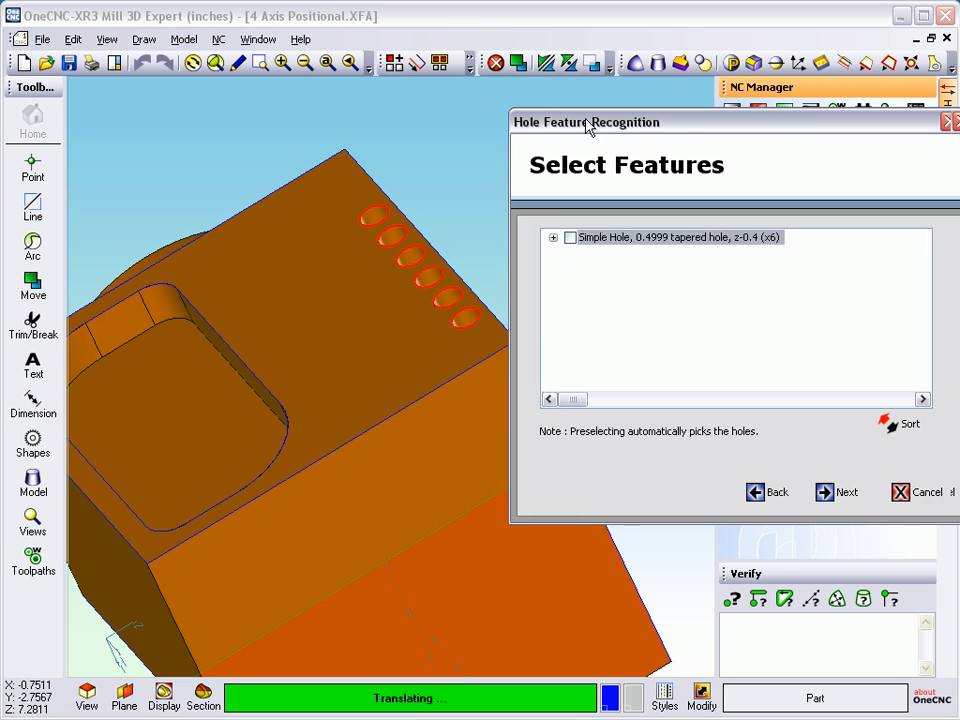
drag(586, 121, 455, 87)
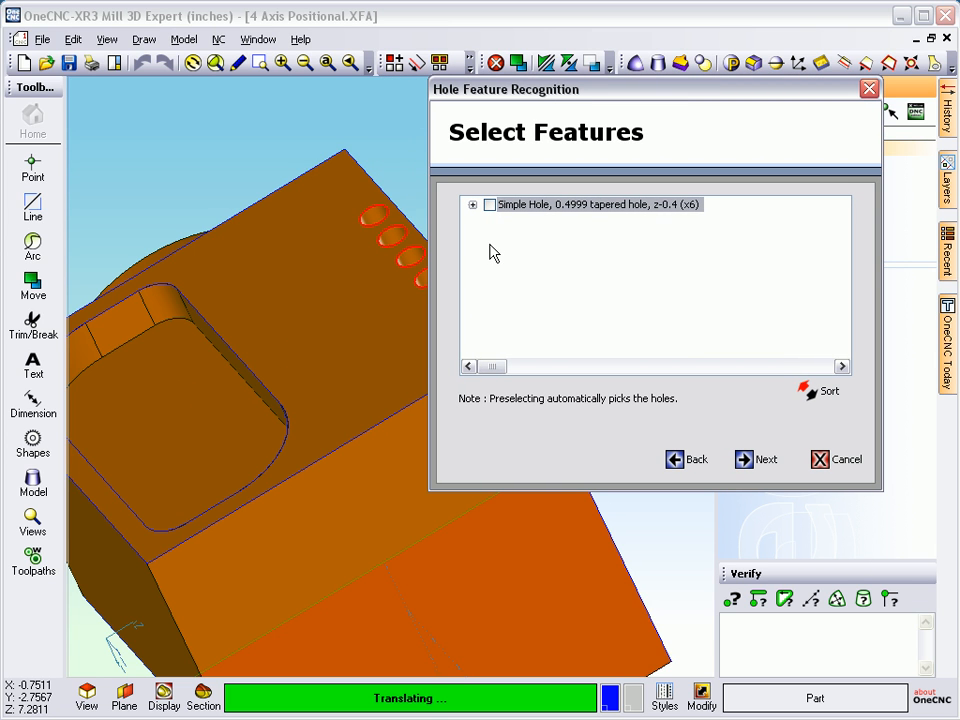
mouse_move(497, 265)
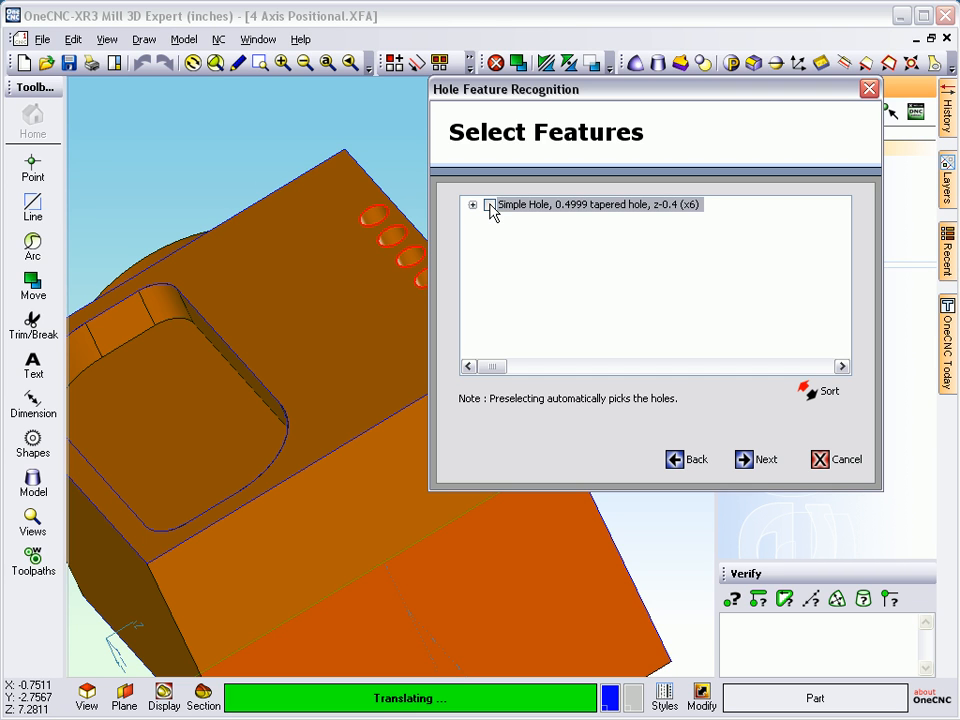
click(765, 459)
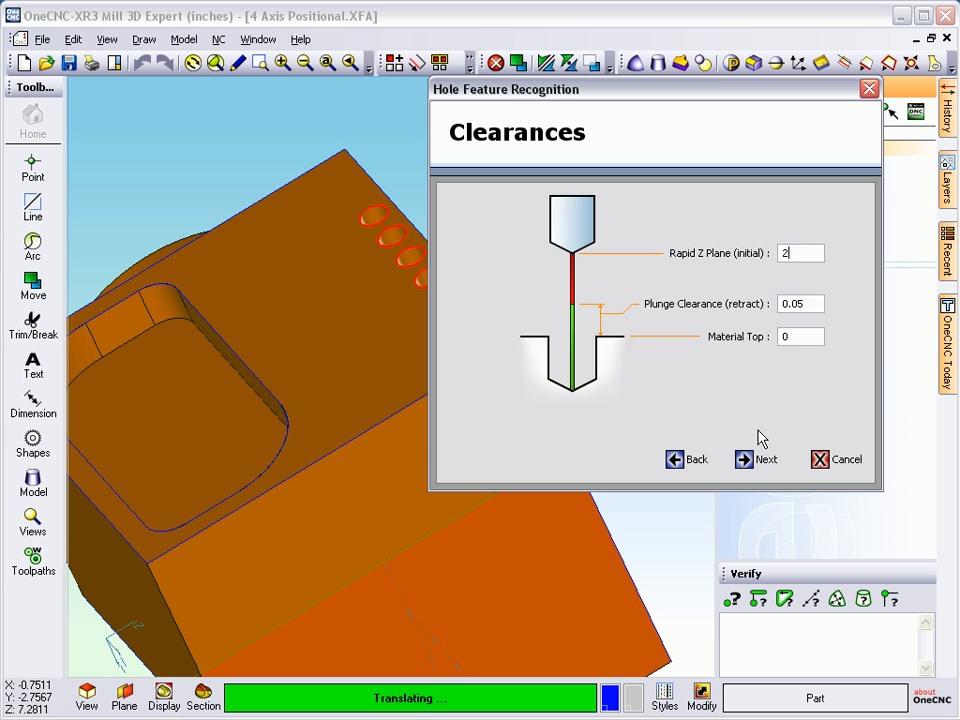
click(757, 459)
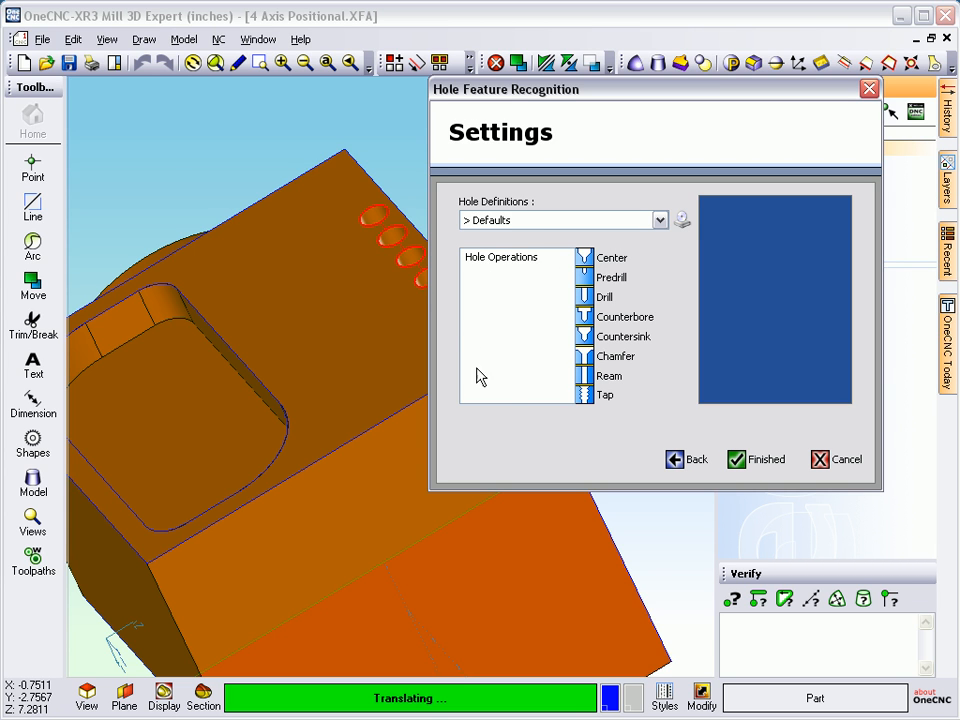
click(609, 375)
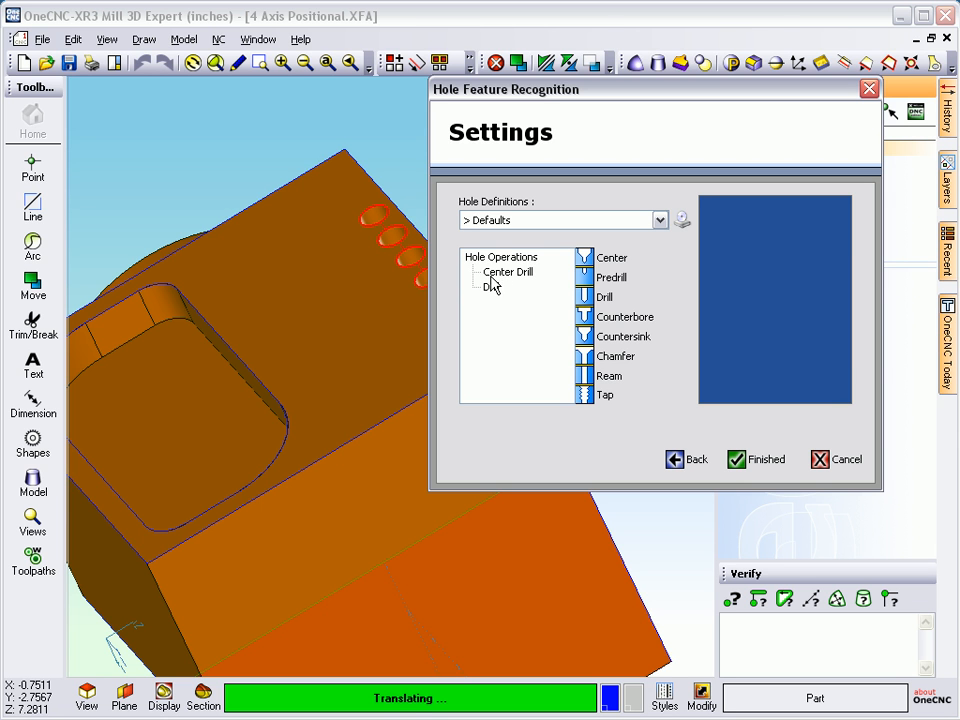
Step: Assign the 0.125 HSS center drill to the Center Drill operation
click(757, 459)
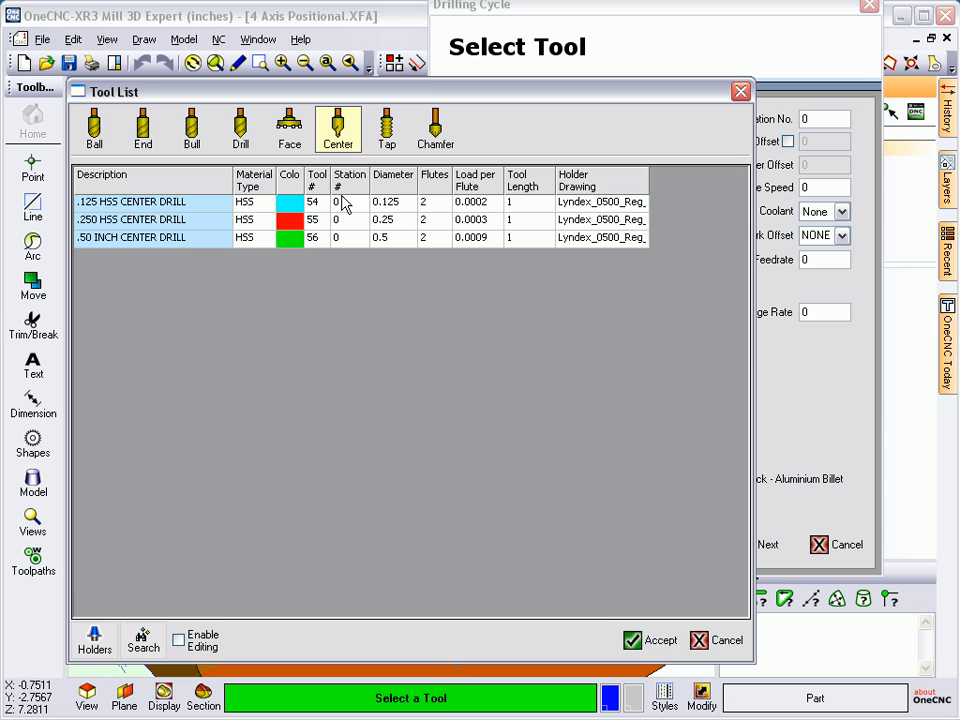
click(648, 640)
text(2)
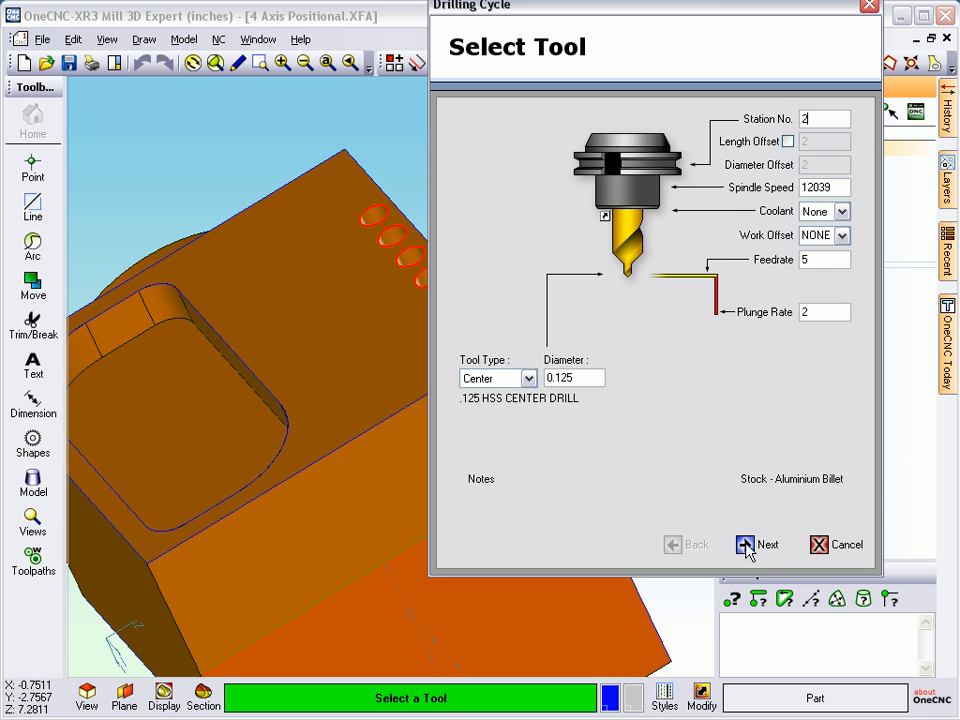
click(757, 544)
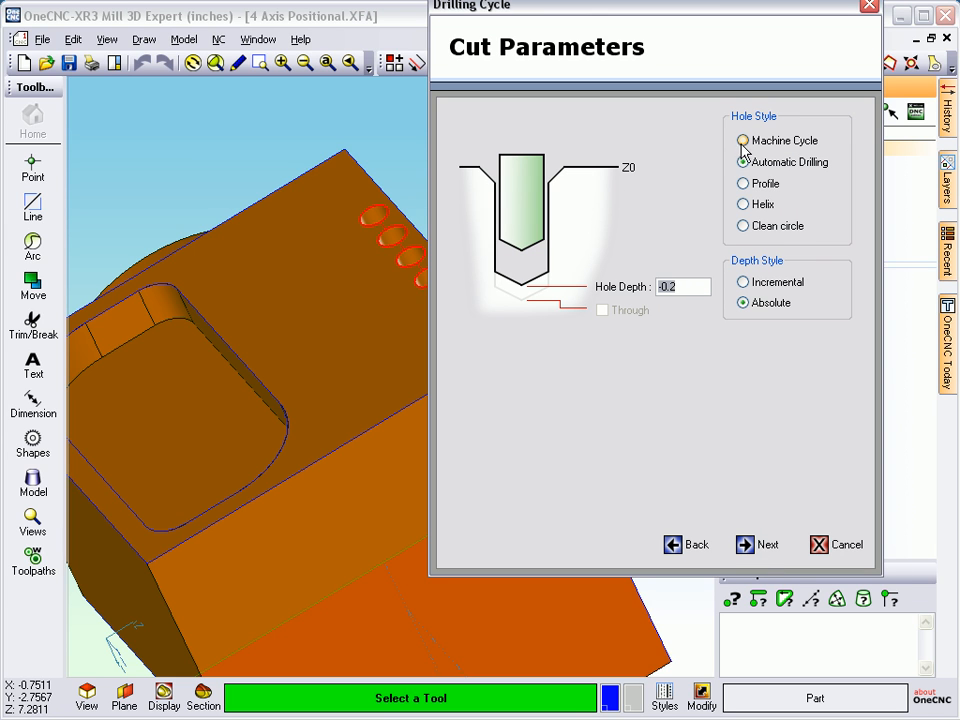
Step: Use a G81 machine drilling cycle with hole depth -0.05
click(743, 140)
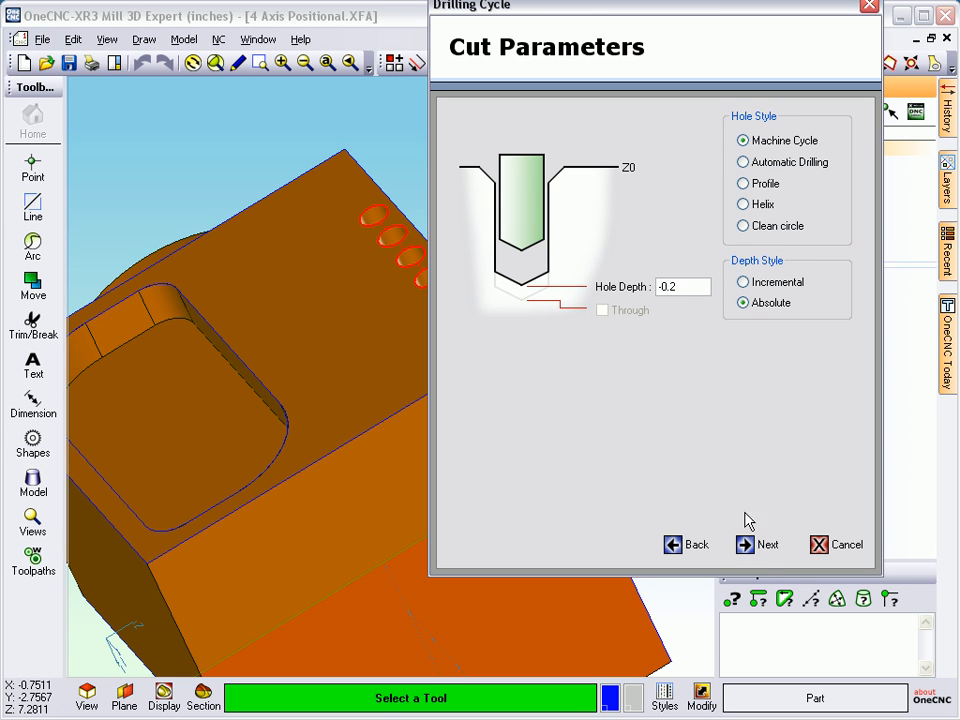
click(743, 162)
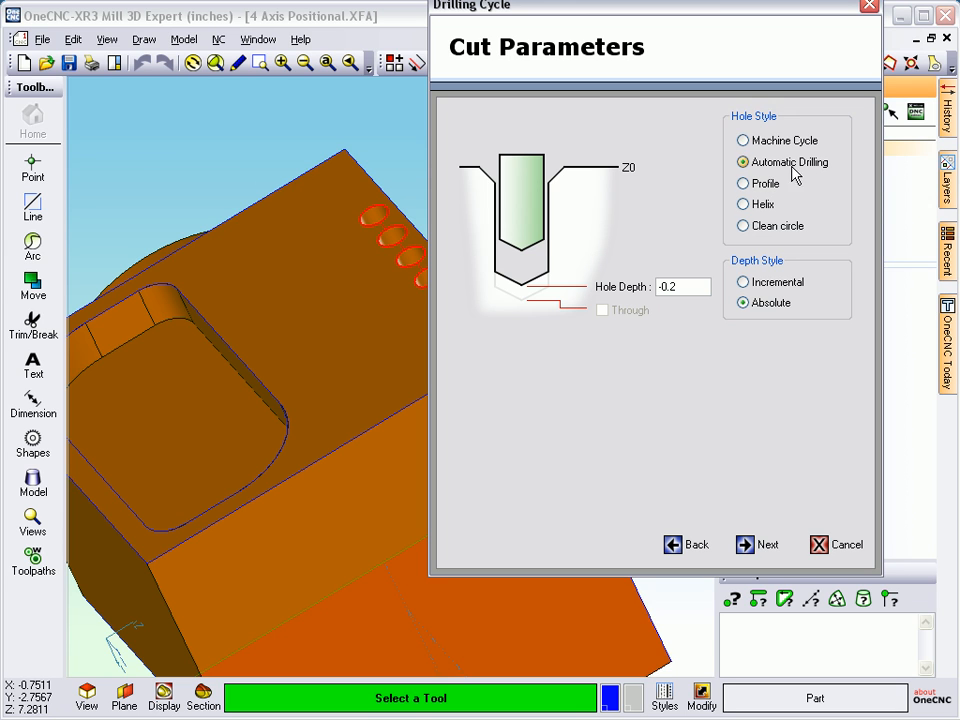
click(742, 140)
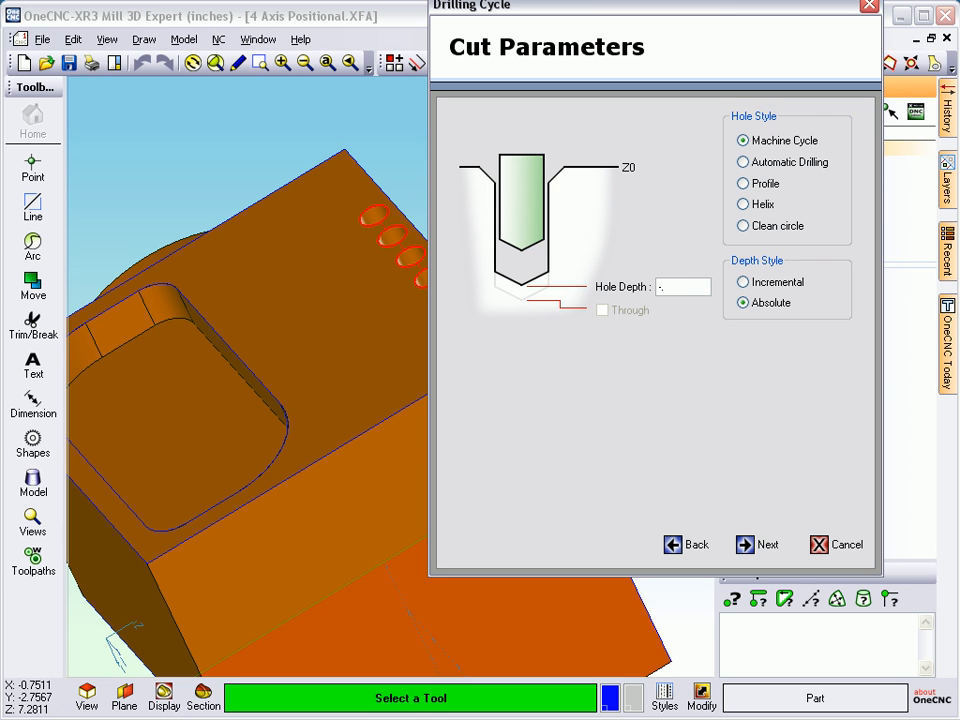
text(.05)
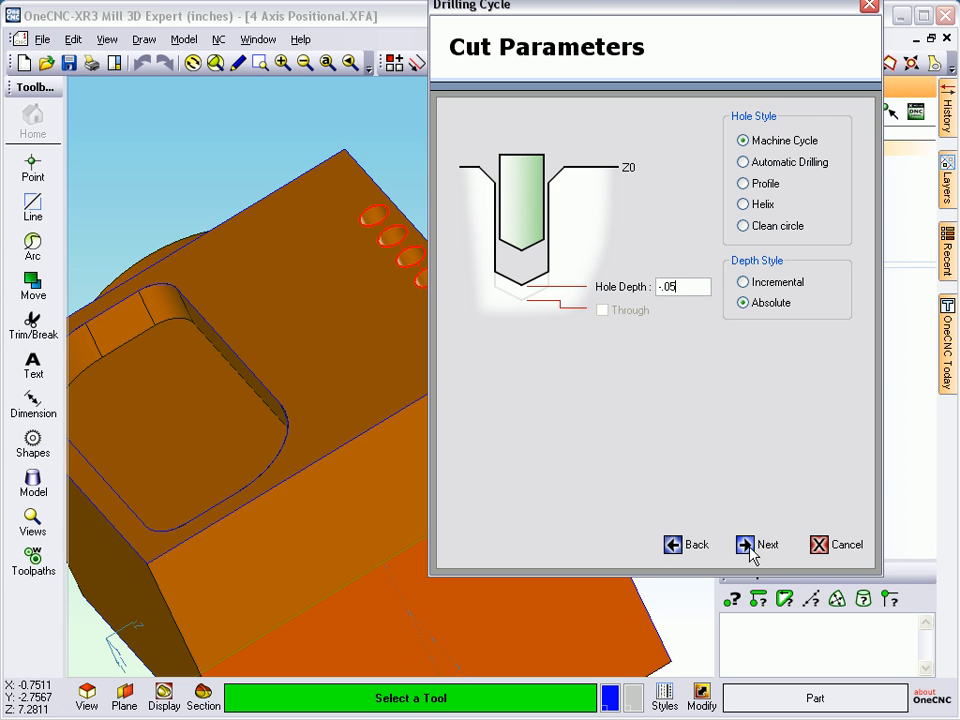
click(768, 544)
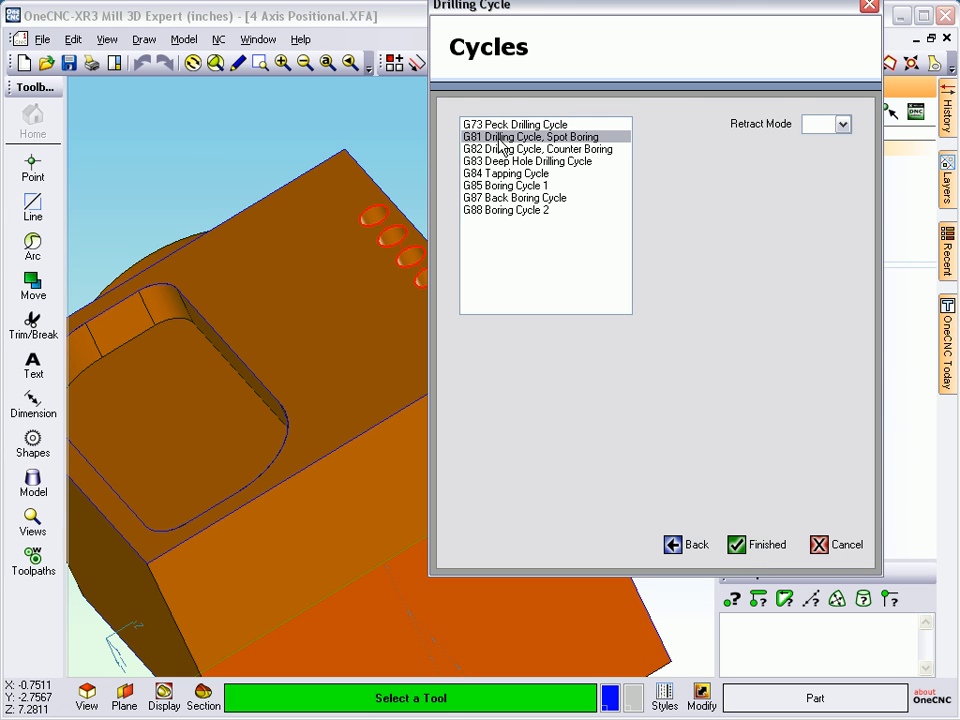
mouse_move(862, 135)
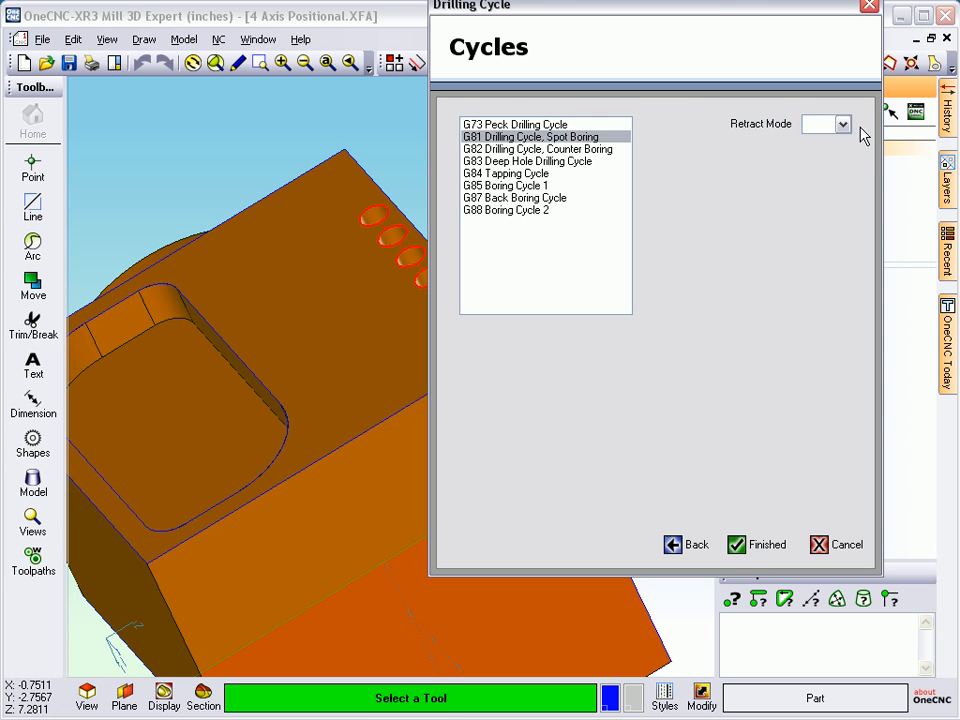
click(841, 124)
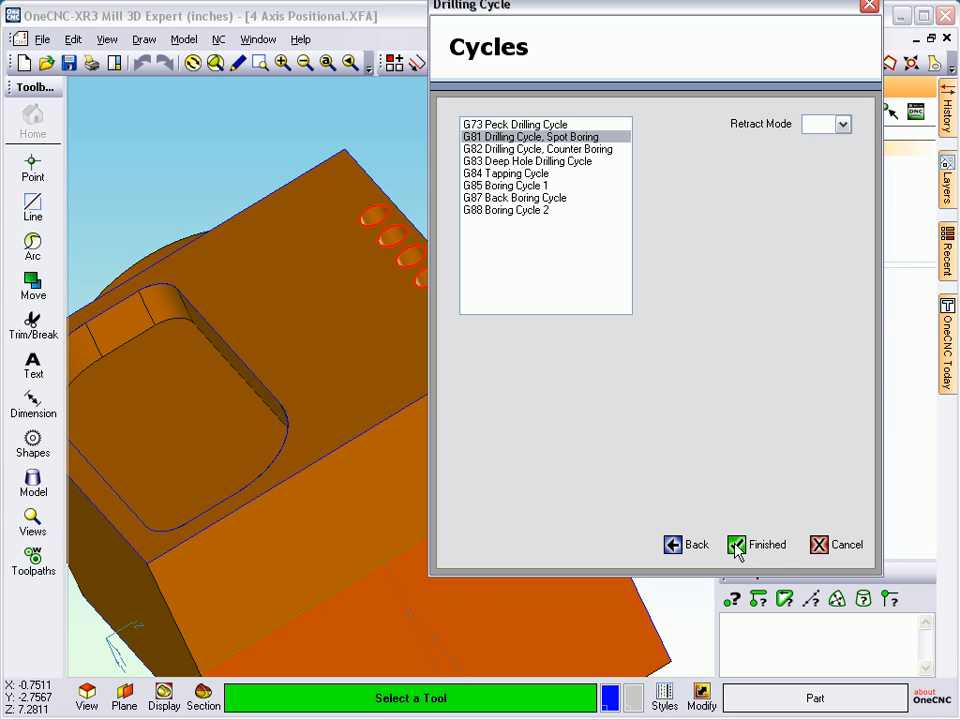
click(757, 544)
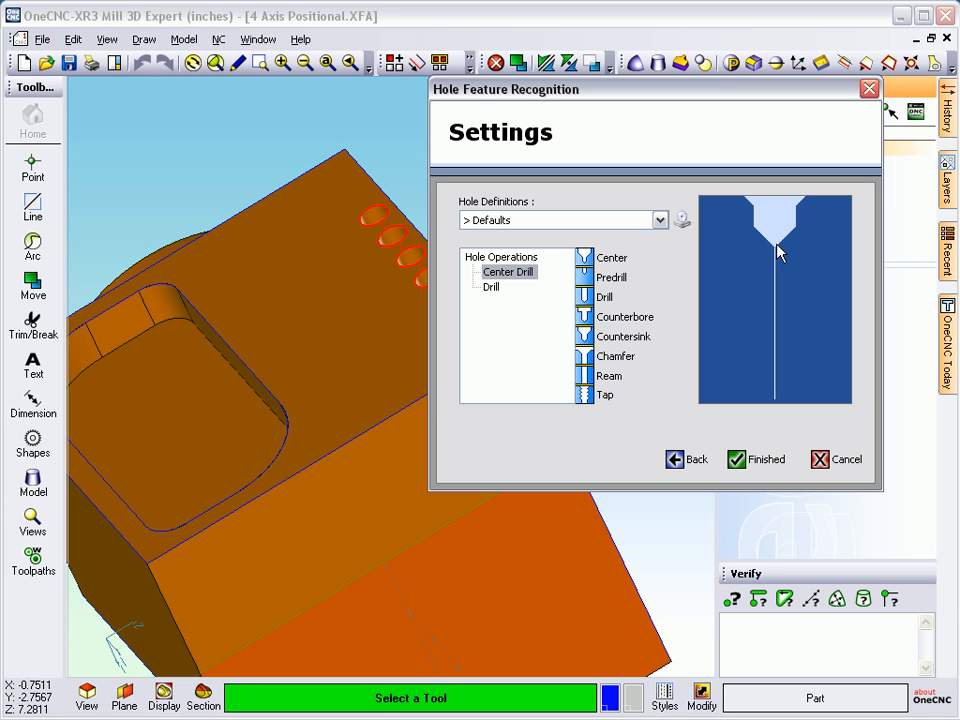
mouse_move(760, 310)
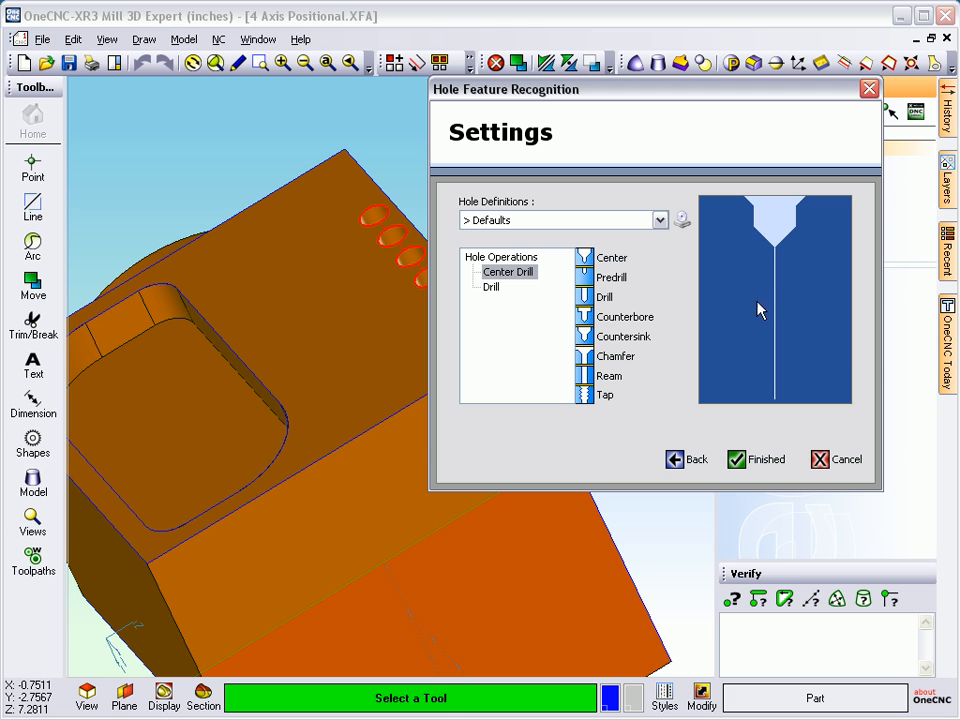
Step: Assign the 1/2-inch HSS drill to the Drill operation
click(757, 459)
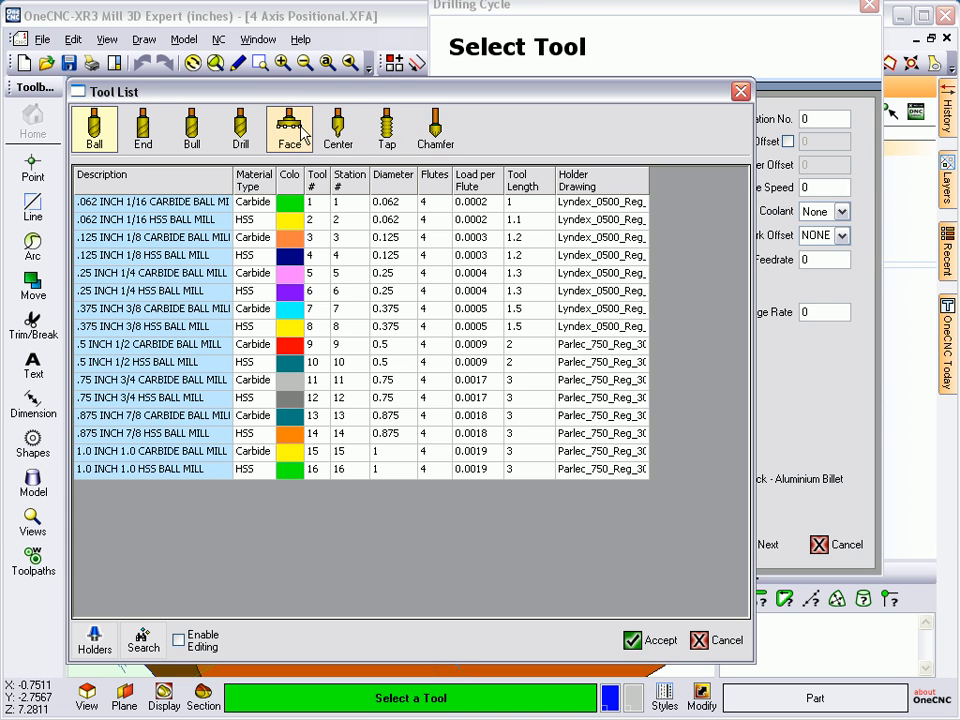
click(240, 128)
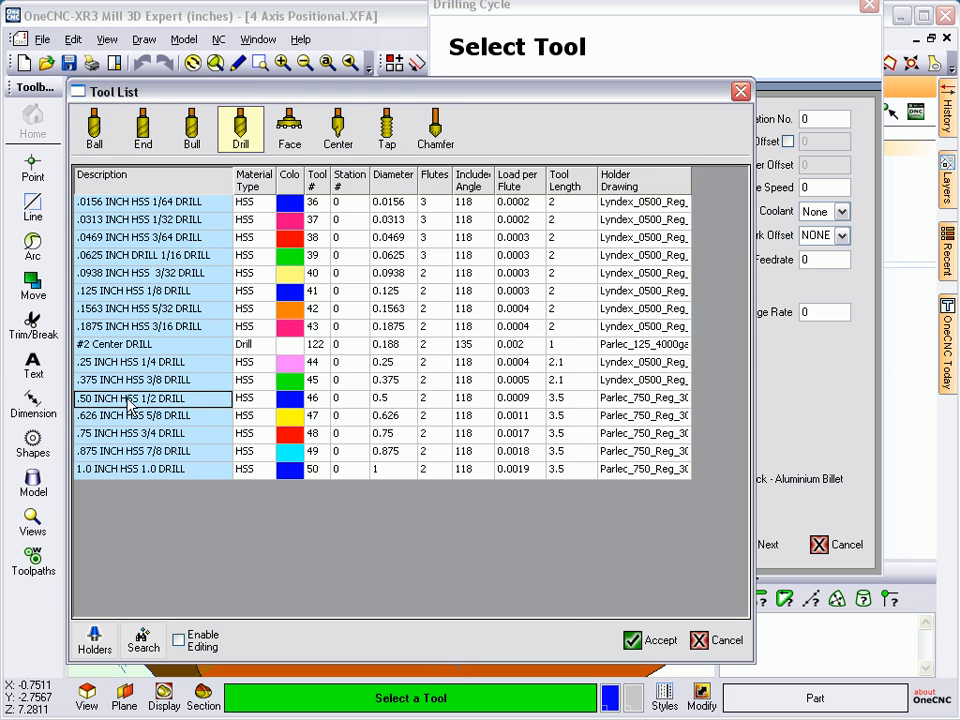
click(649, 640)
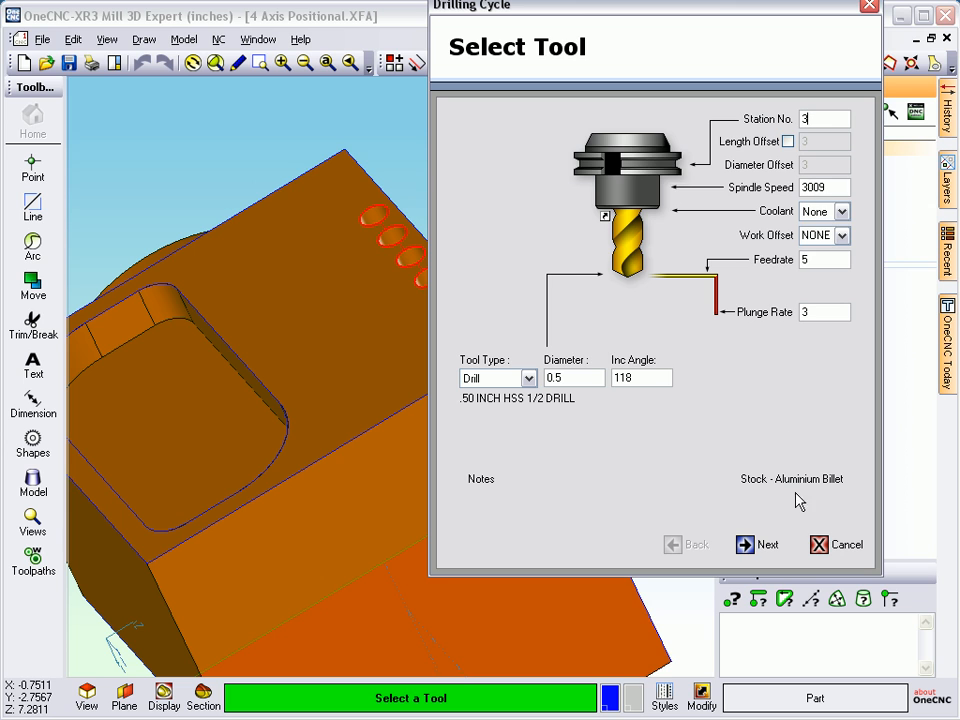
click(767, 544)
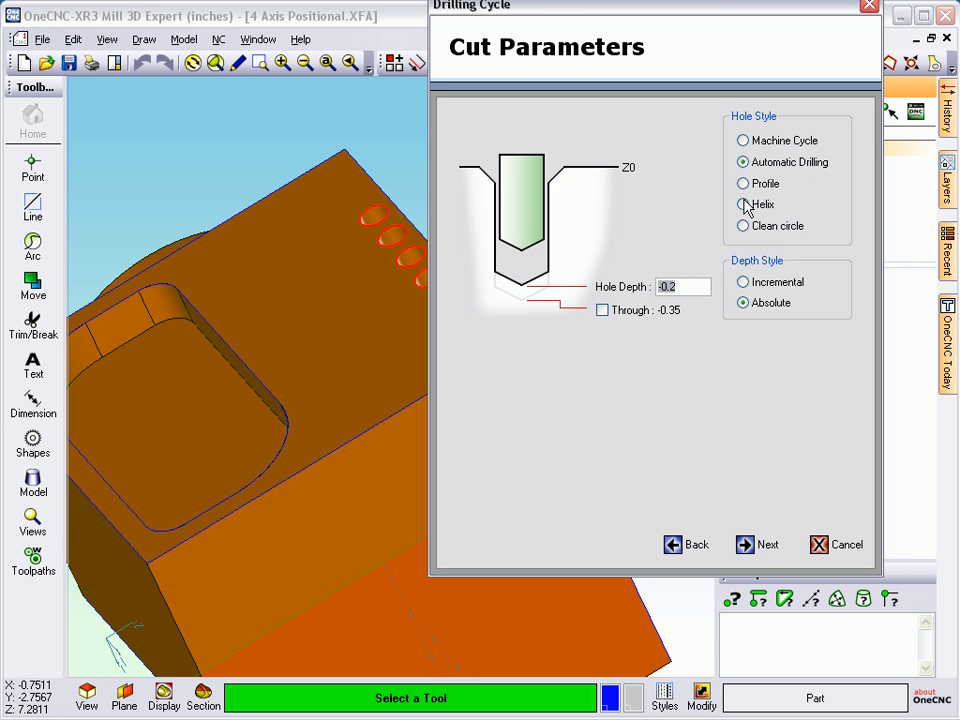
Step: Use a G83 deep hole cycle to -0.8 depth with 0.15 peck
click(742, 140)
text(-.8)
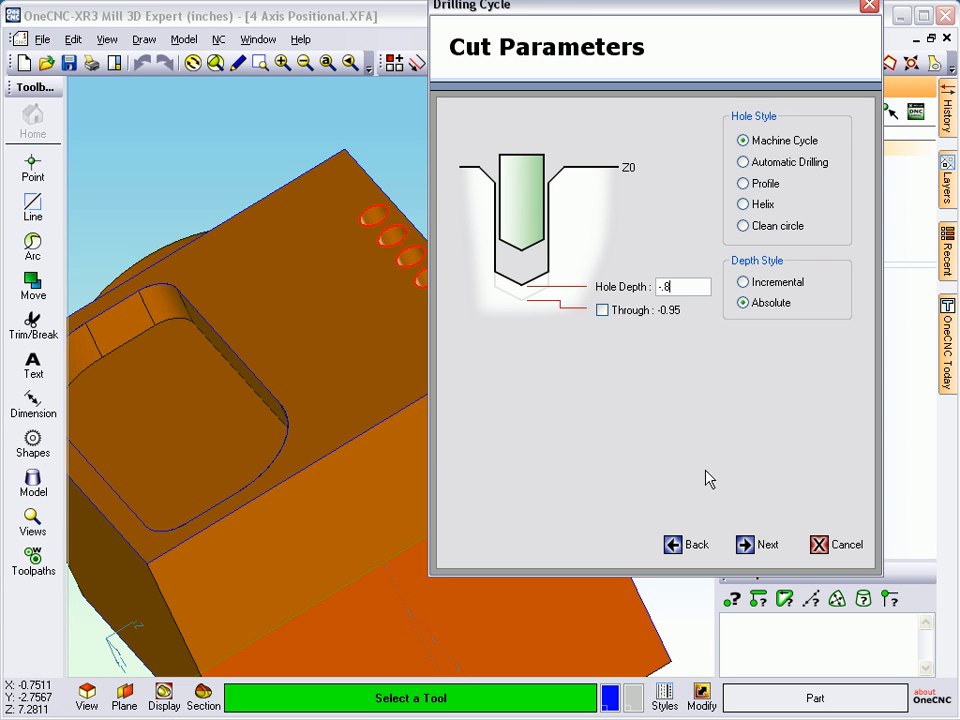
click(766, 544)
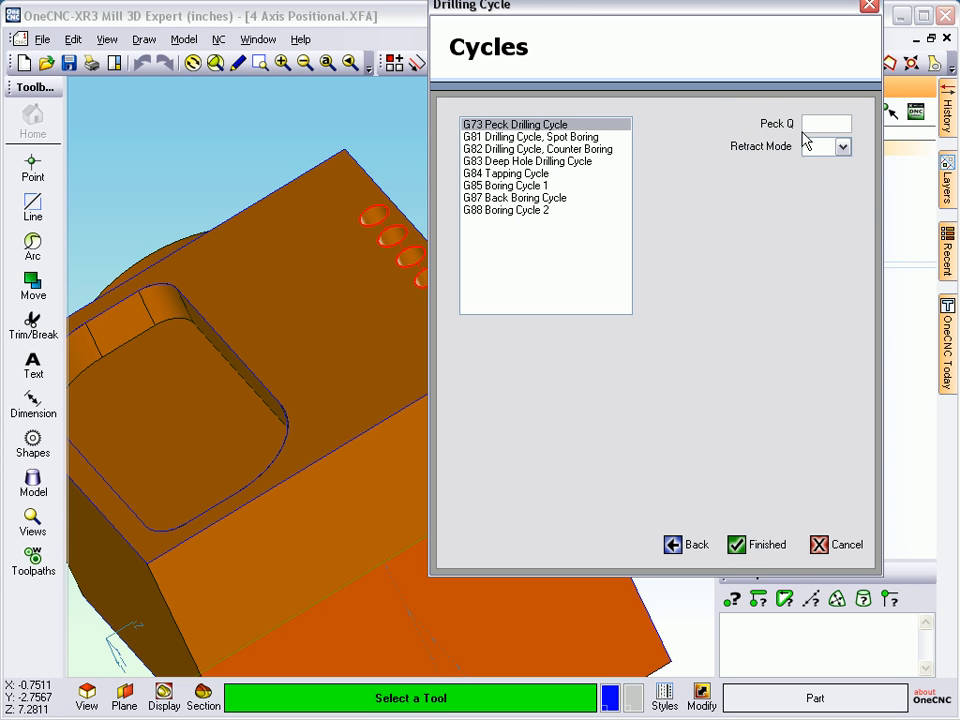
text(.15)
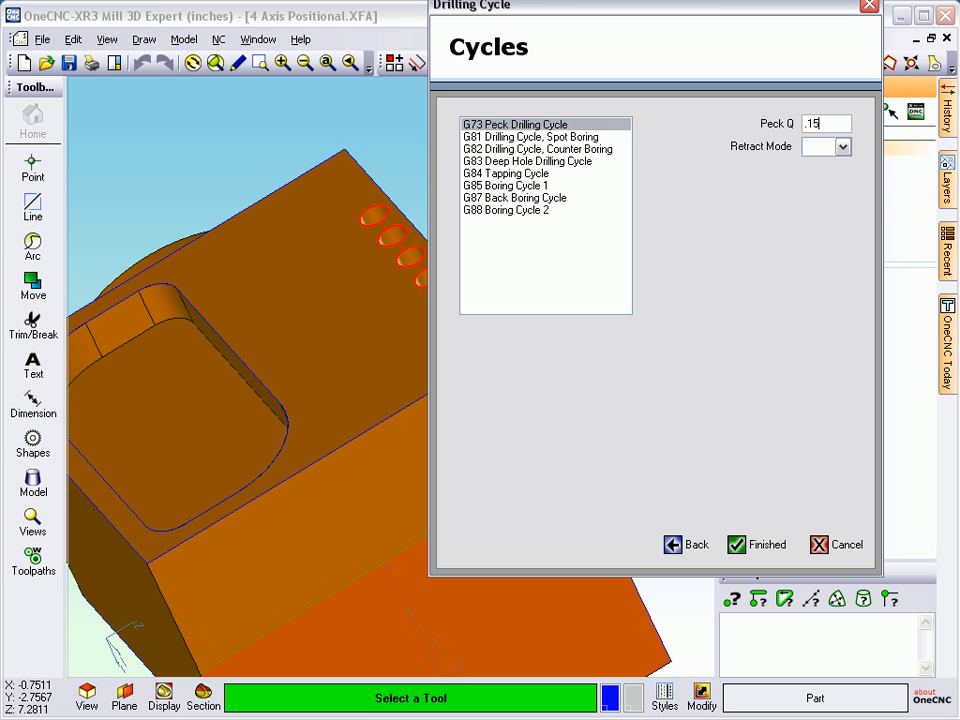
click(527, 161)
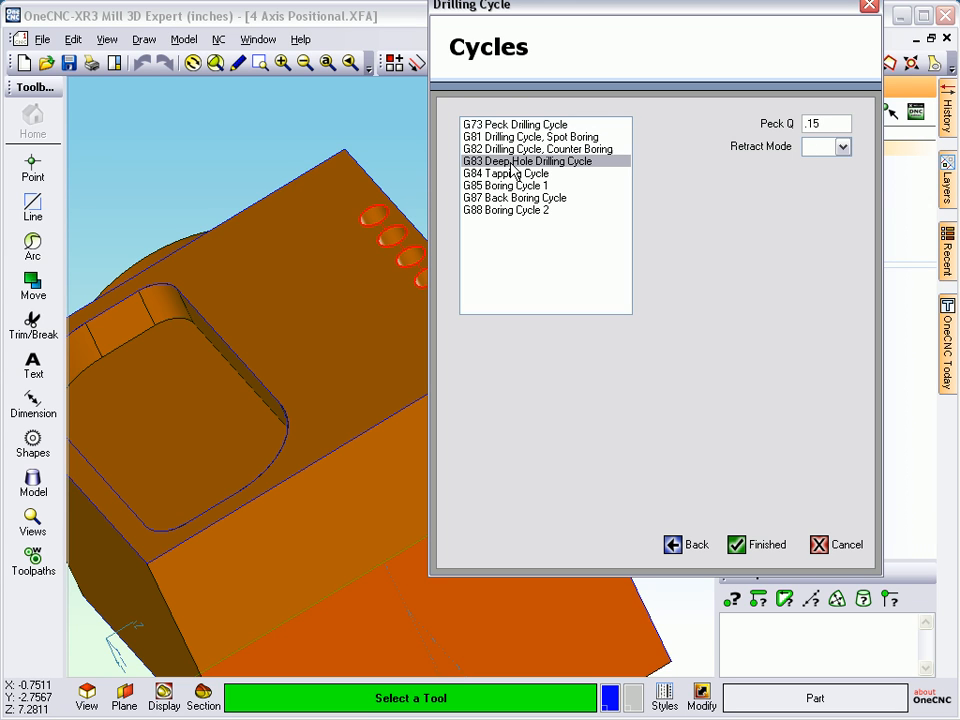
triple_click(825, 123)
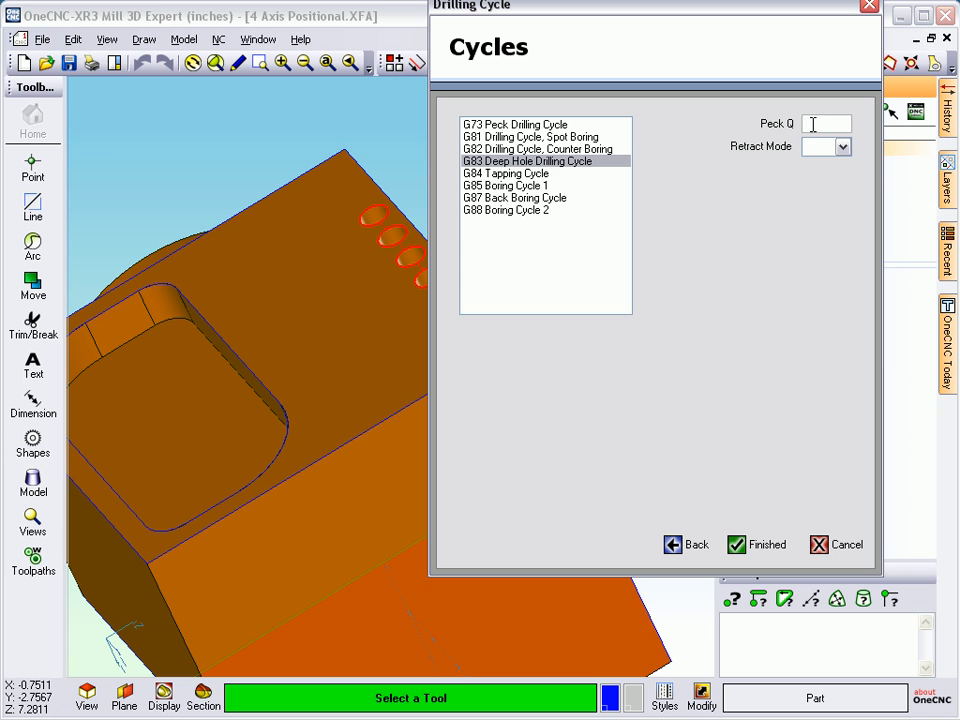
text(.15)
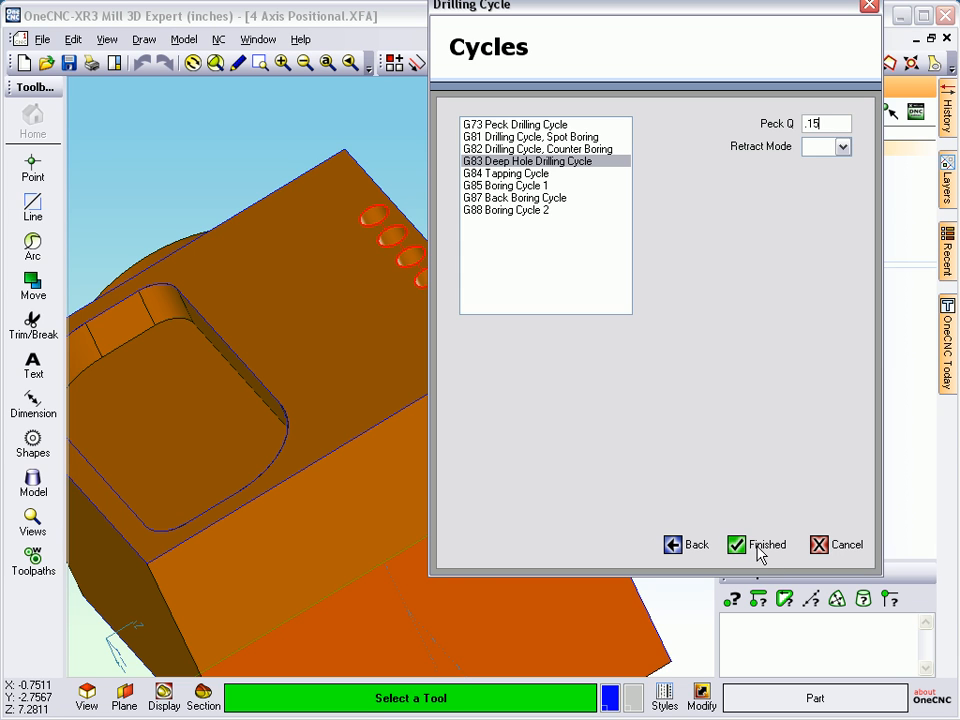
click(757, 544)
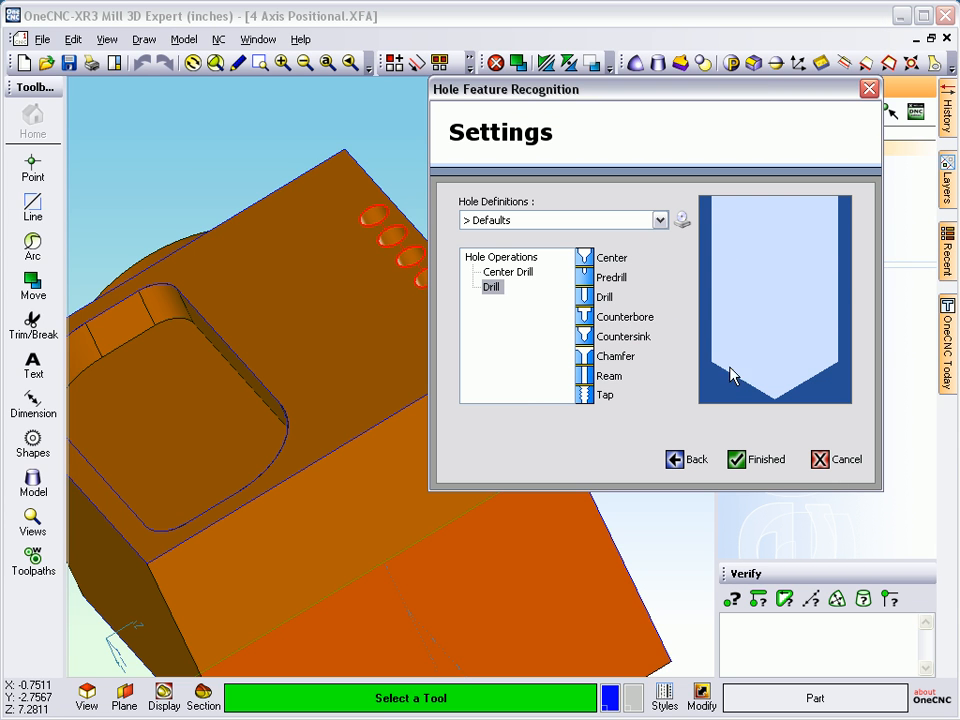
mouse_move(540, 298)
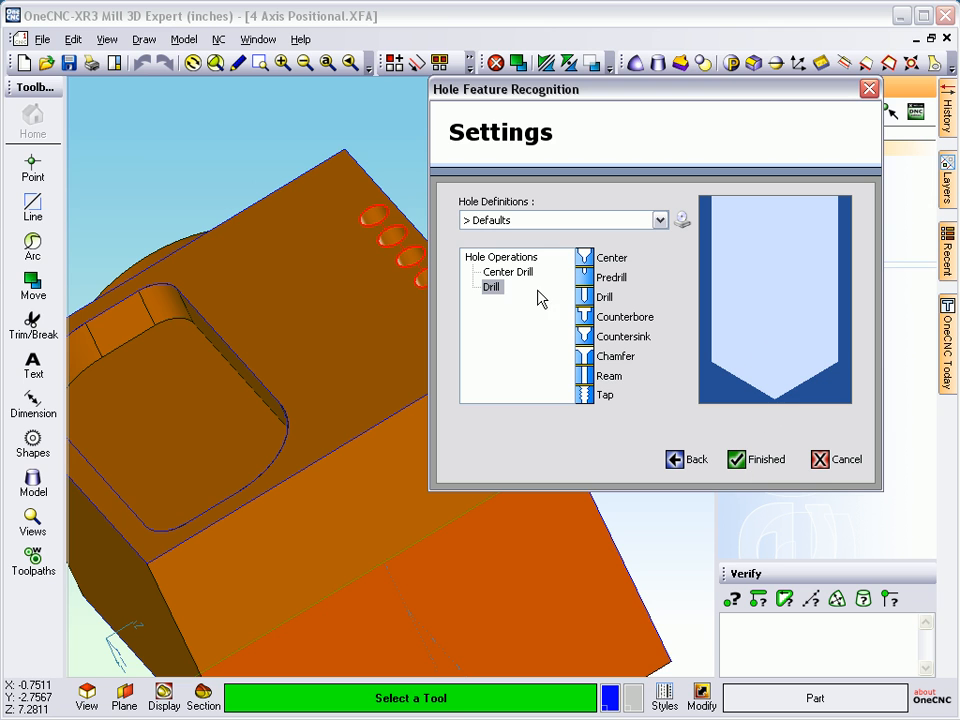
Step: Generate the 0.4999 tapered simple hole toolpath and rotate to view the two large holes
click(757, 459)
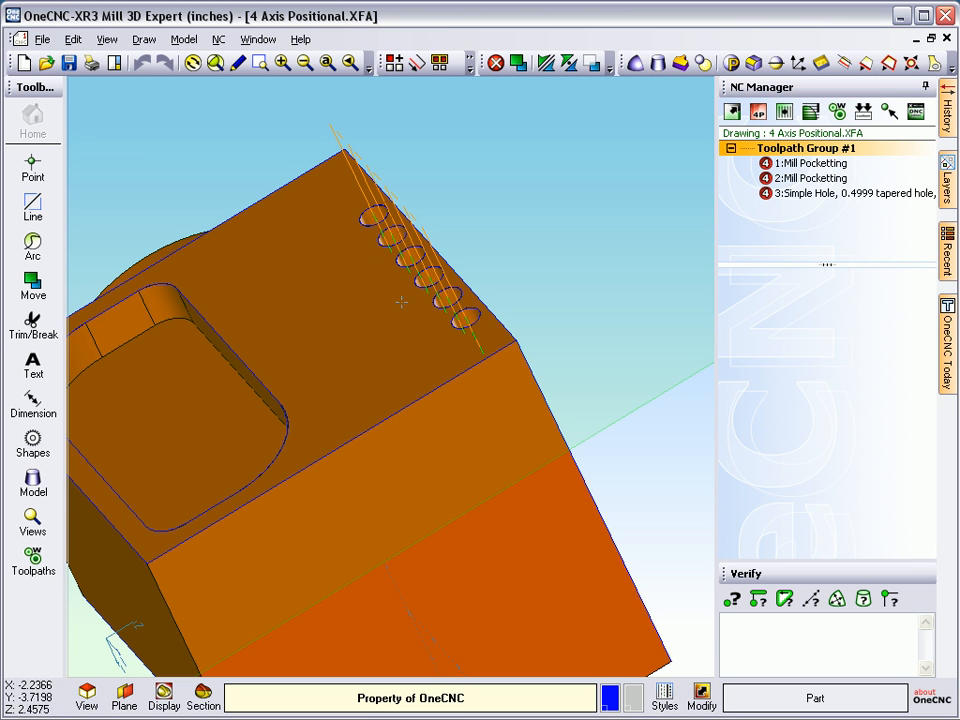
mouse_move(503, 396)
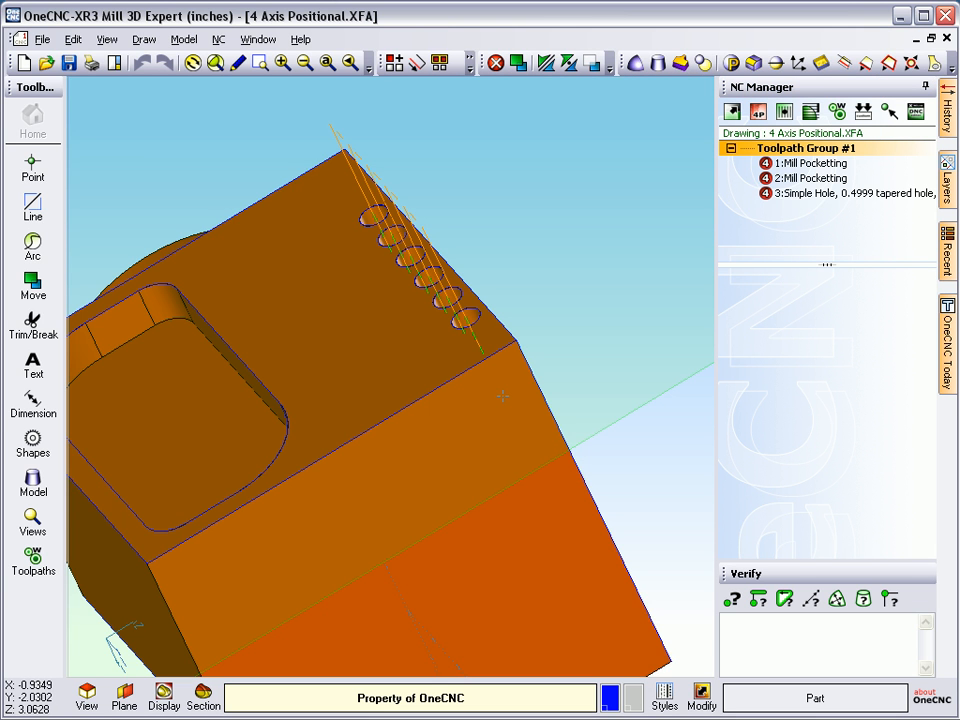
mouse_move(348, 348)
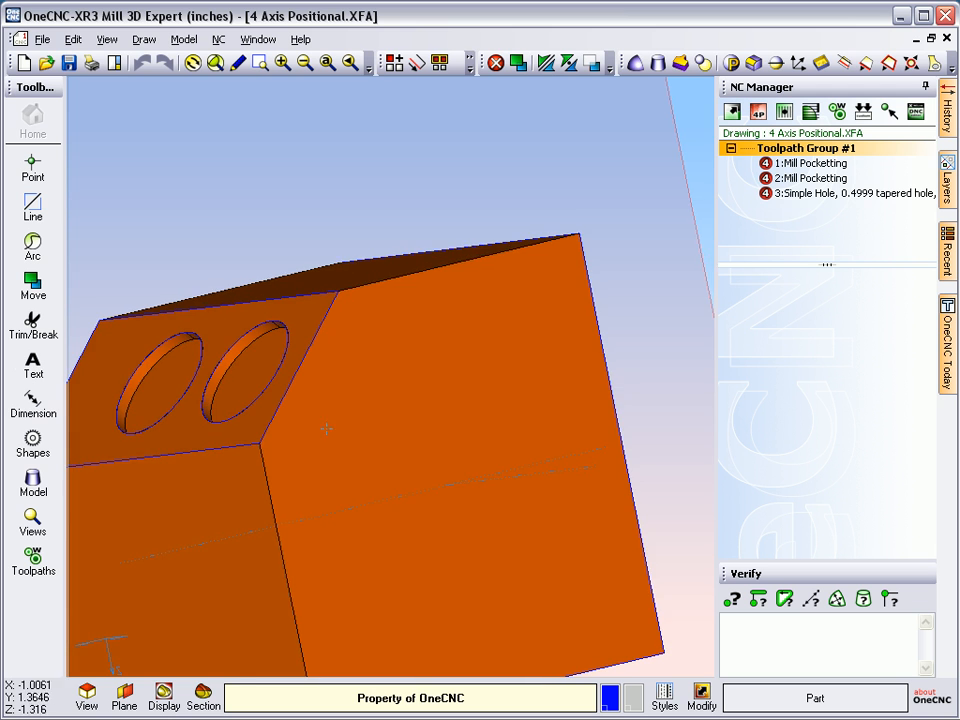
click(124, 693)
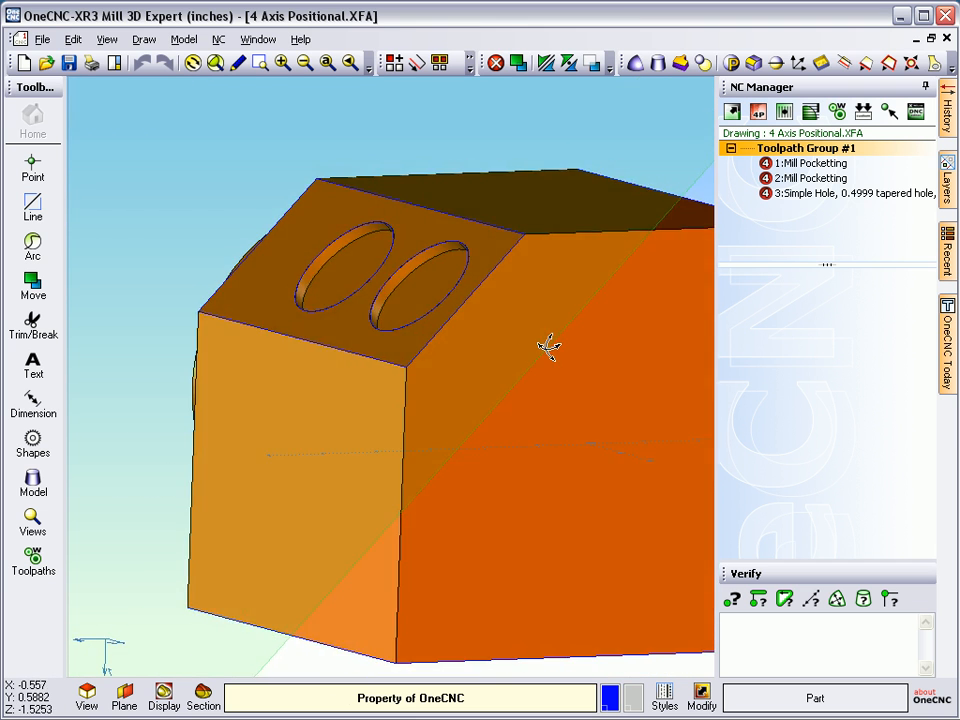
Step: Create a Clean Circle toolpath with the 3/8-inch HSS end mill, accepting the remaining settings
click(784, 111)
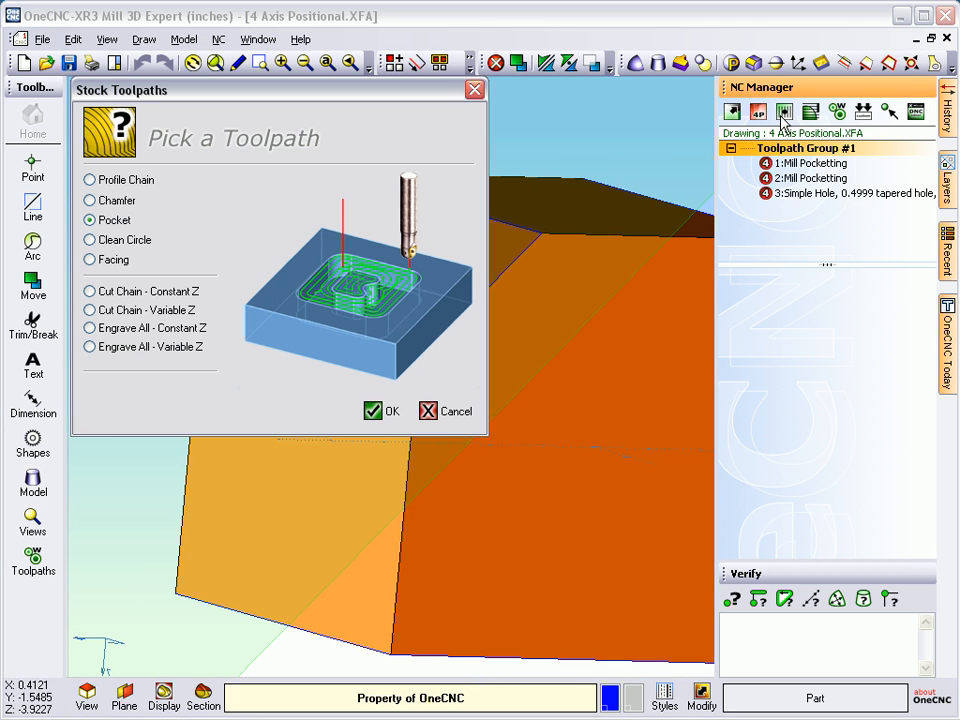
click(90, 239)
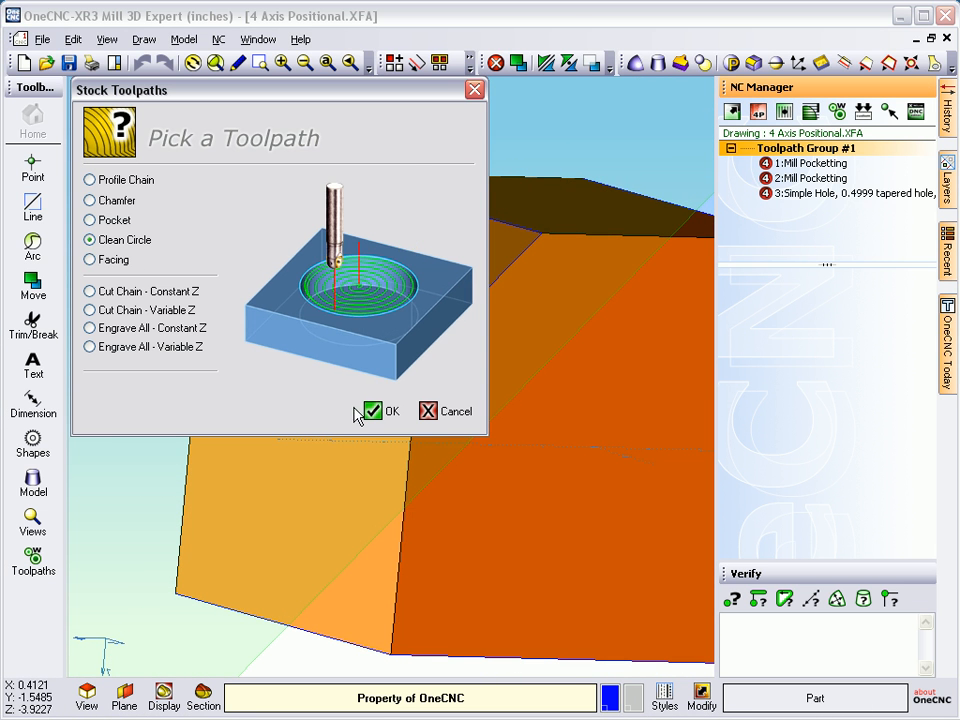
click(372, 411)
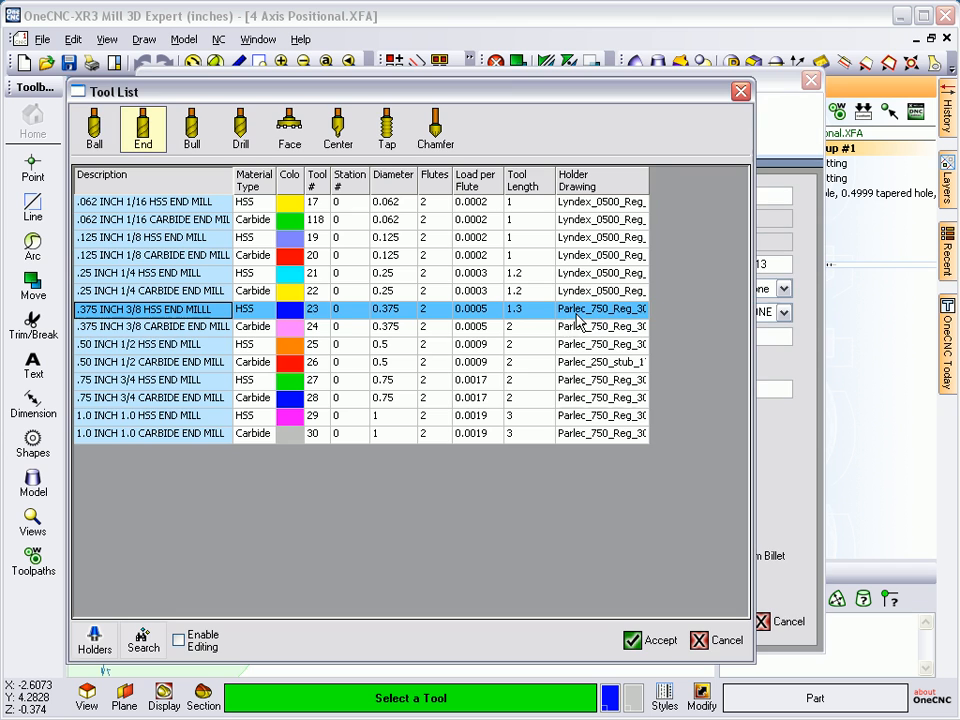
mouse_move(200, 320)
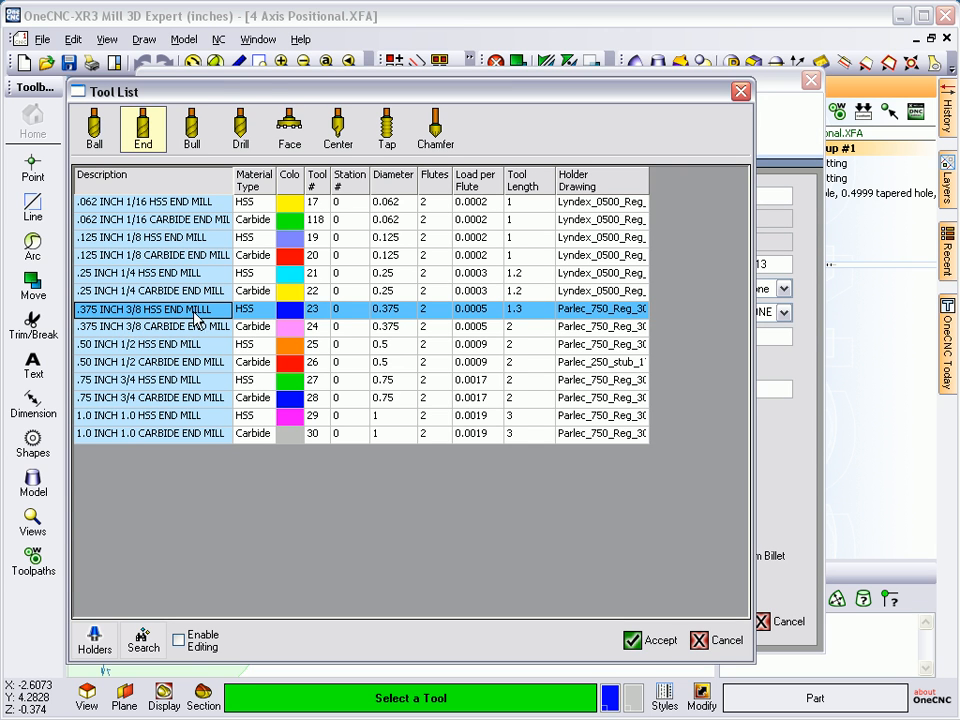
click(649, 640)
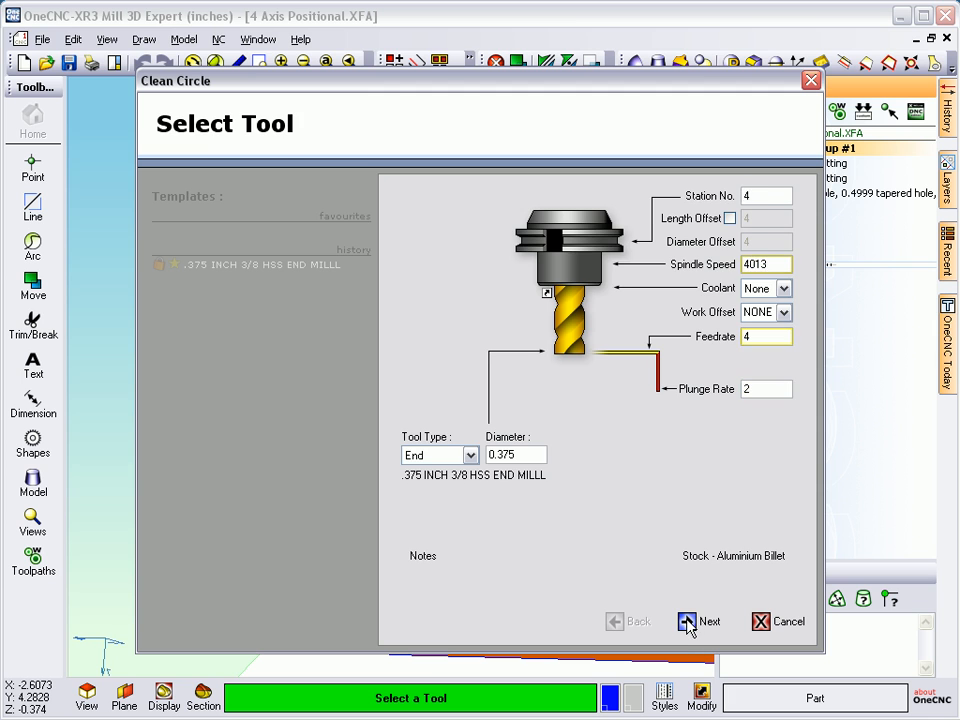
click(699, 621)
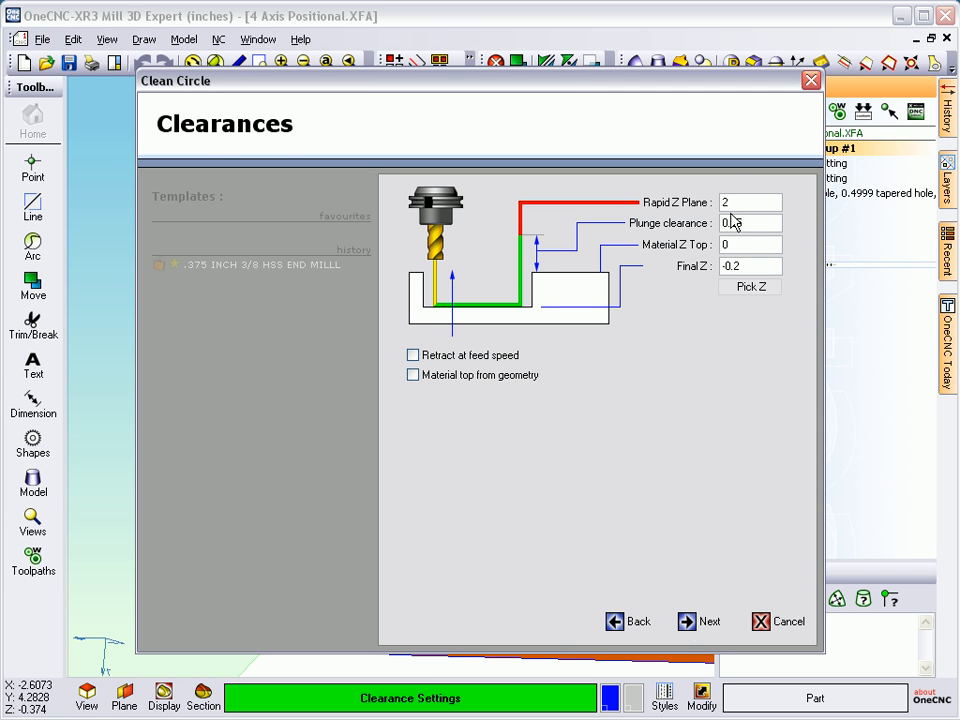
click(700, 621)
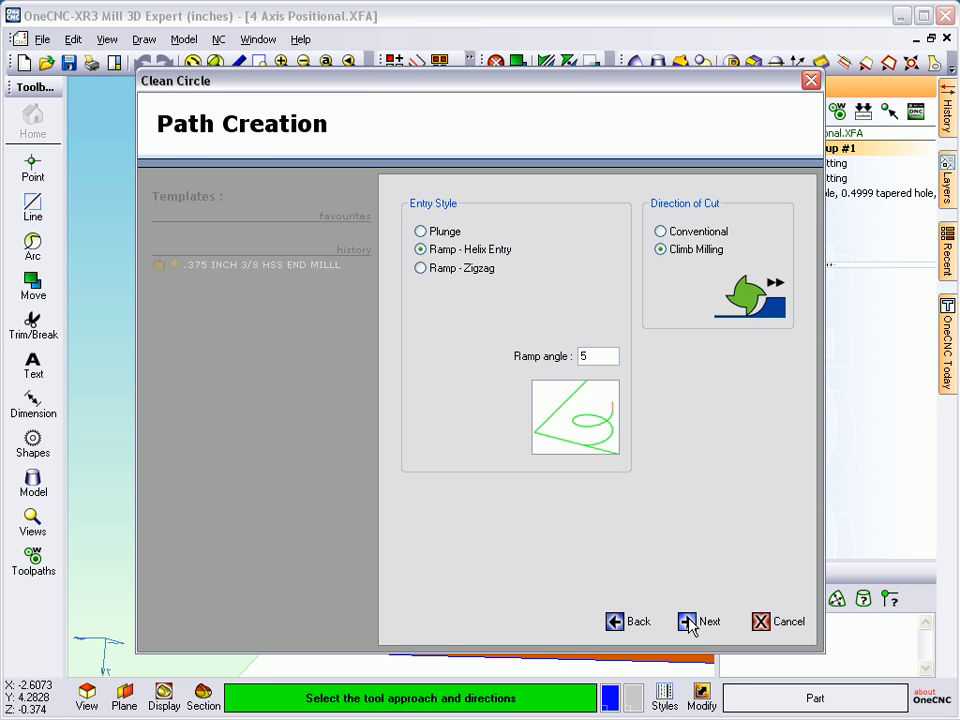
click(700, 621)
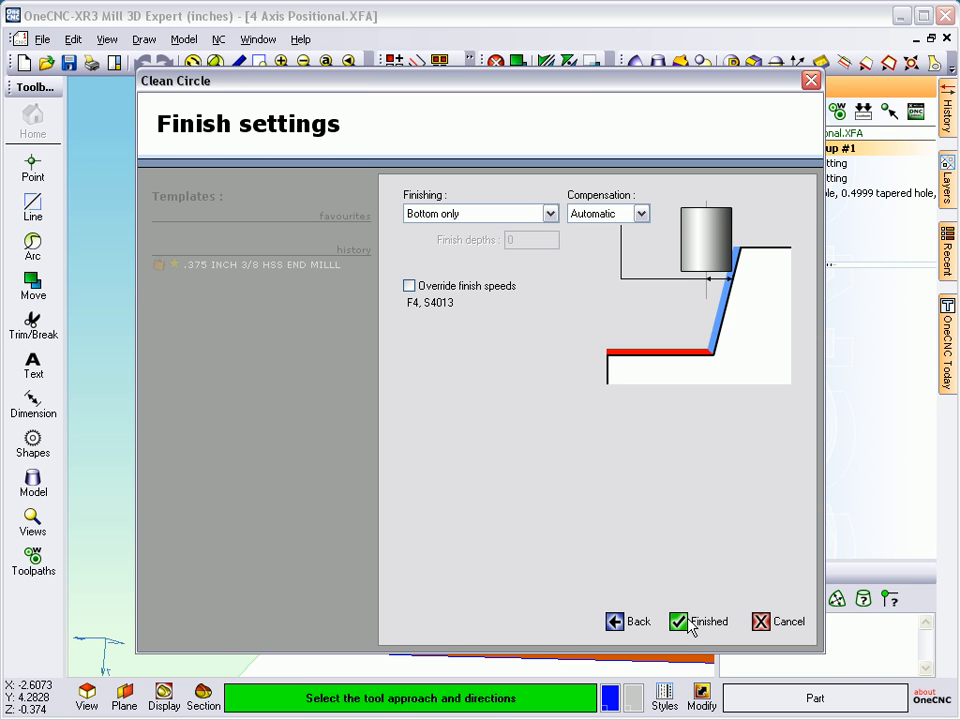
click(700, 621)
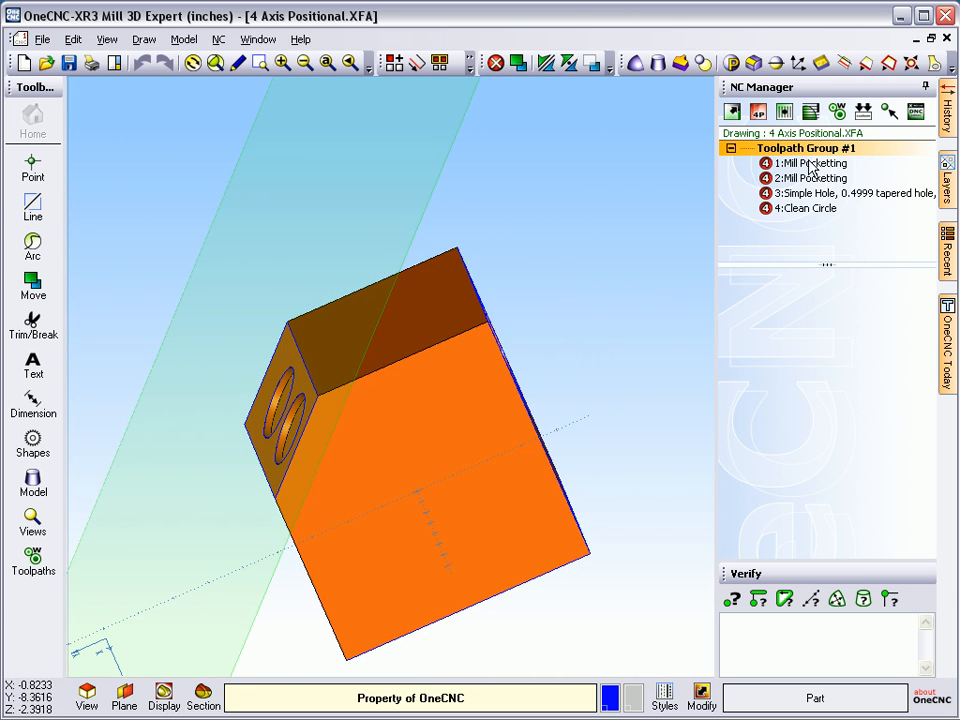
Step: Preview all Toolpath Group #1 operations, close the Live Preview, and show the Layers list
right_click(795, 148)
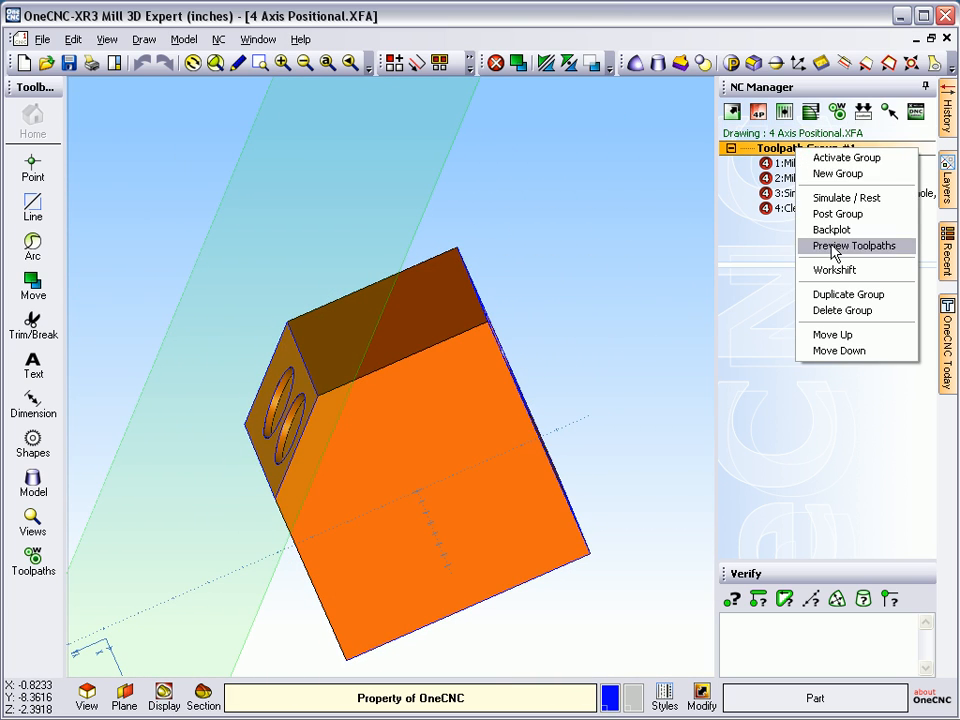
click(853, 246)
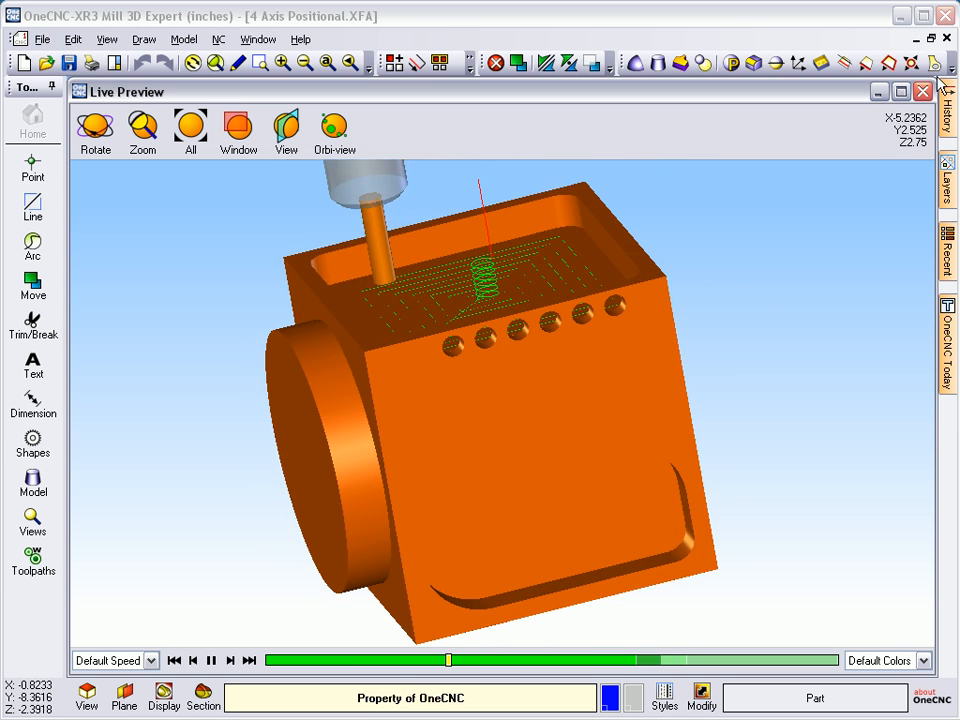
click(921, 91)
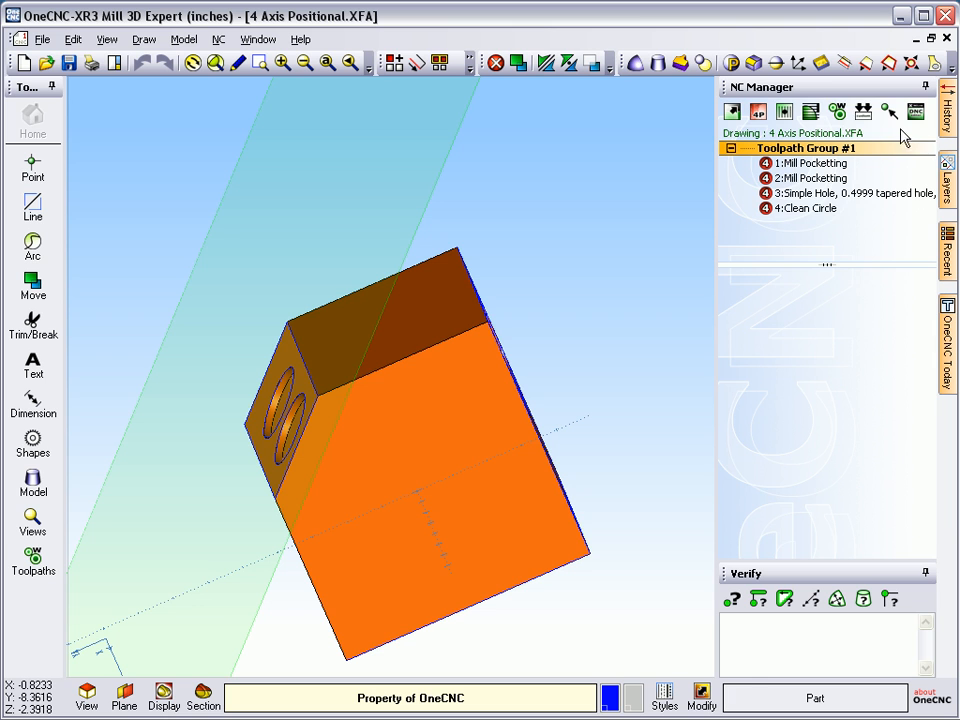
click(946, 180)
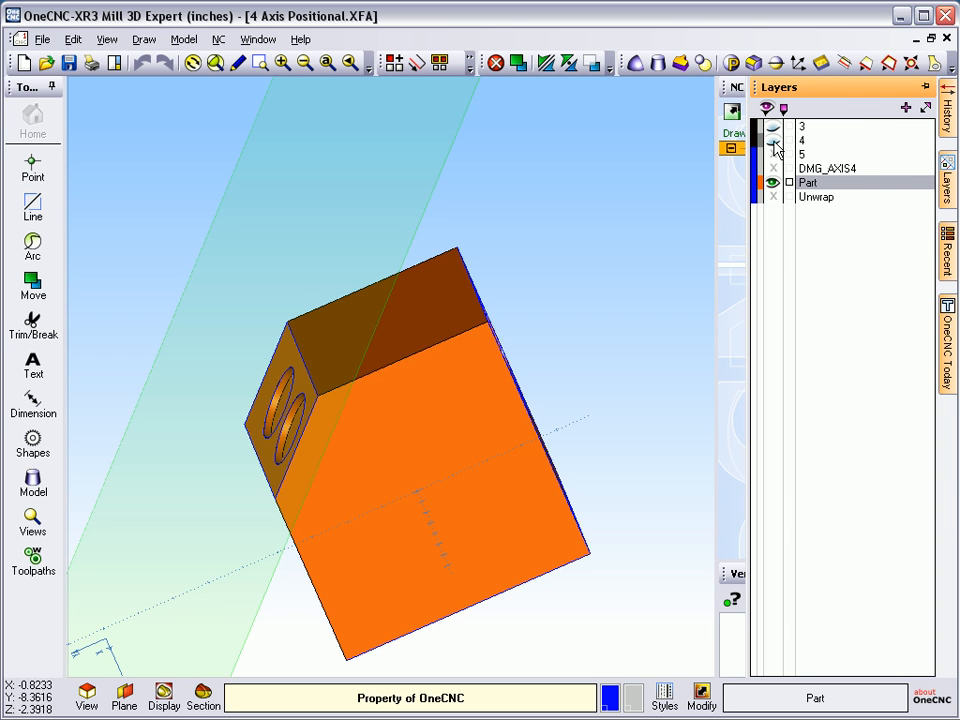
Step: Show the fixture layer and preview the toolpaths cutting the part in the fixture
click(774, 126)
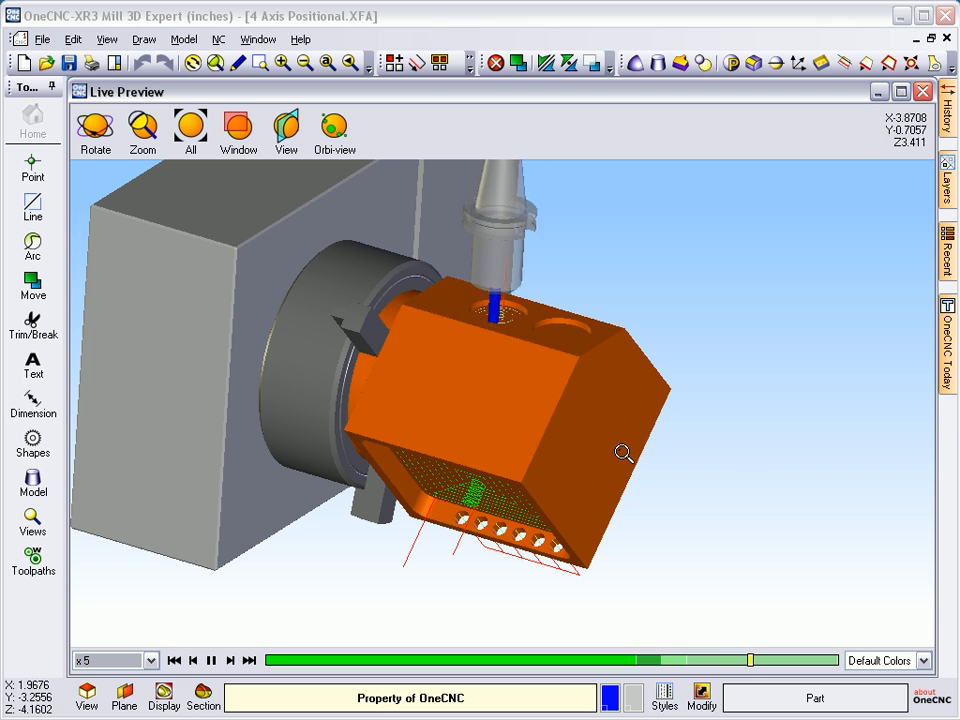
click(211, 660)
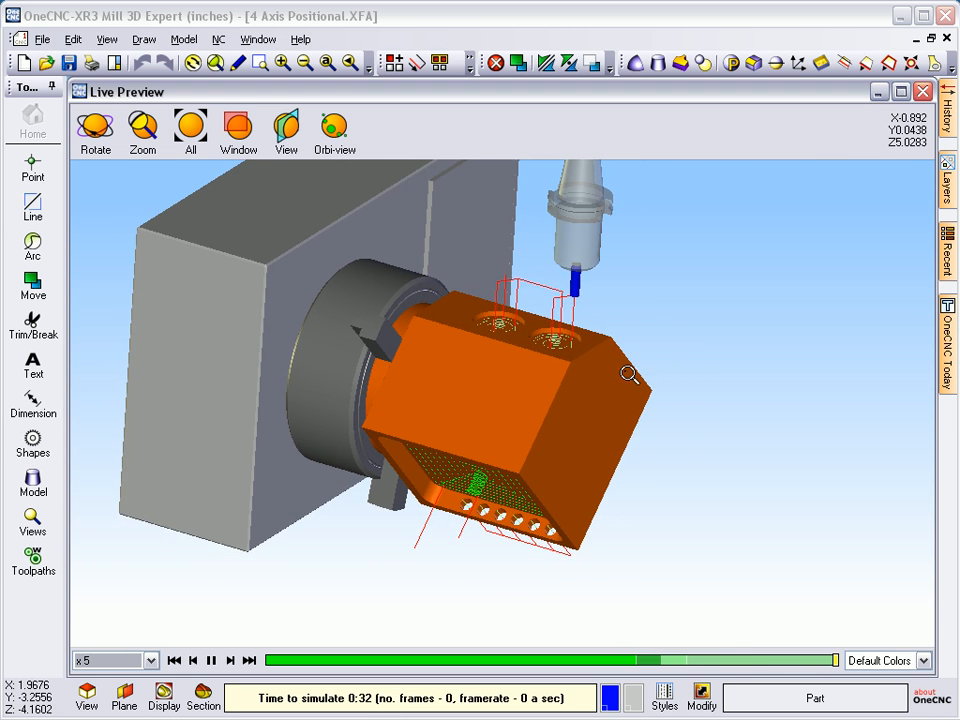
click(921, 91)
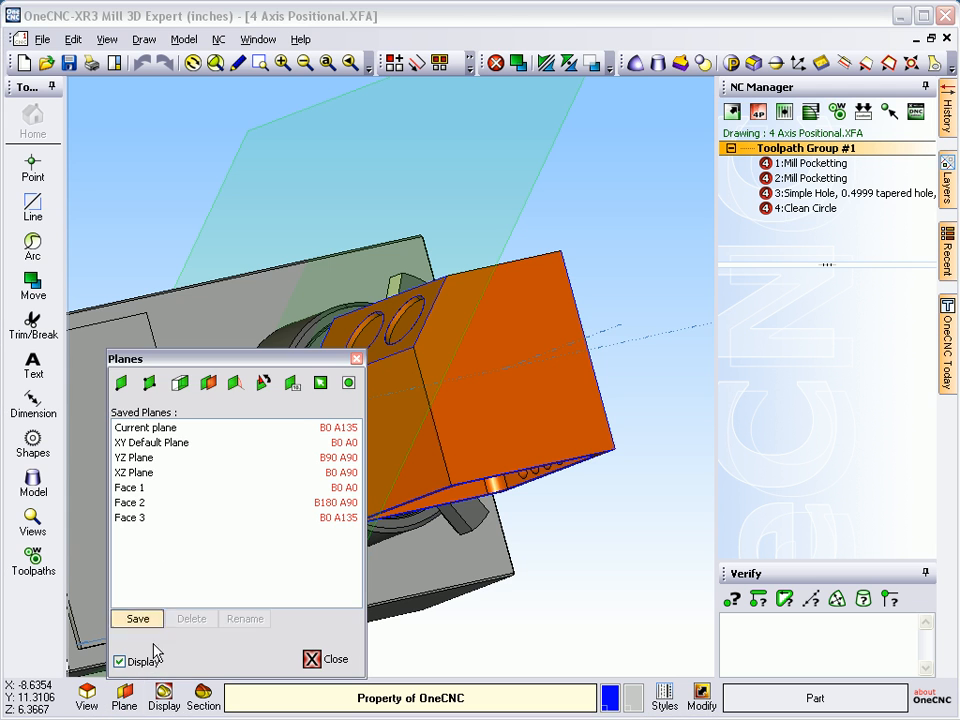
mouse_move(180, 383)
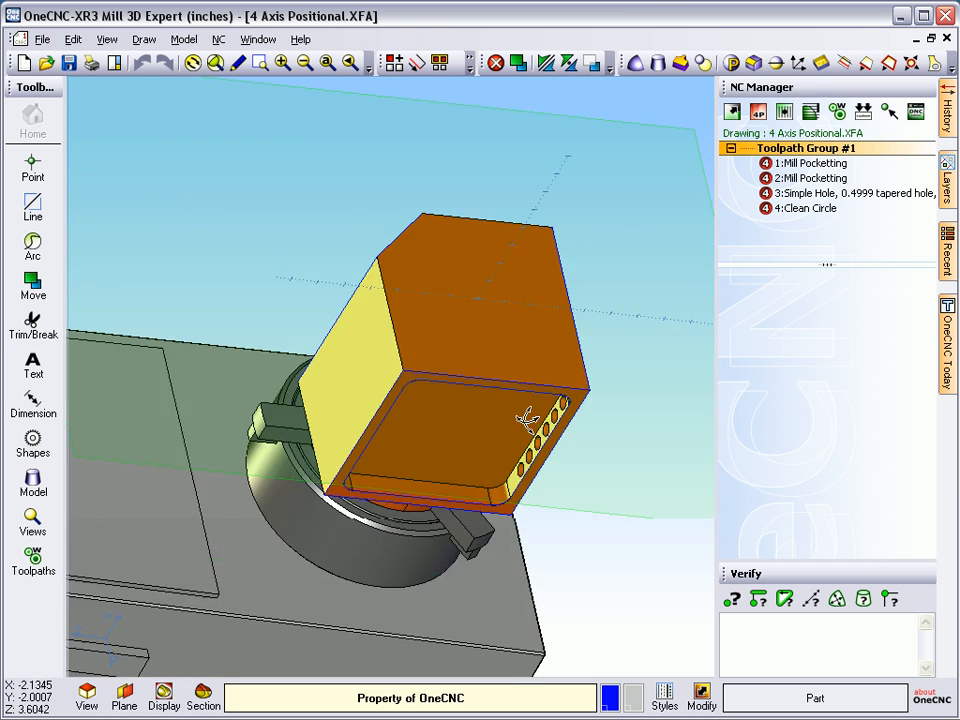
Step: Dismiss the Note and the warning about selecting entities first
click(609, 698)
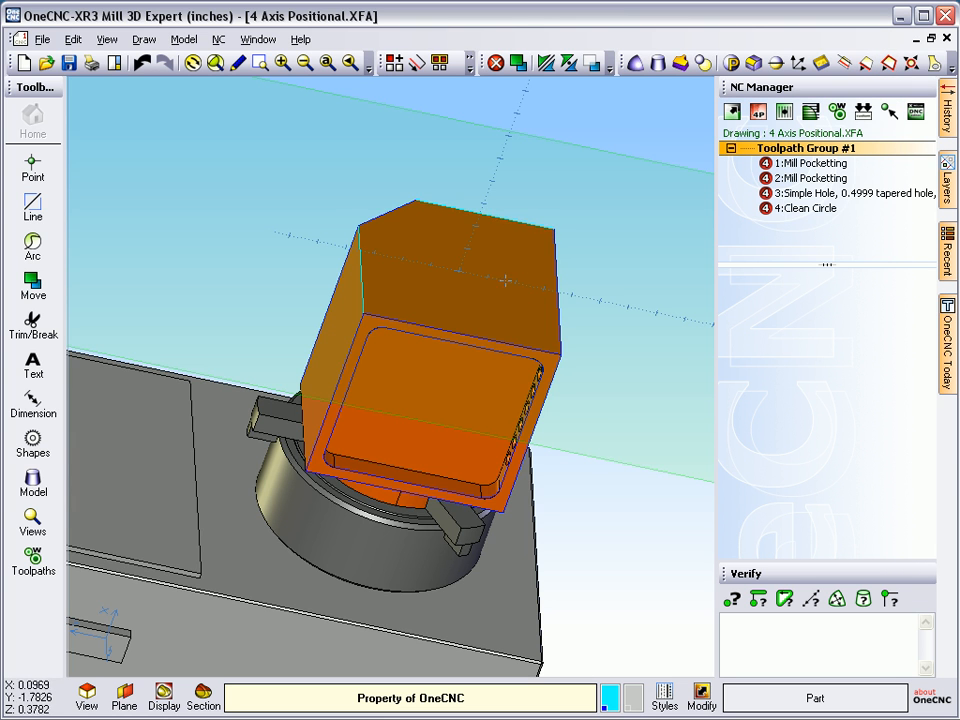
click(238, 63)
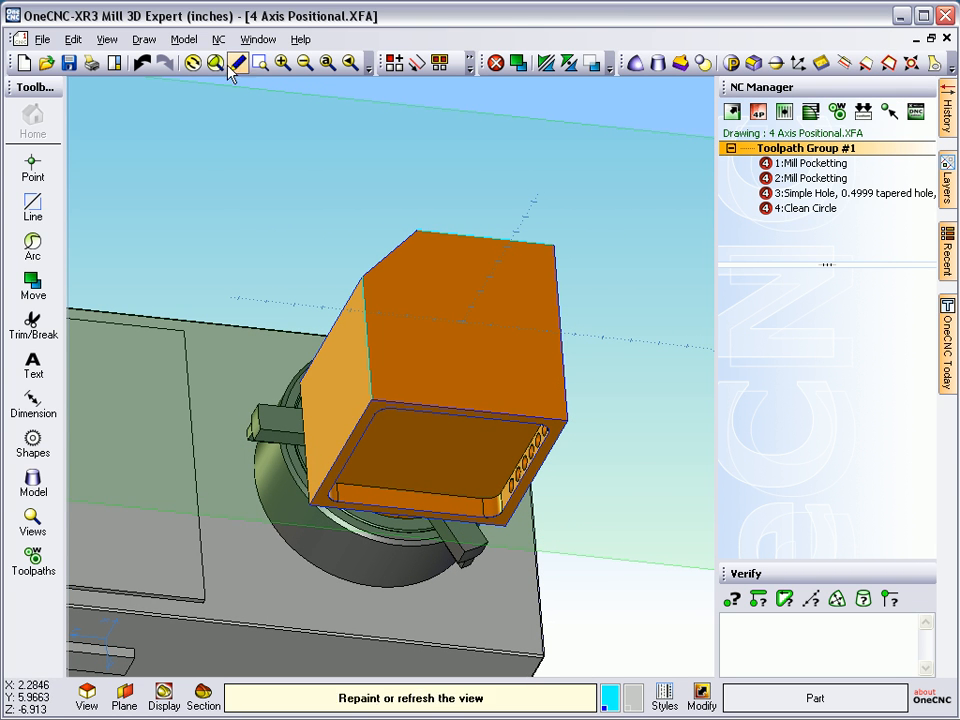
click(237, 63)
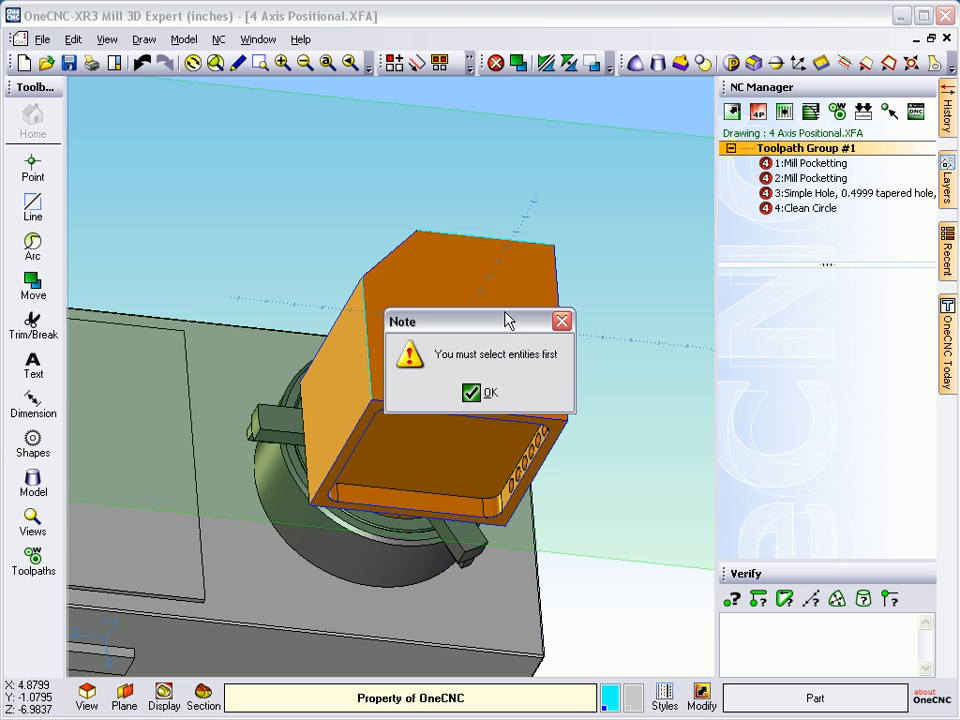
click(481, 392)
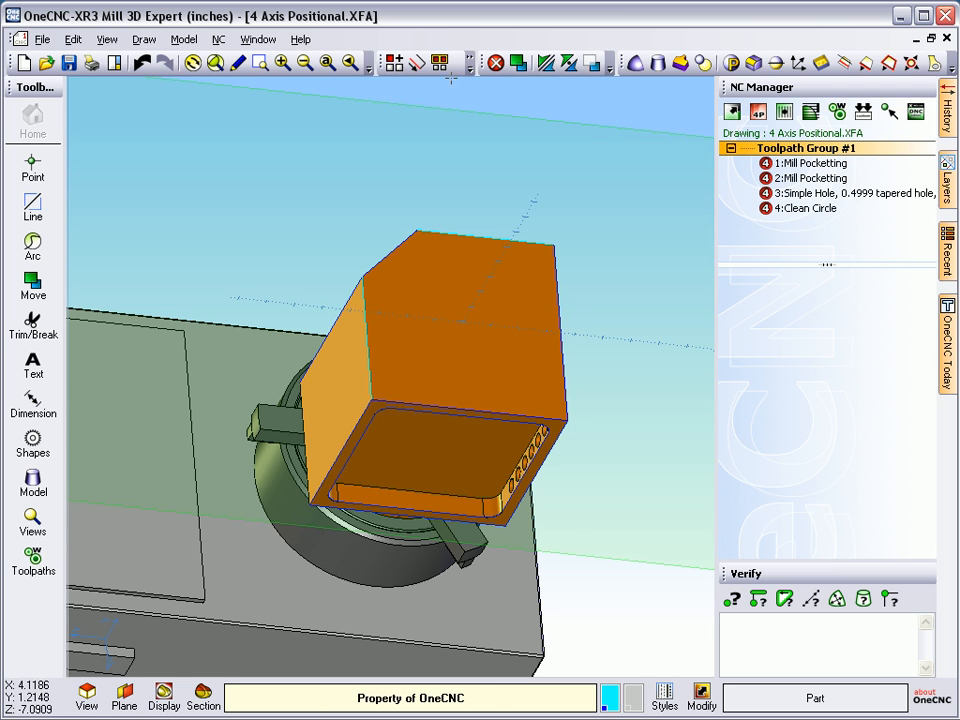
Step: Select the cyan geometry by colour, with start coordinate 0, 0, 0.1
click(467, 62)
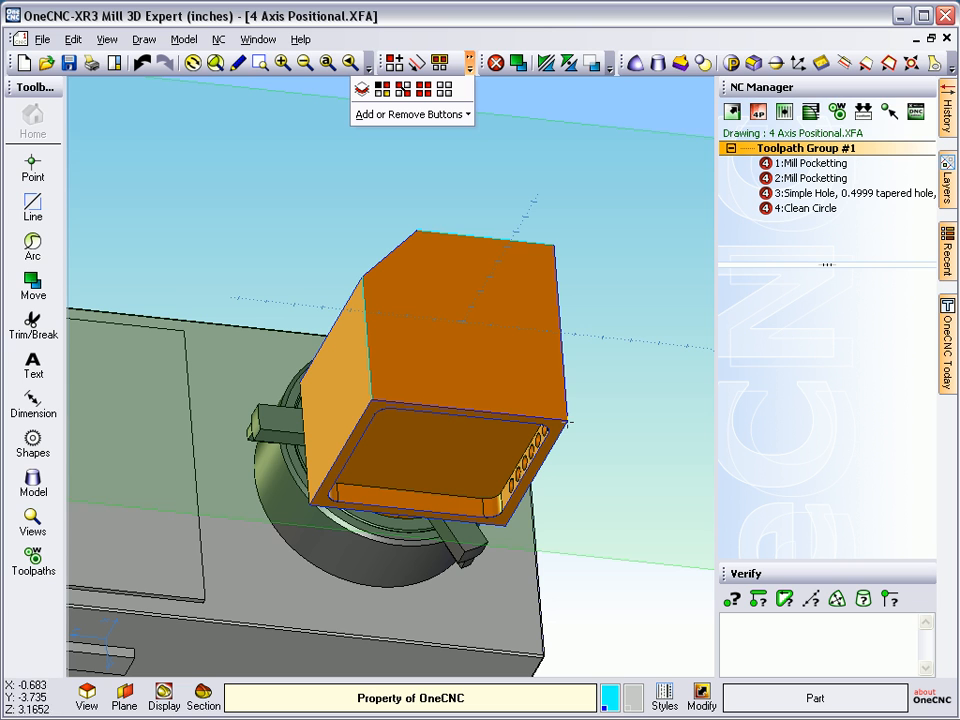
mouse_move(424, 243)
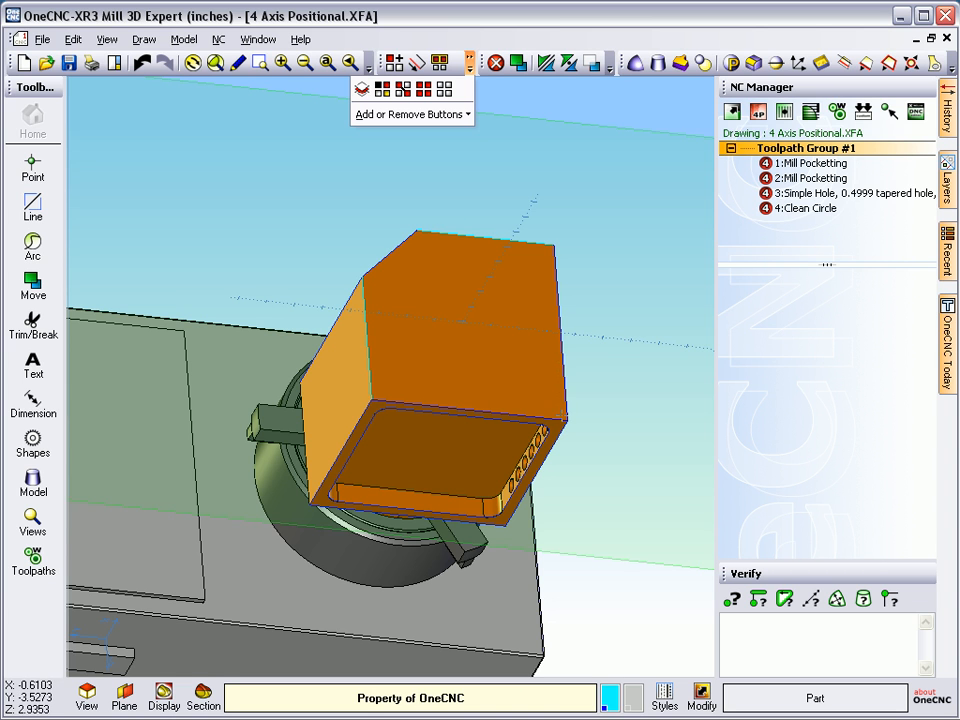
click(401, 89)
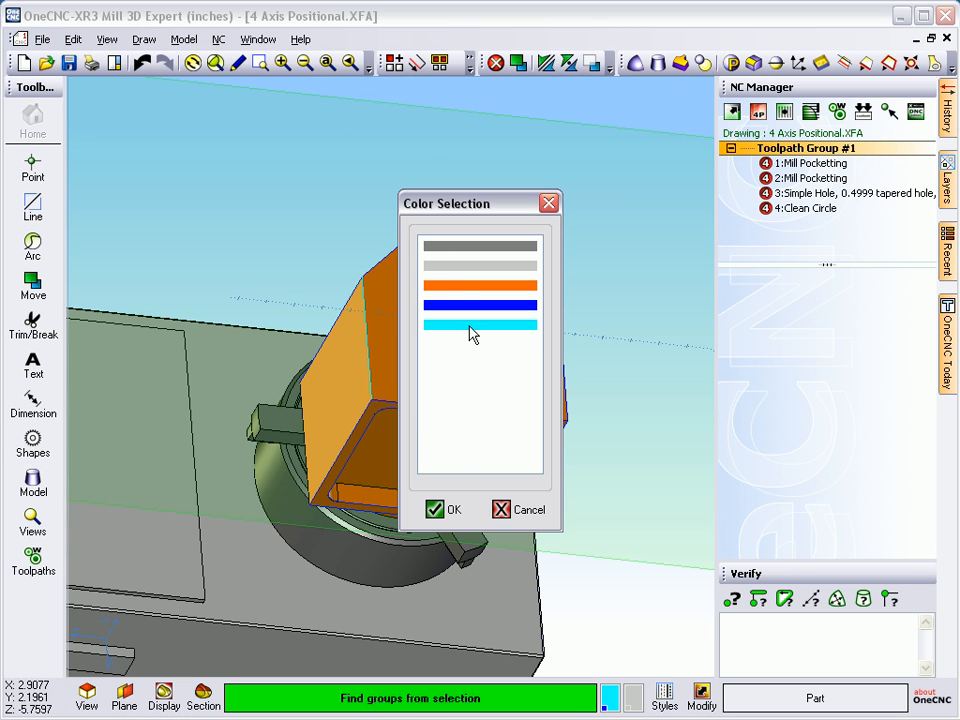
click(442, 509)
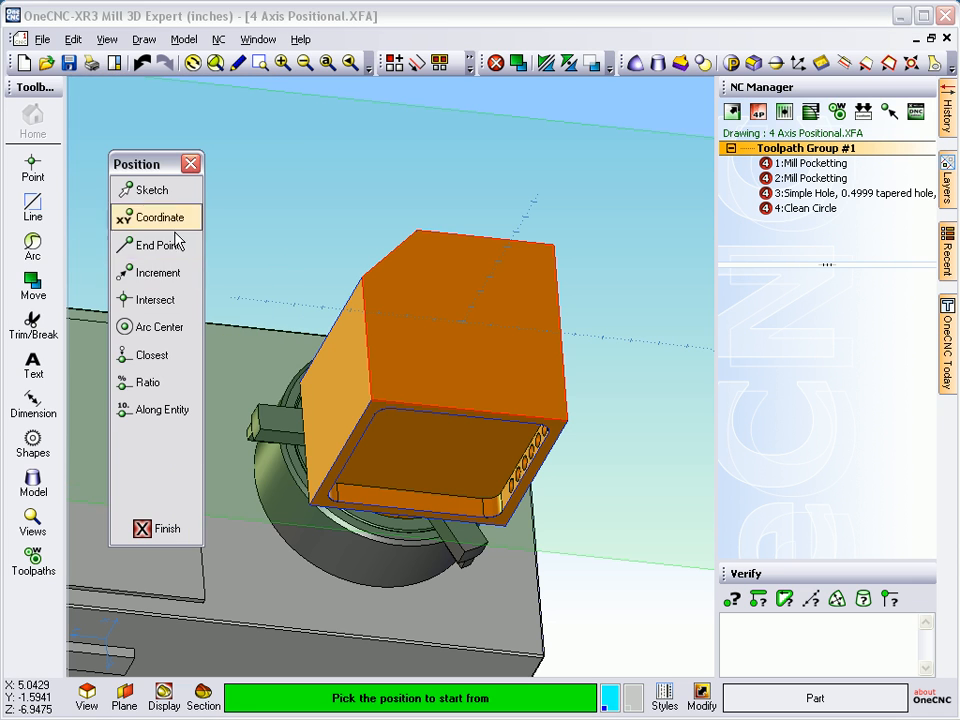
click(157, 217)
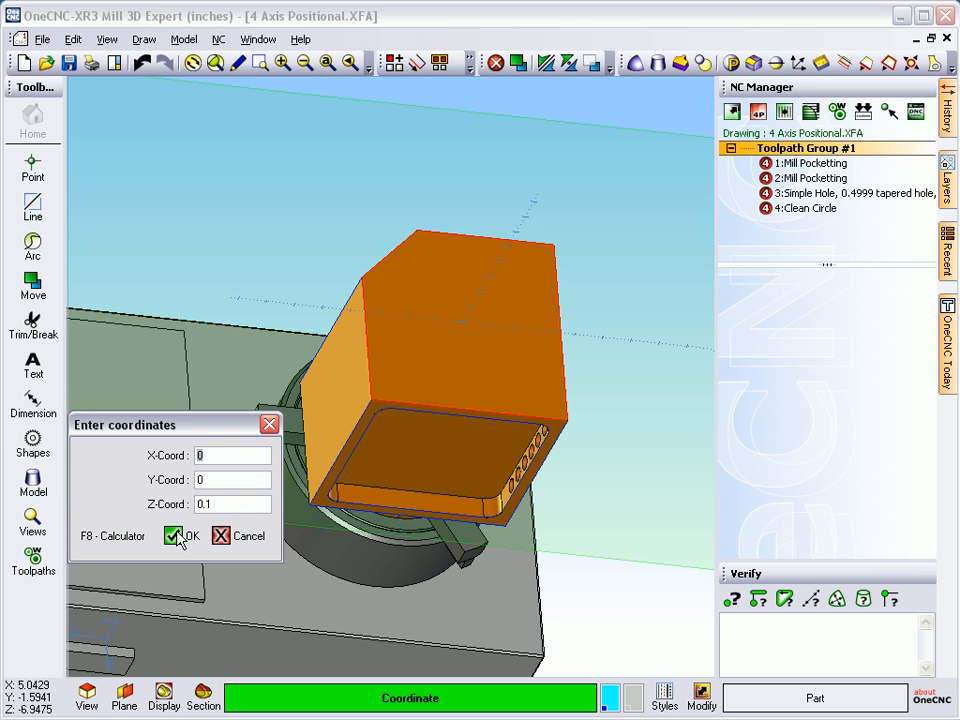
click(175, 536)
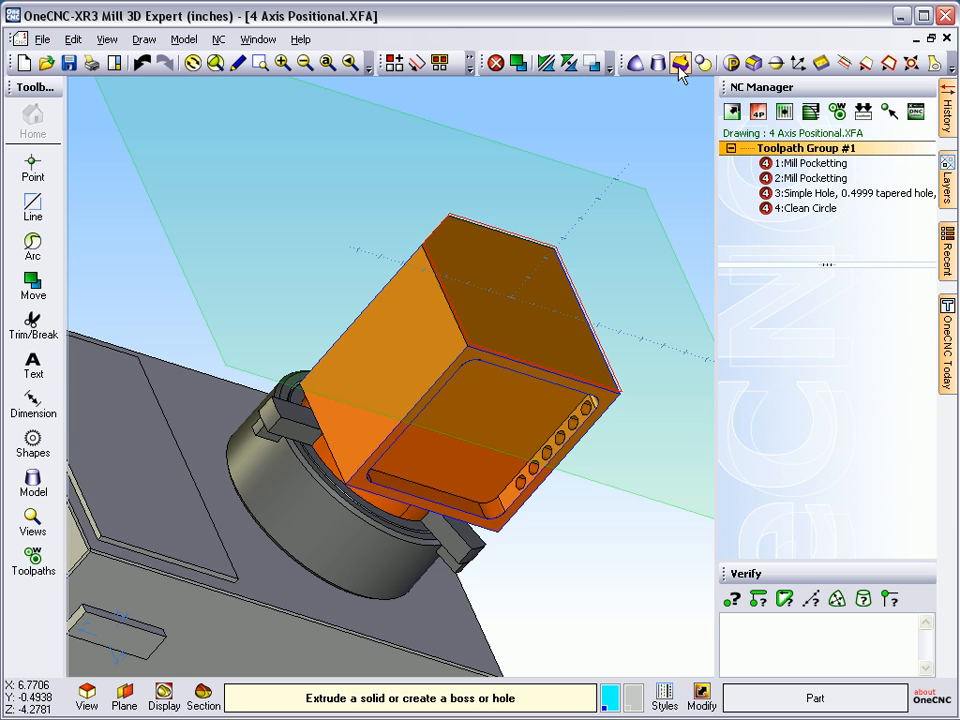
Step: Extrude the outline to height -7 and assign the new solid to layer STOCK
click(680, 63)
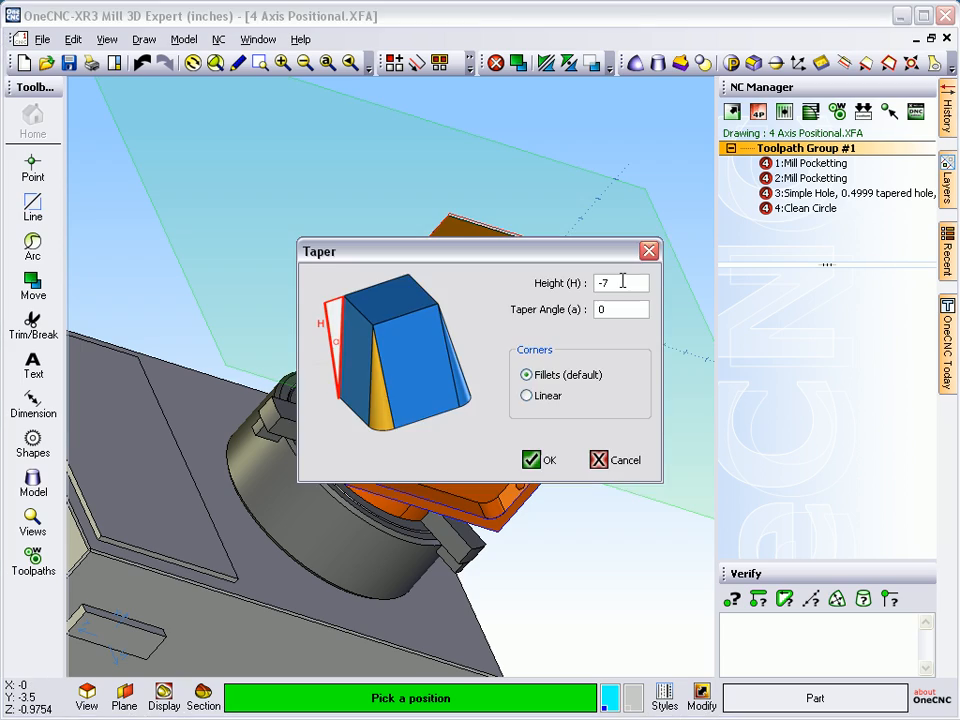
click(539, 460)
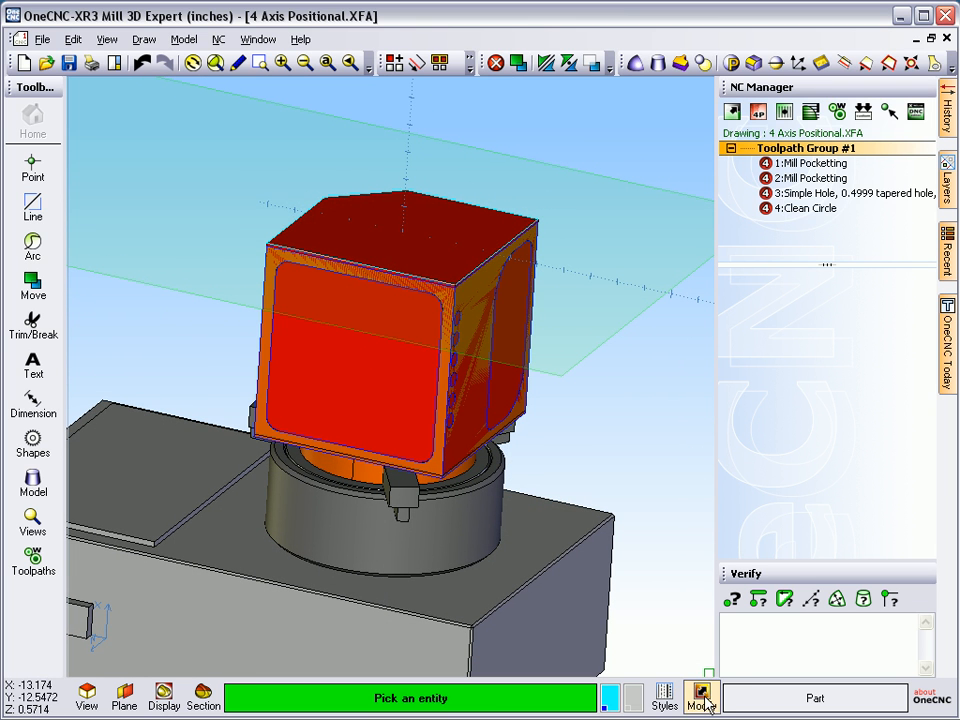
click(701, 690)
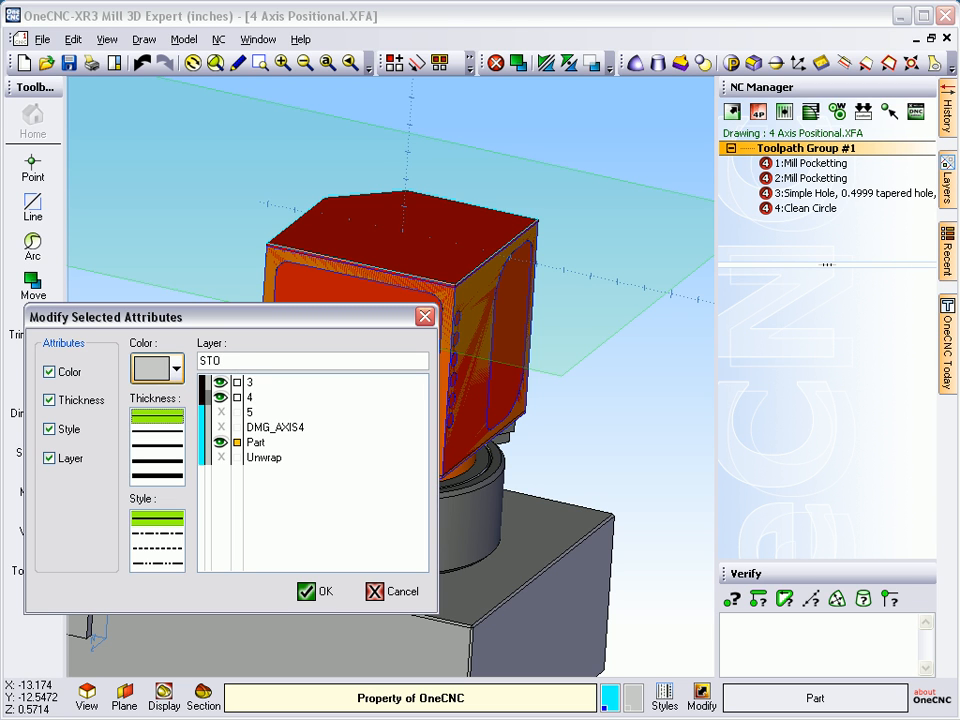
text(STOCK)
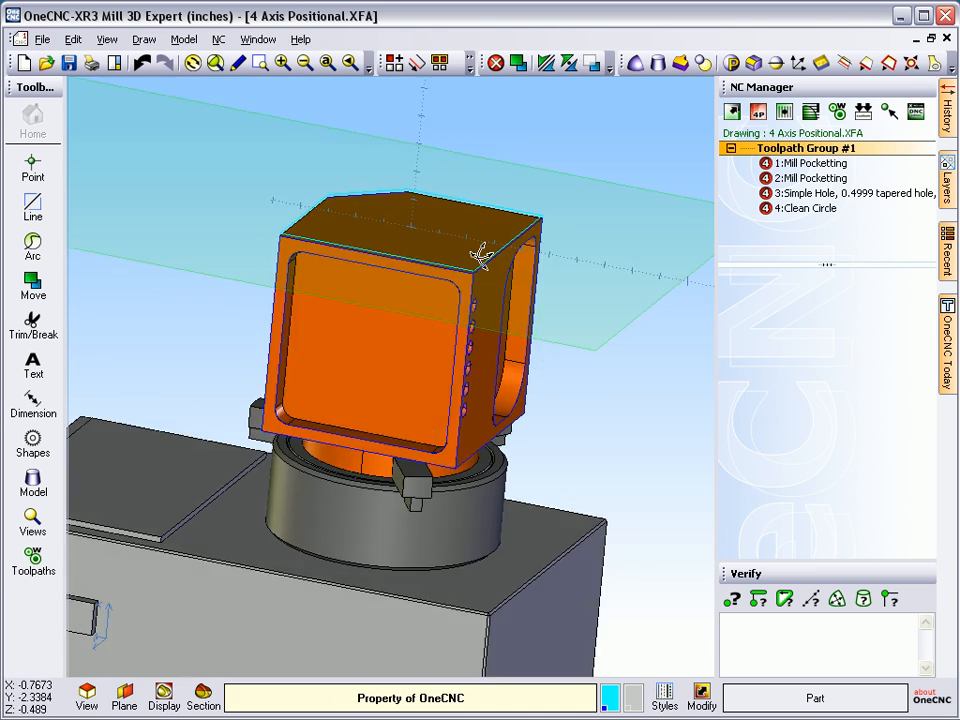
drag(480, 260, 640, 230)
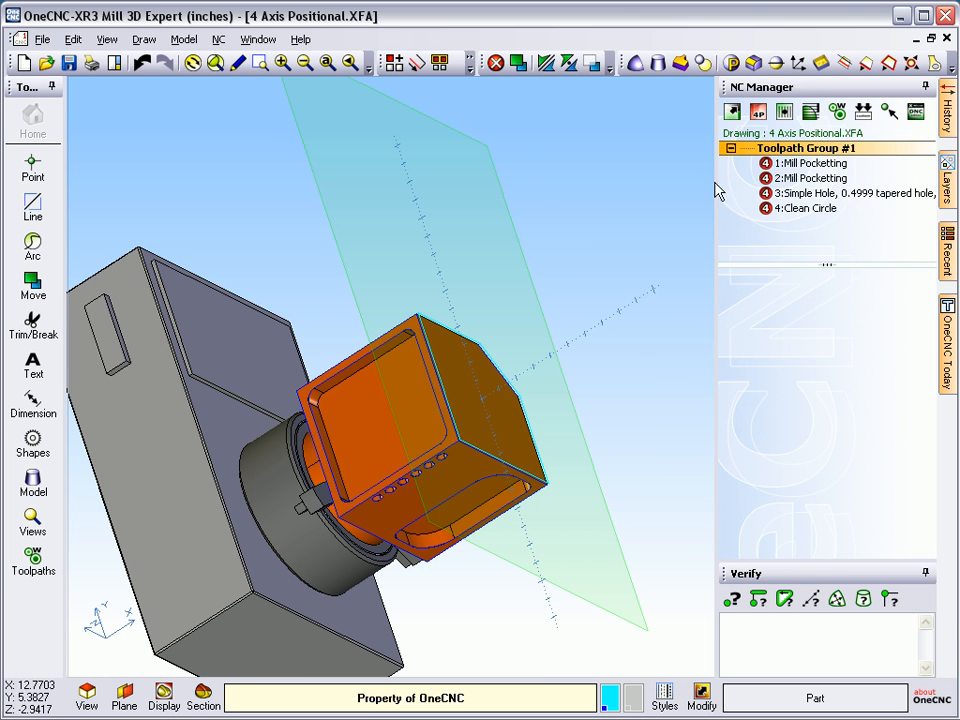
right_click(790, 147)
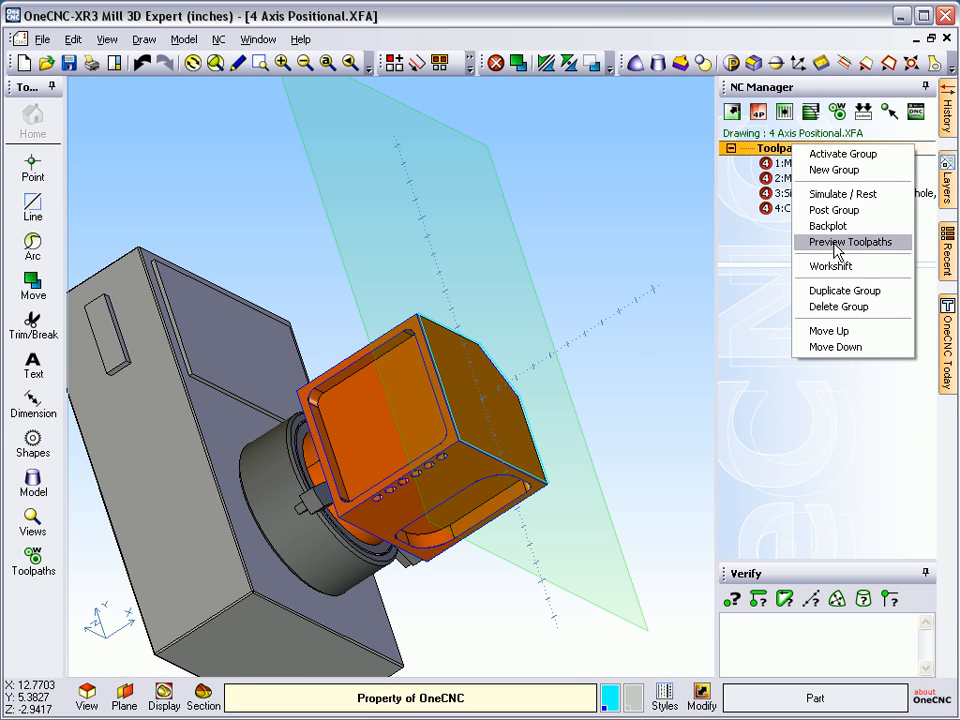
click(849, 242)
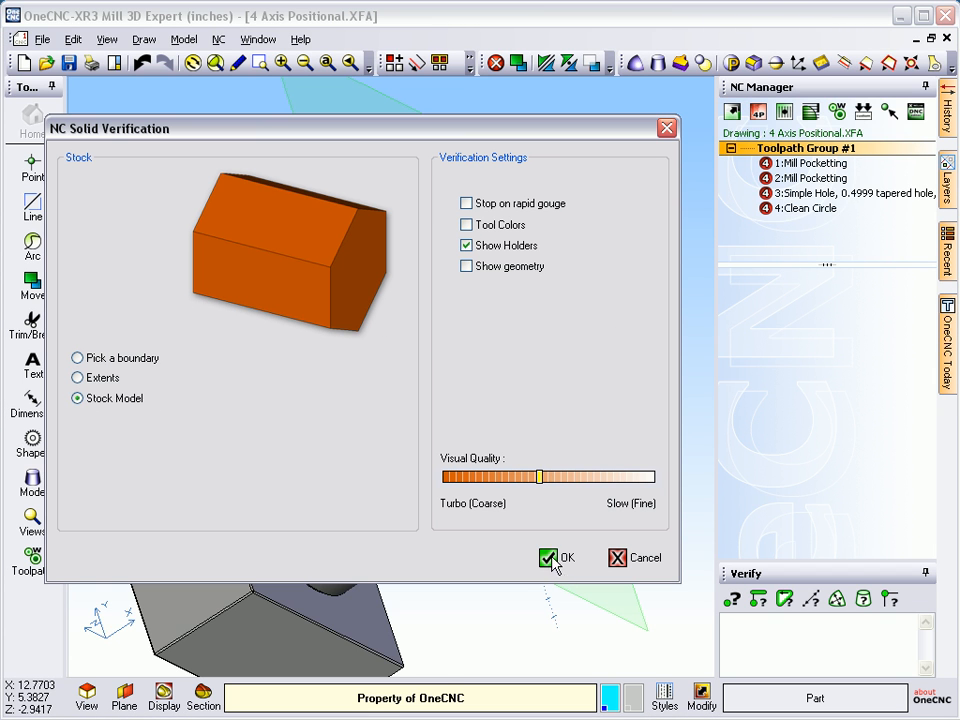
click(558, 557)
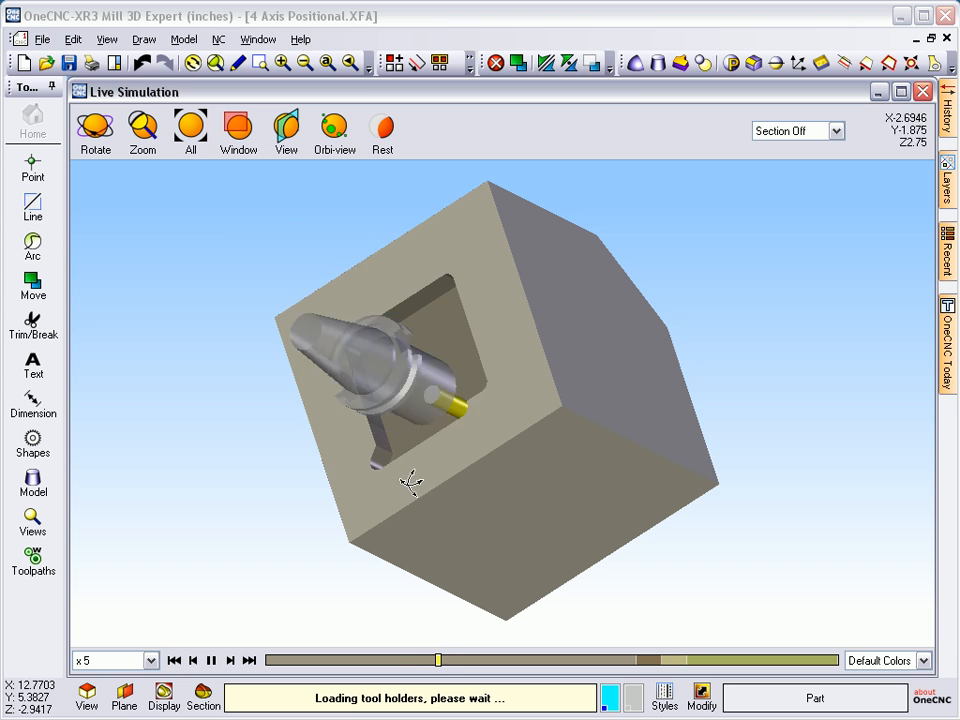
drag(410, 483, 705, 465)
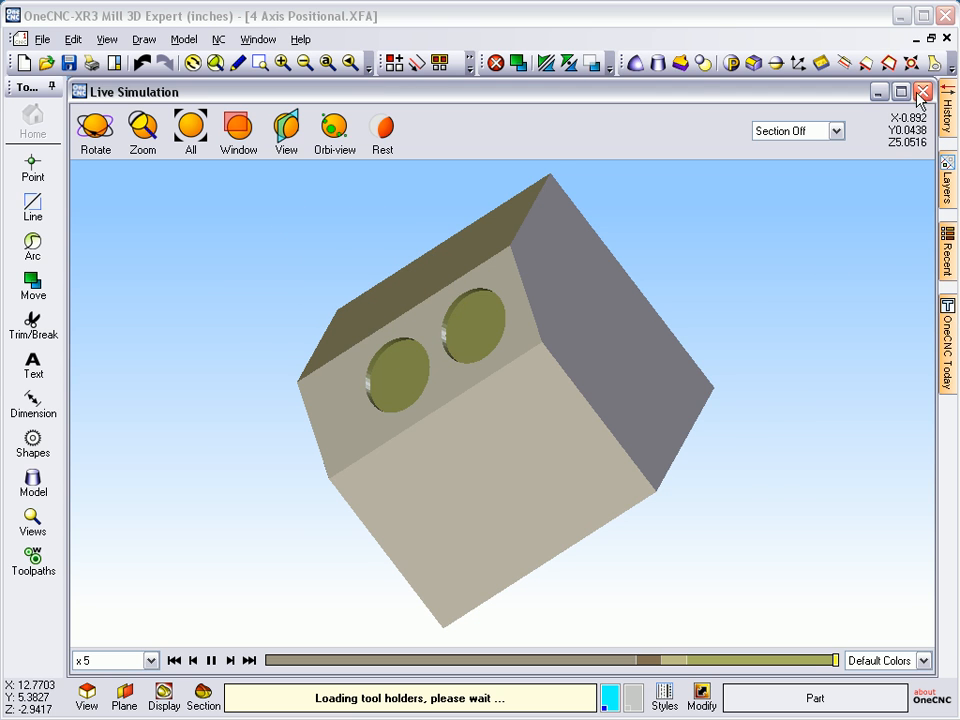
click(921, 91)
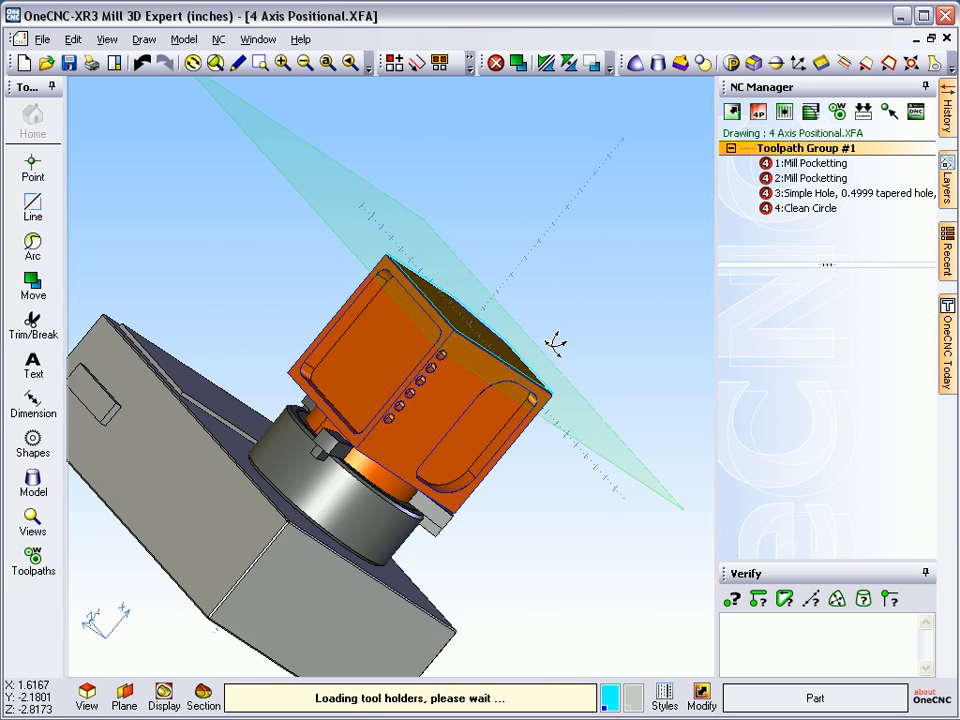